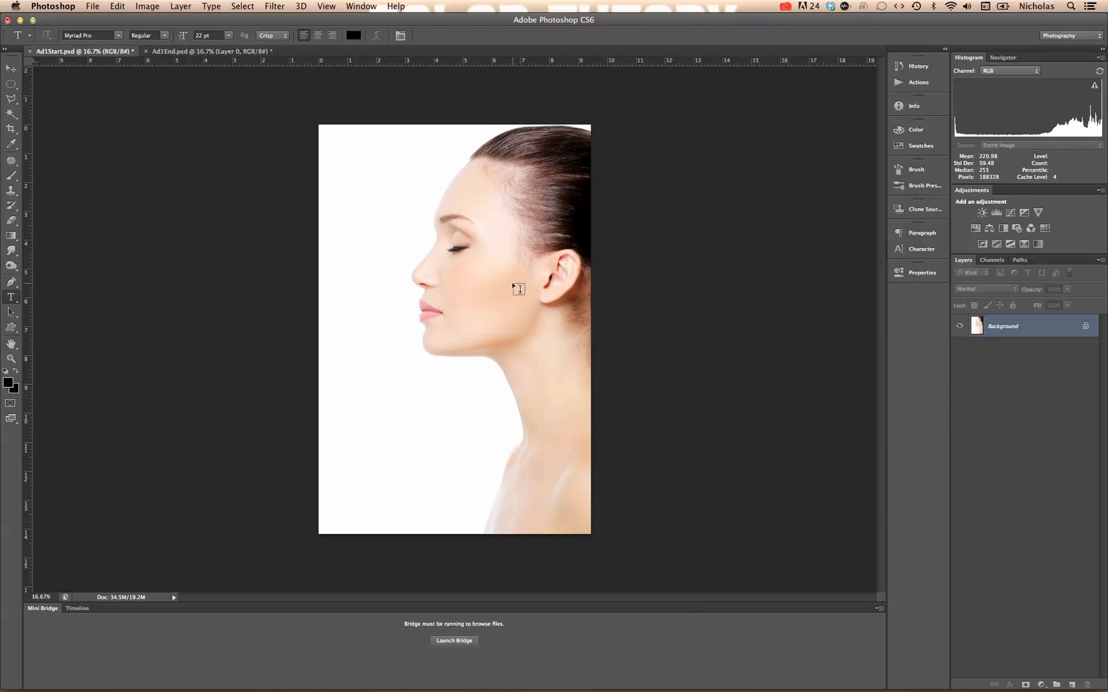
pyautogui.moveTo(389, 276)
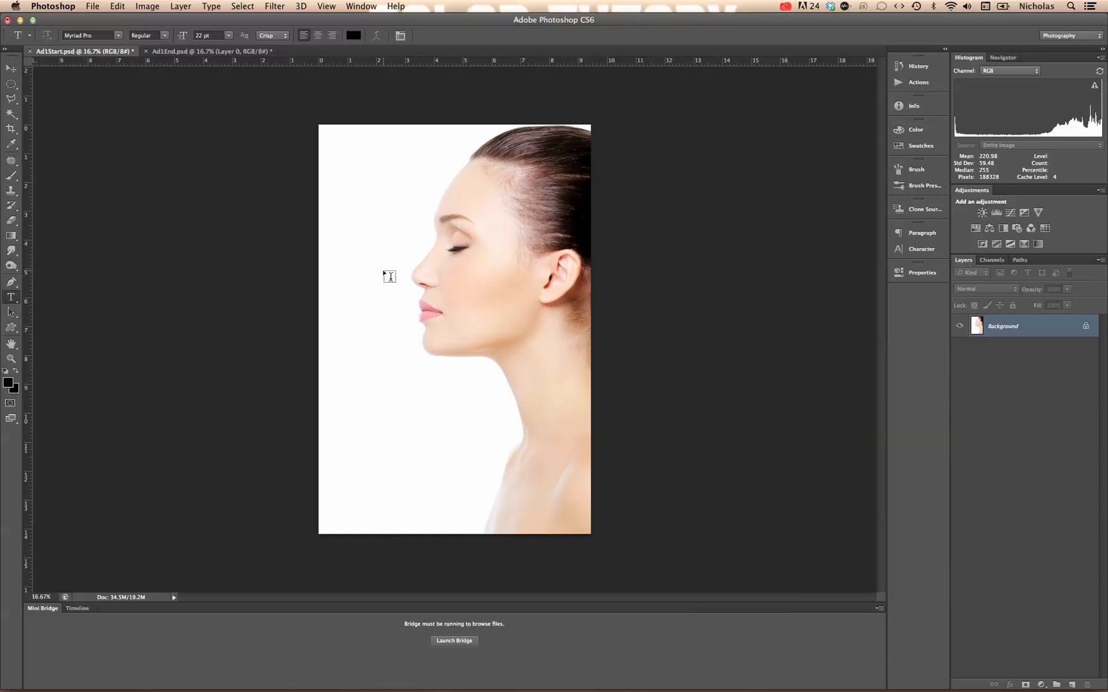
# Step: Draw a trial two-point straight path from the left edge toward the lips
pyautogui.click(11, 281)
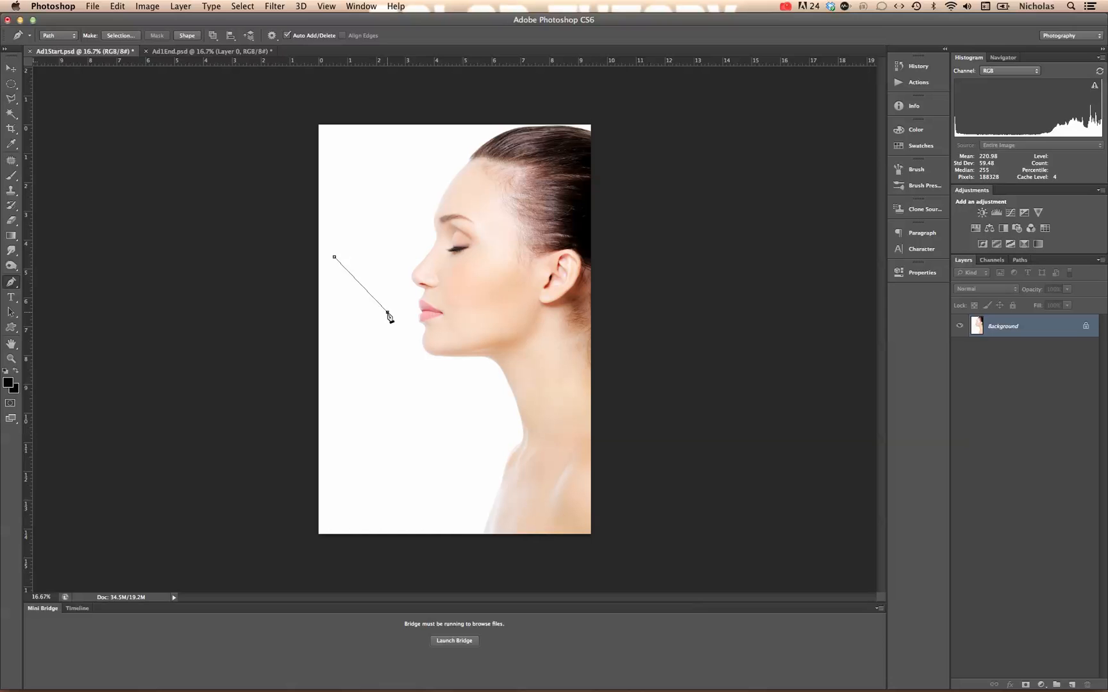
pyautogui.click(386, 312)
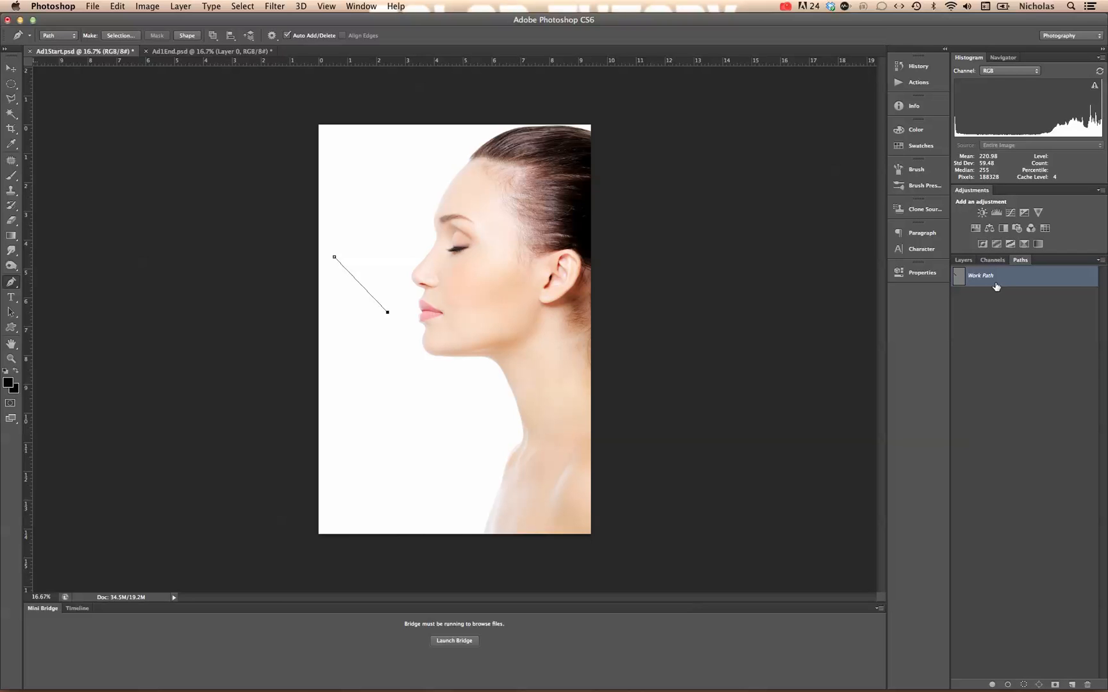
pyautogui.moveTo(1016, 287)
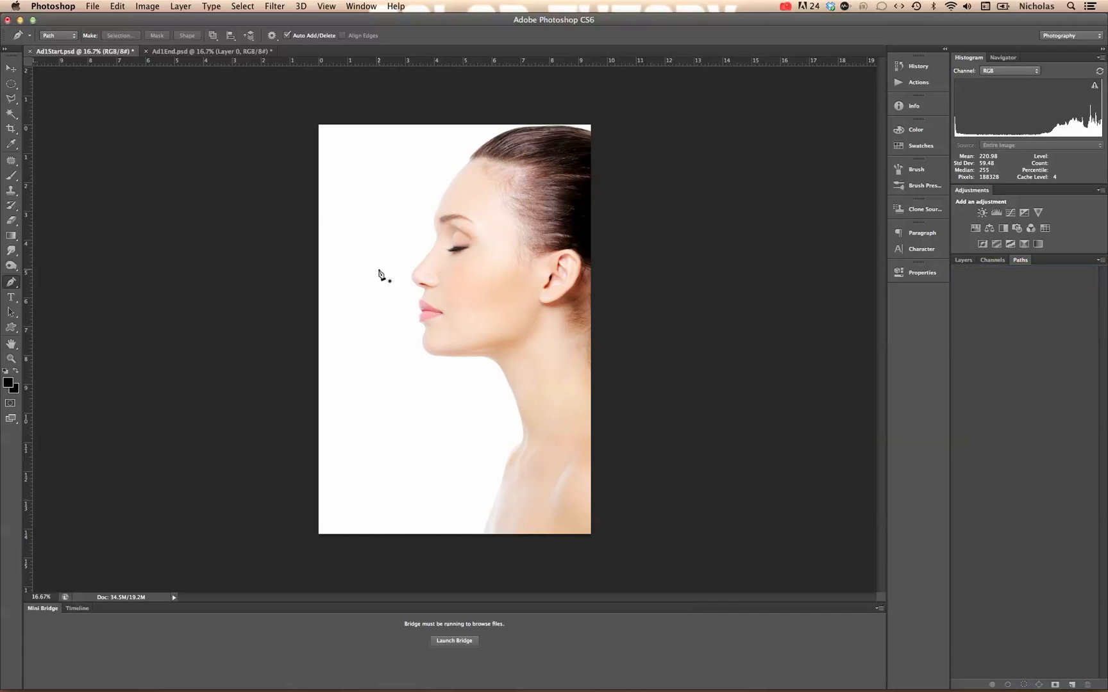
pyautogui.moveTo(328, 226)
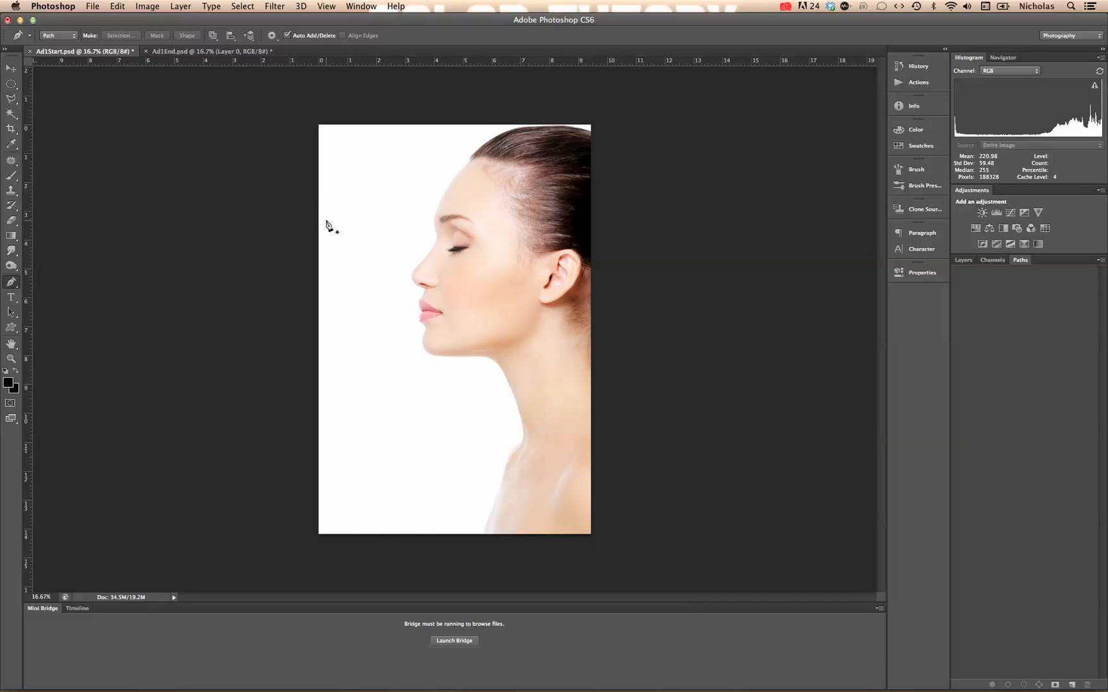
# Step: Draw a four-anchor open path mixing curved and straight segments left of the face
pyautogui.moveTo(305, 236); pyautogui.dragTo(348, 207)
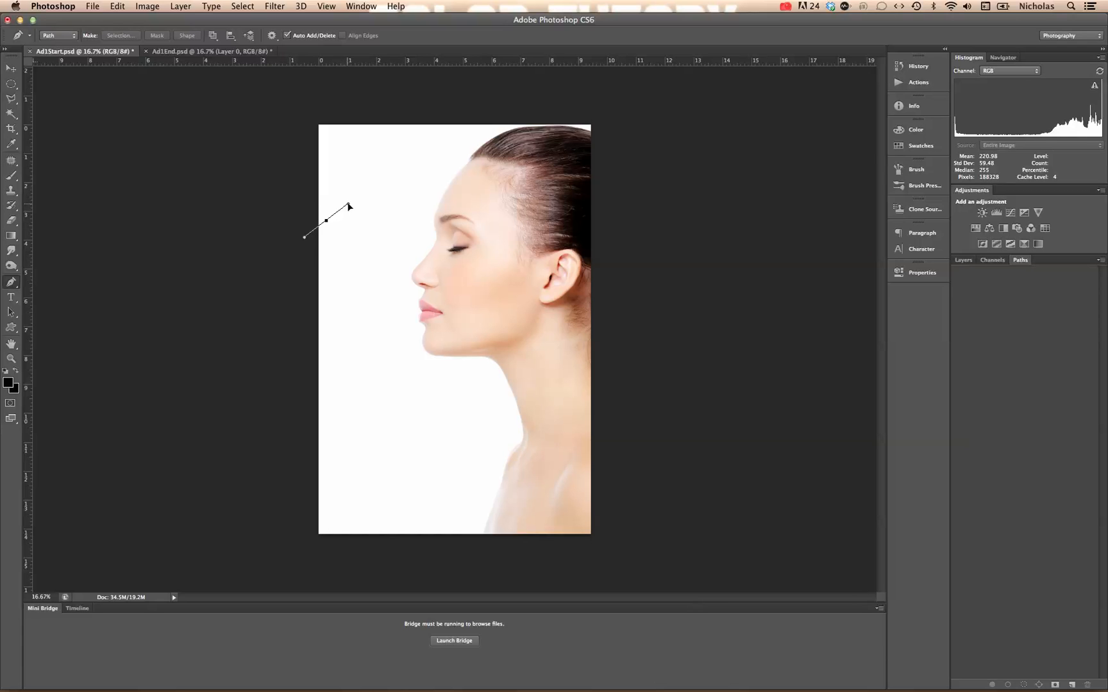
pyautogui.click(348, 208)
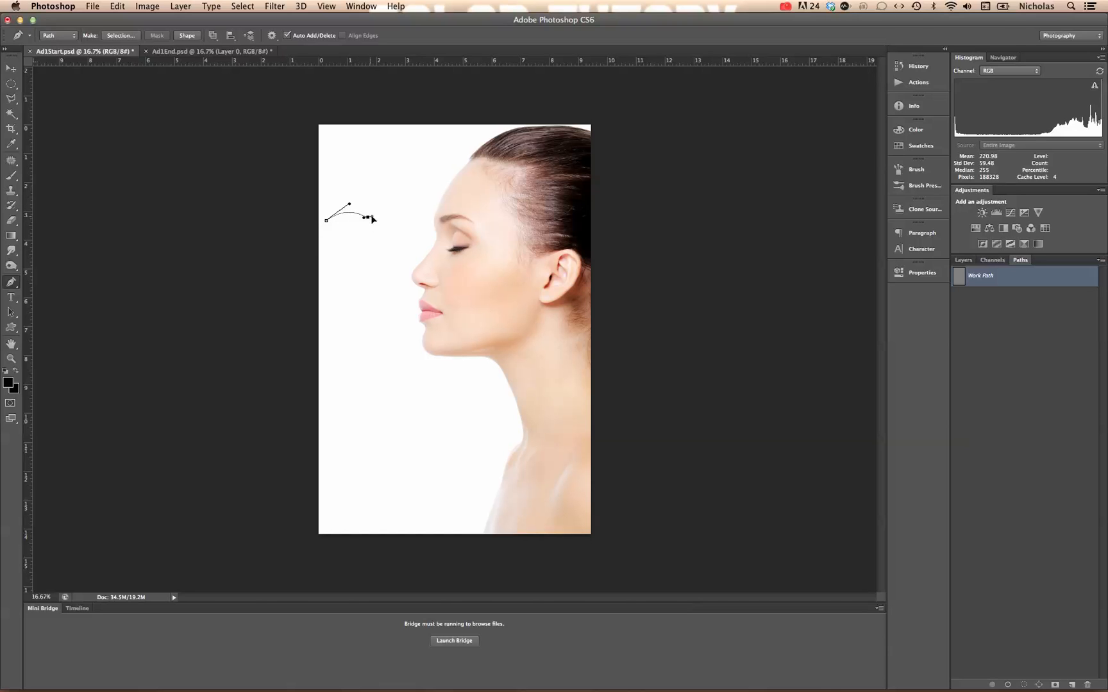
pyautogui.click(384, 219)
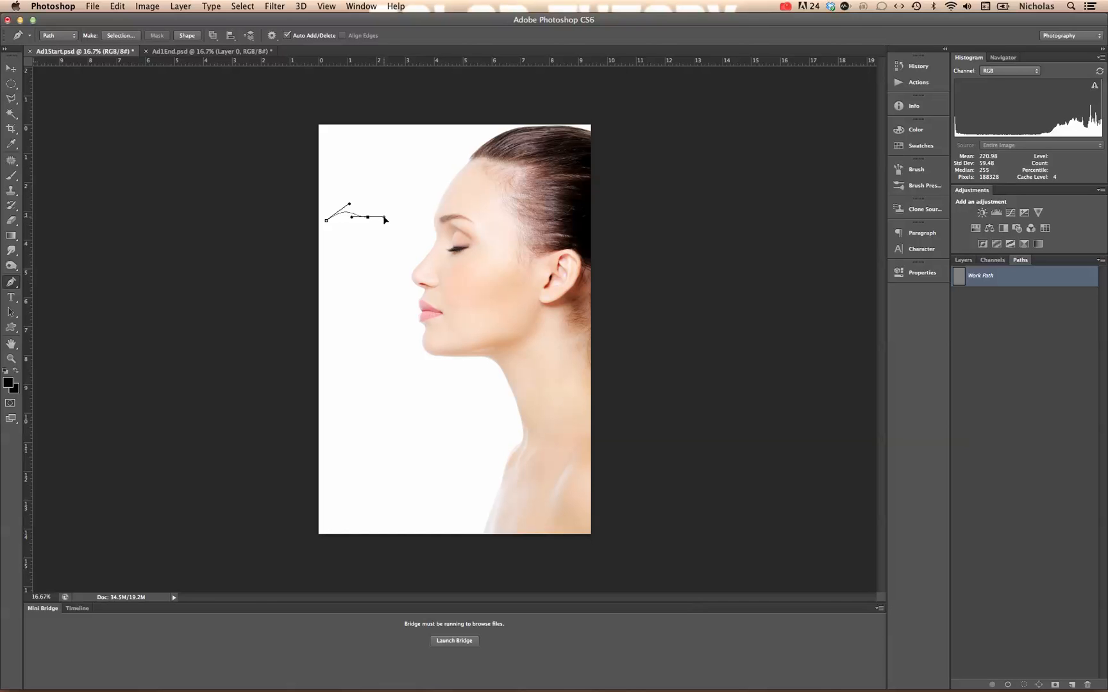
pyautogui.moveTo(387, 220); pyautogui.dragTo(399, 205)
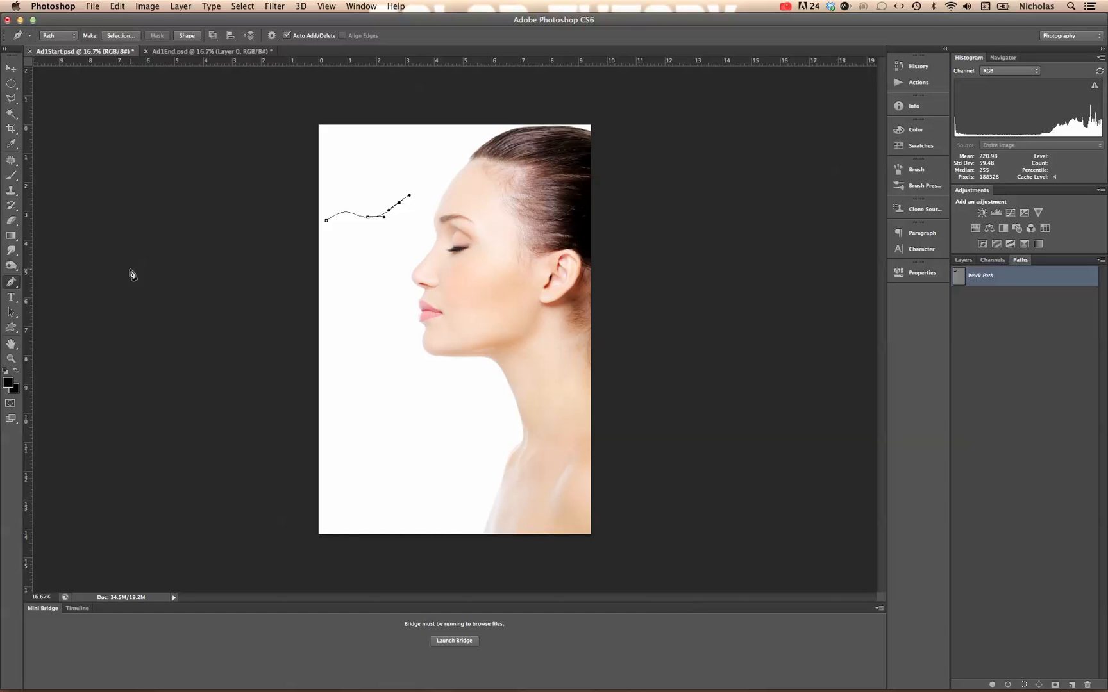
pyautogui.click(10, 311)
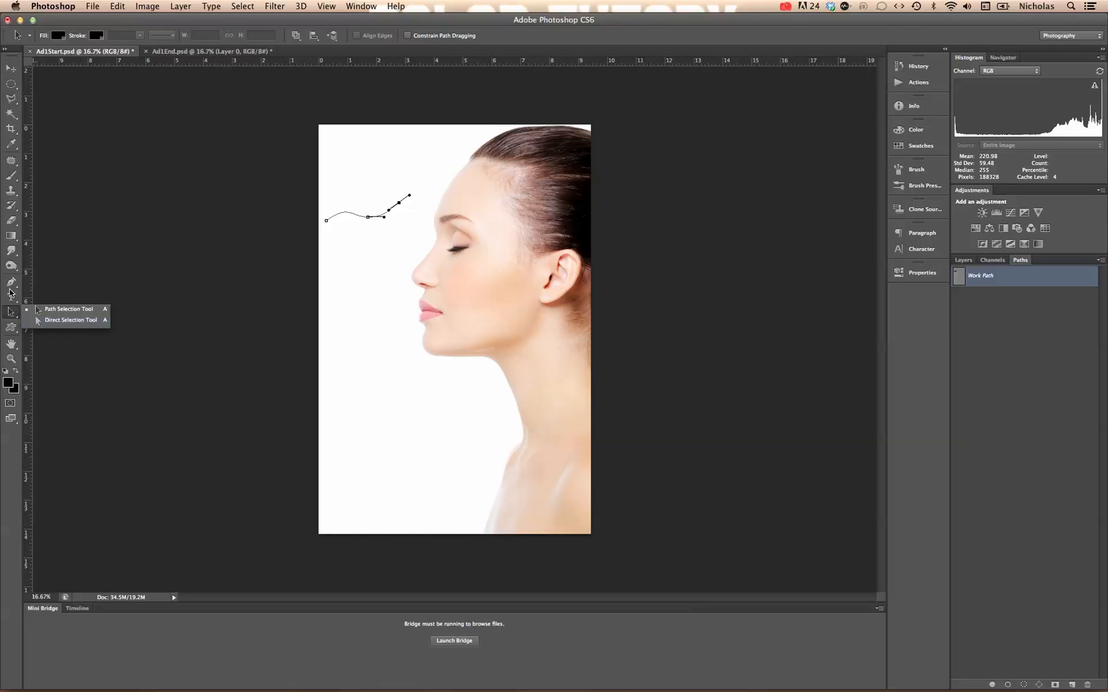
pyautogui.moveTo(70, 319)
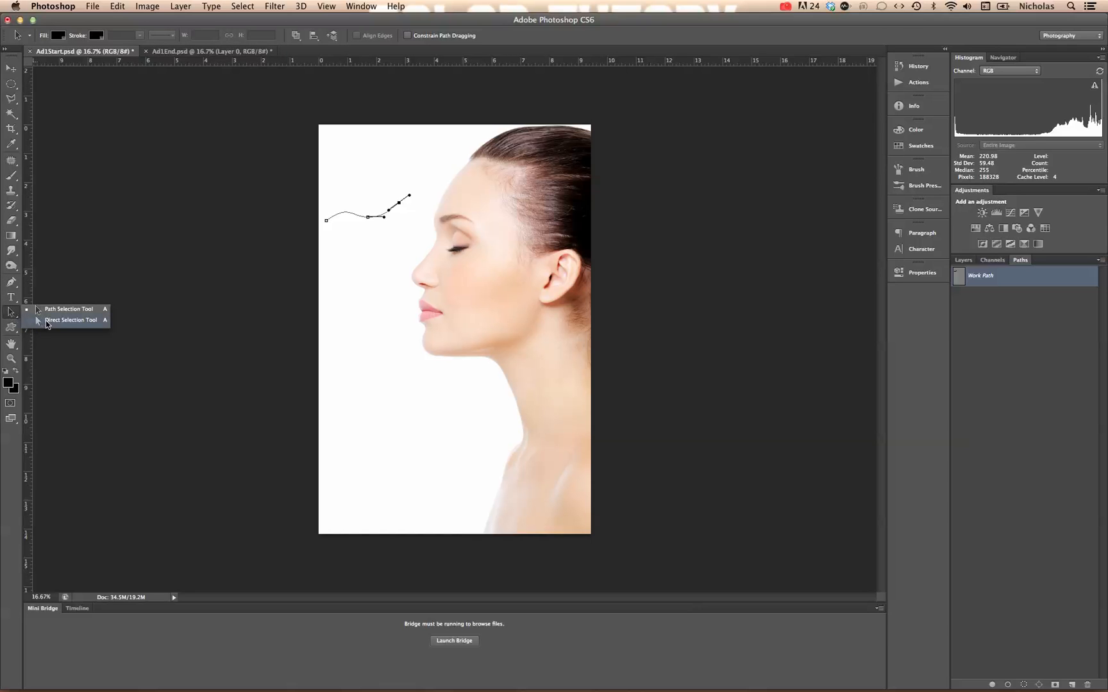
pyautogui.moveTo(61, 309)
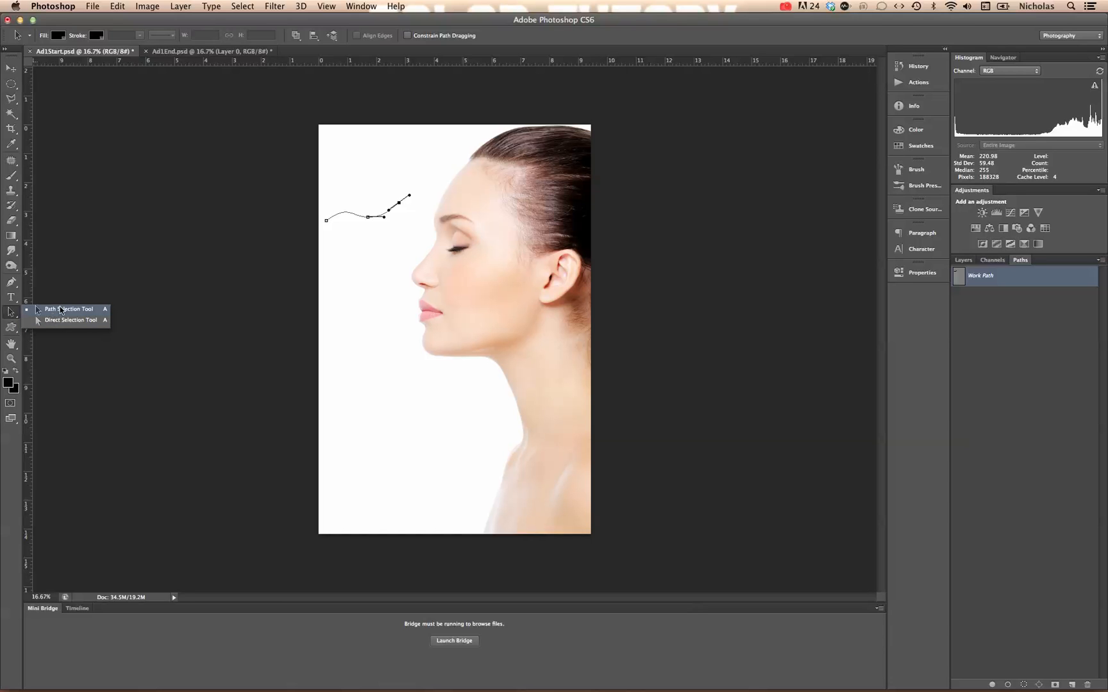
pyautogui.moveTo(64, 326)
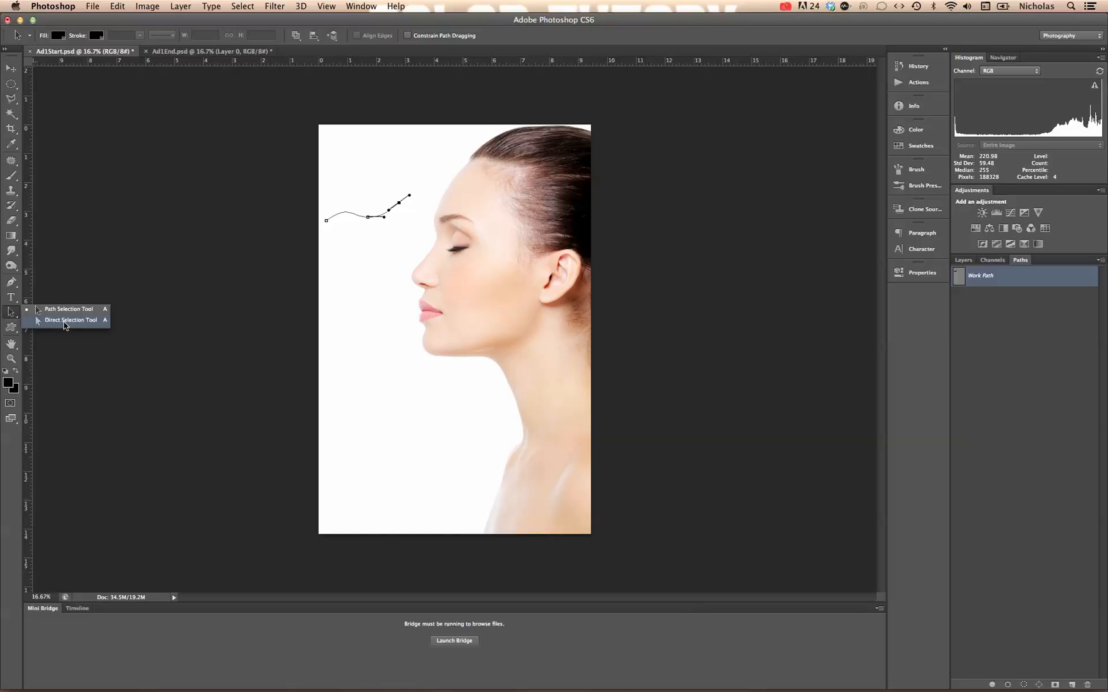
# Step: Drag the path's anchors and handles into a smooth three-anchor wave near the forehead
pyautogui.click(71, 320)
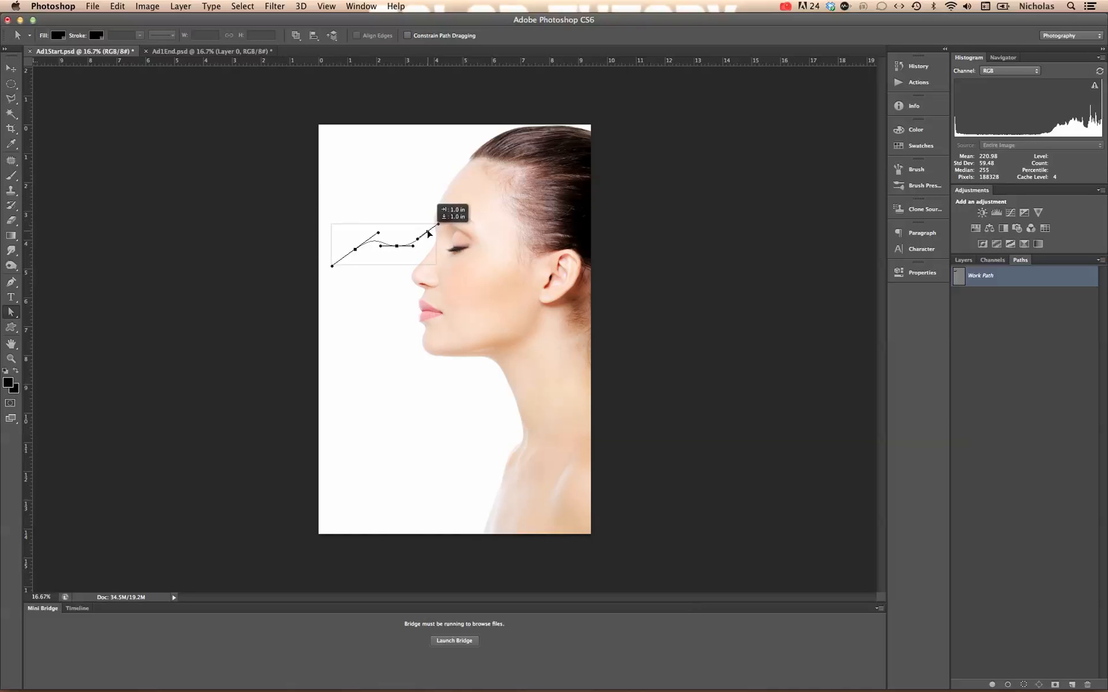
pyautogui.moveTo(428, 233); pyautogui.dragTo(435, 205)
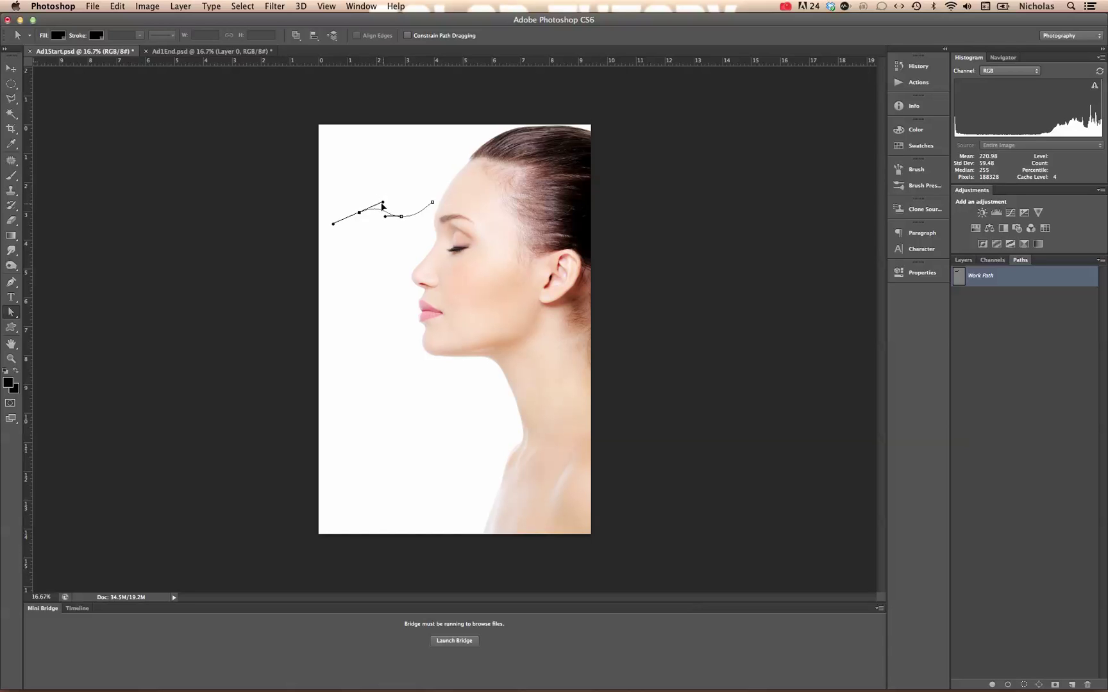
pyautogui.moveTo(383, 206); pyautogui.dragTo(396, 217)
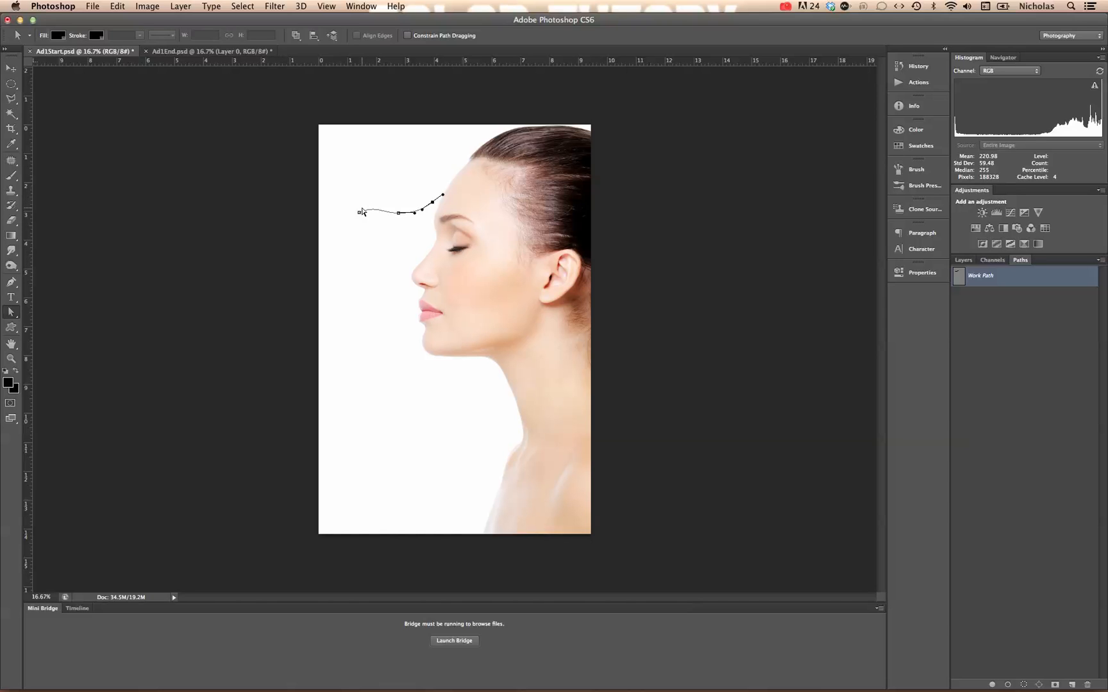
pyautogui.click(11, 312)
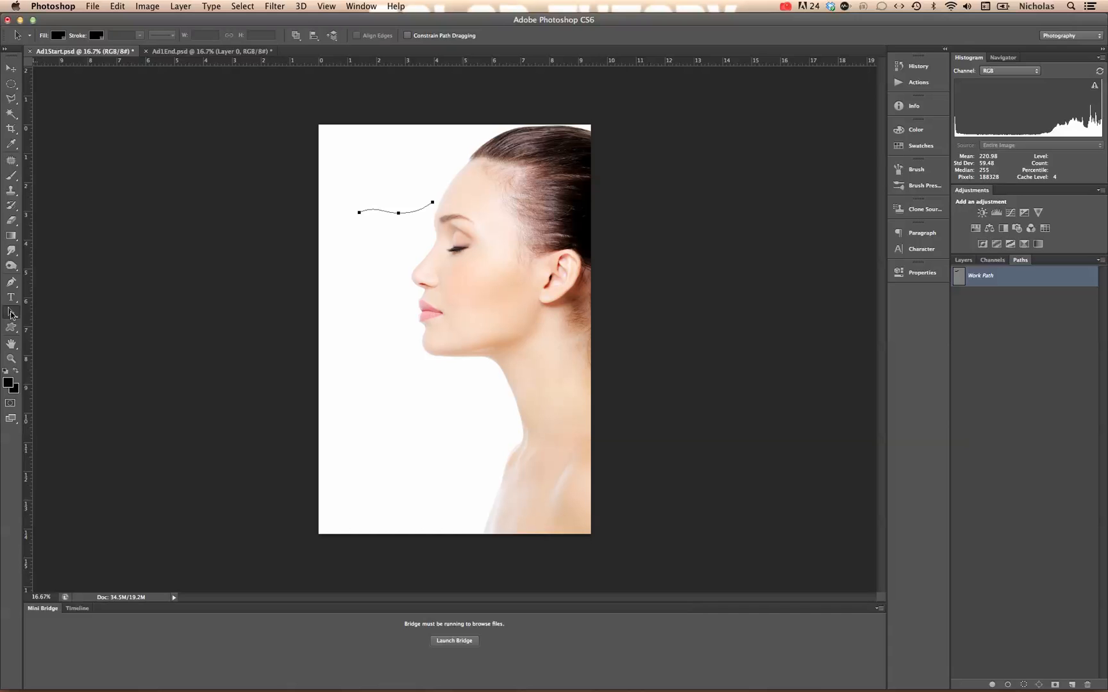
pyautogui.moveTo(123, 8)
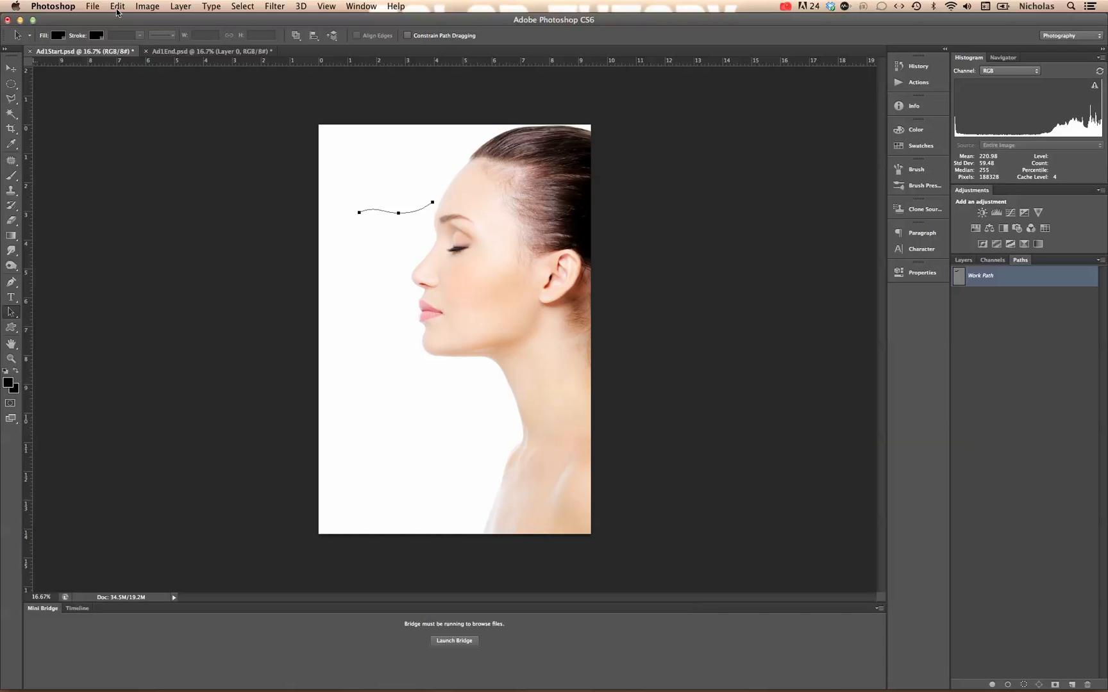
pyautogui.moveTo(357, 205)
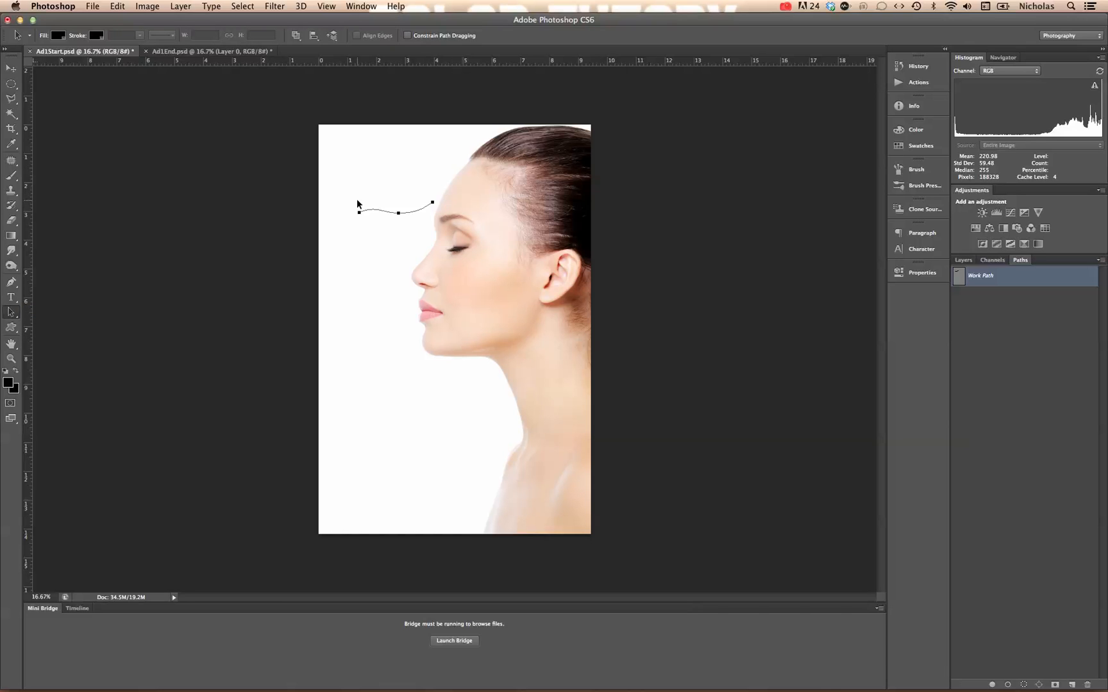
# Step: Rotate the whole wavy path so it slants down toward the forehead
pyautogui.click(123, 5)
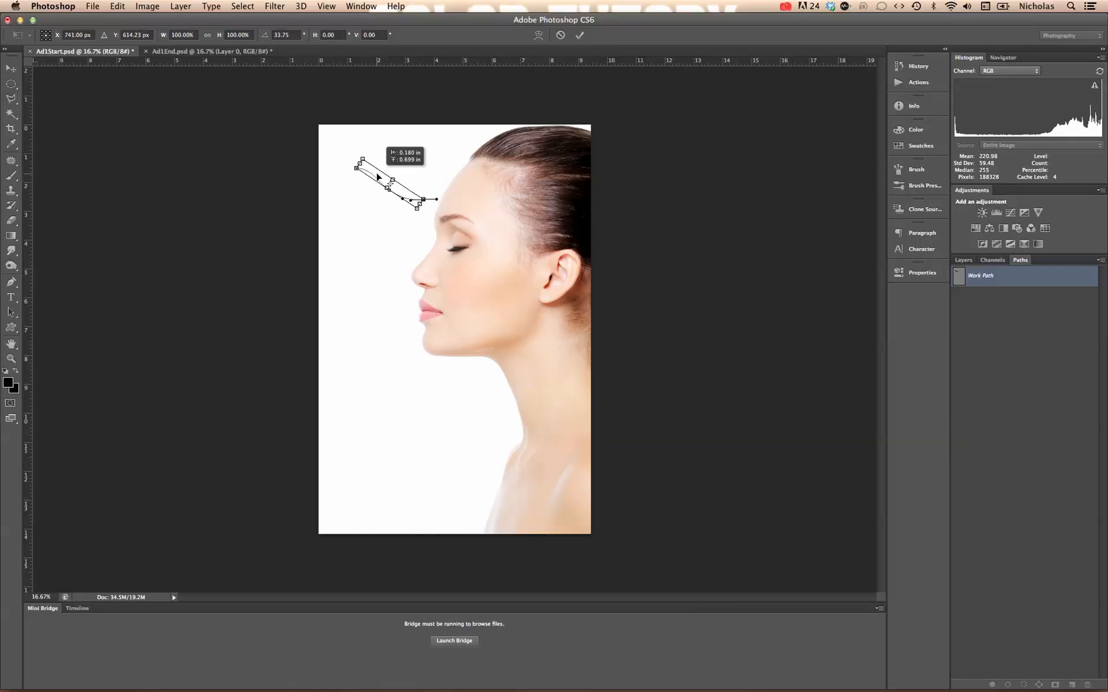
pyautogui.moveTo(378, 178); pyautogui.dragTo(395, 193)
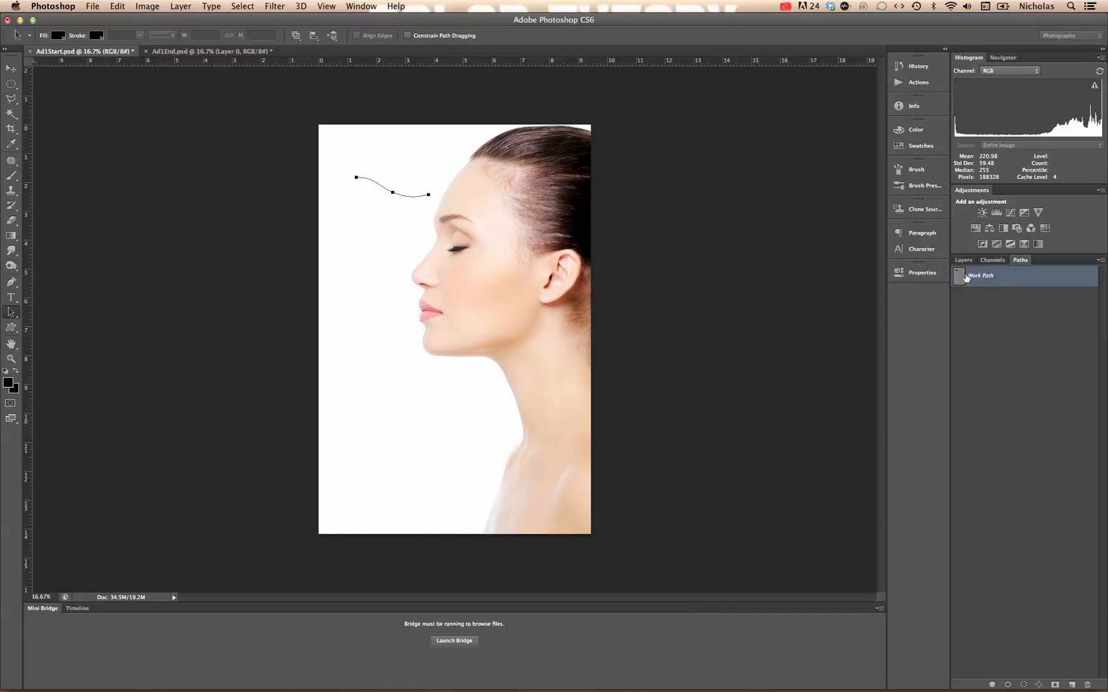
# Step: Convert the Background into Layer 0 and rename the saved path to 'Type'
pyautogui.click(963, 259)
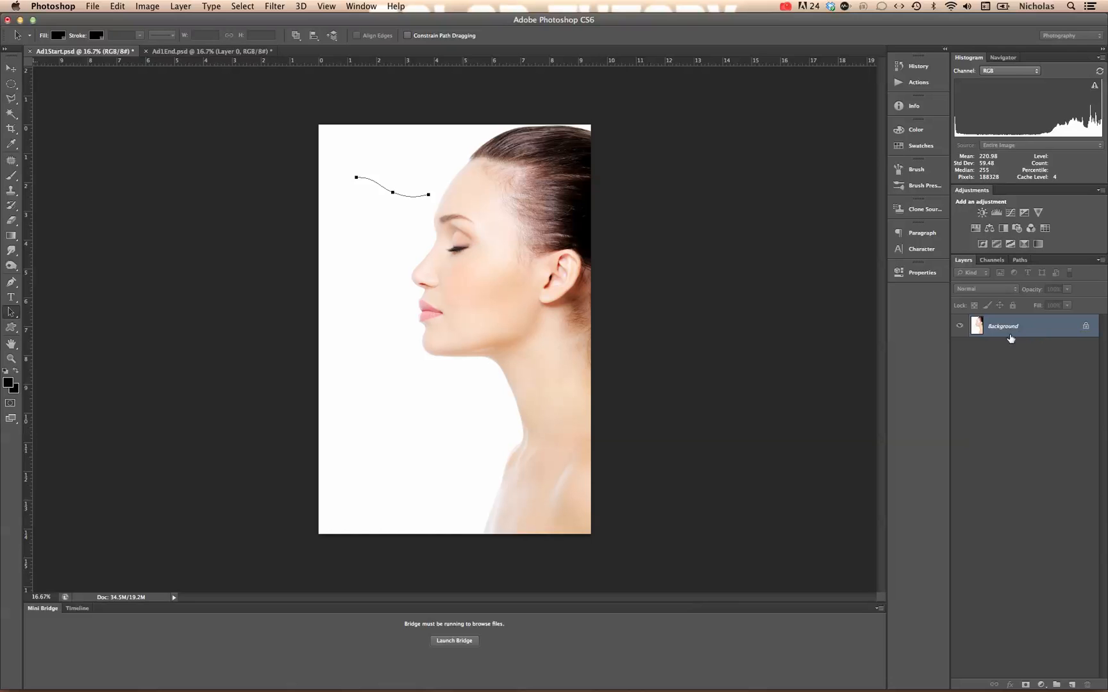
pyautogui.moveTo(1085, 326)
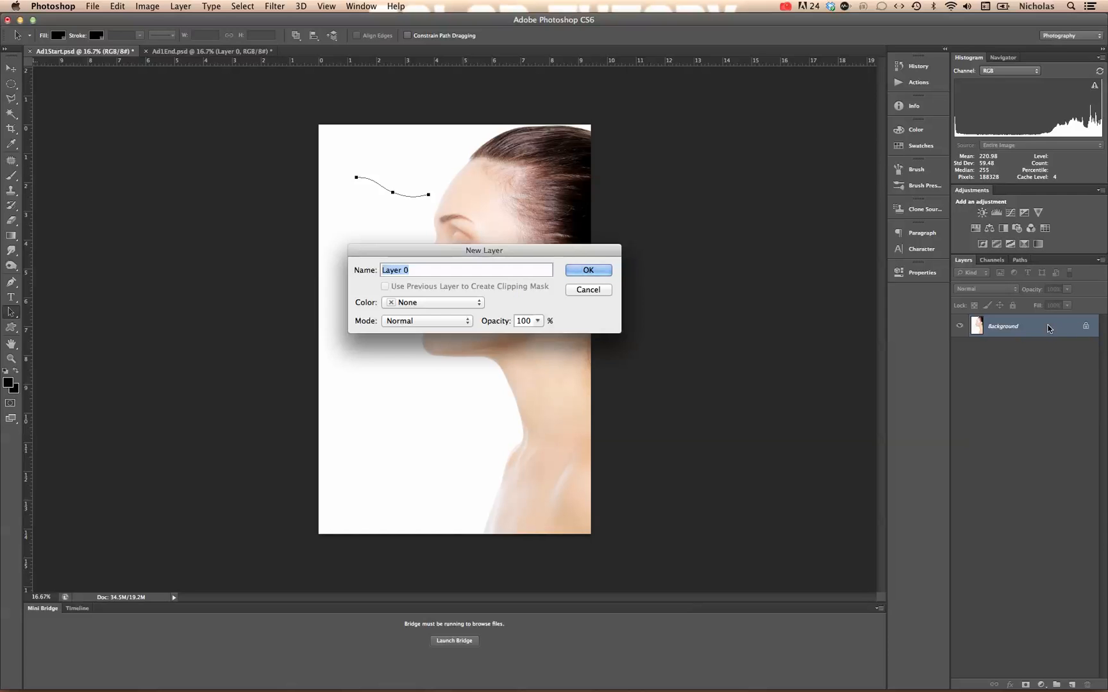
pyautogui.click(588, 270)
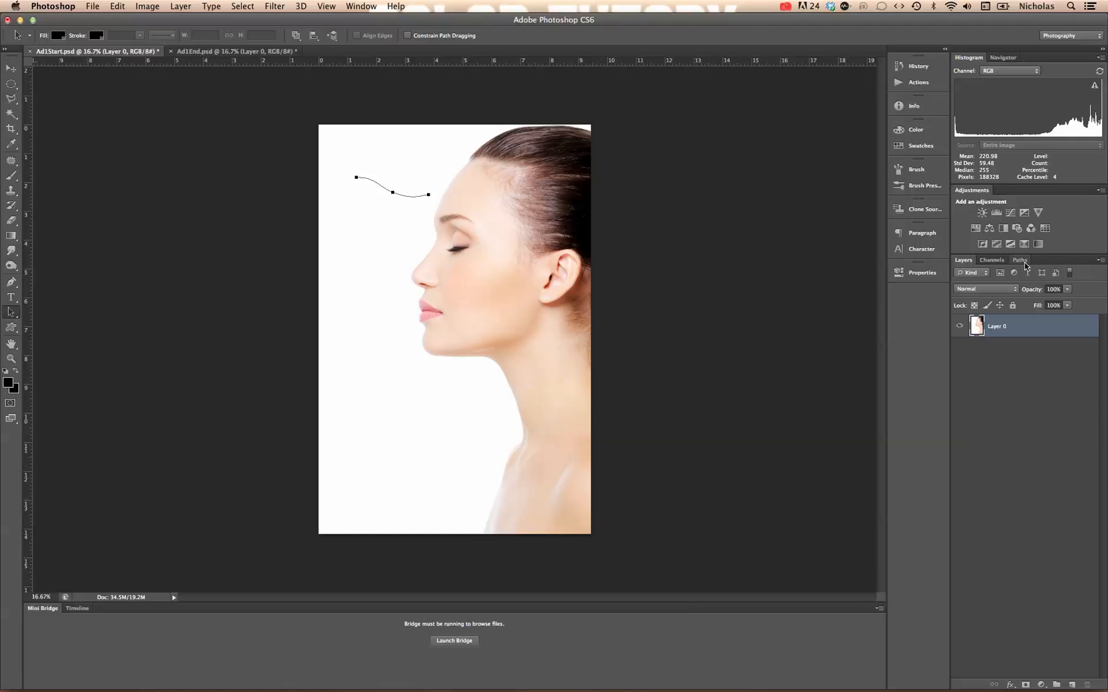
pyautogui.click(1019, 261)
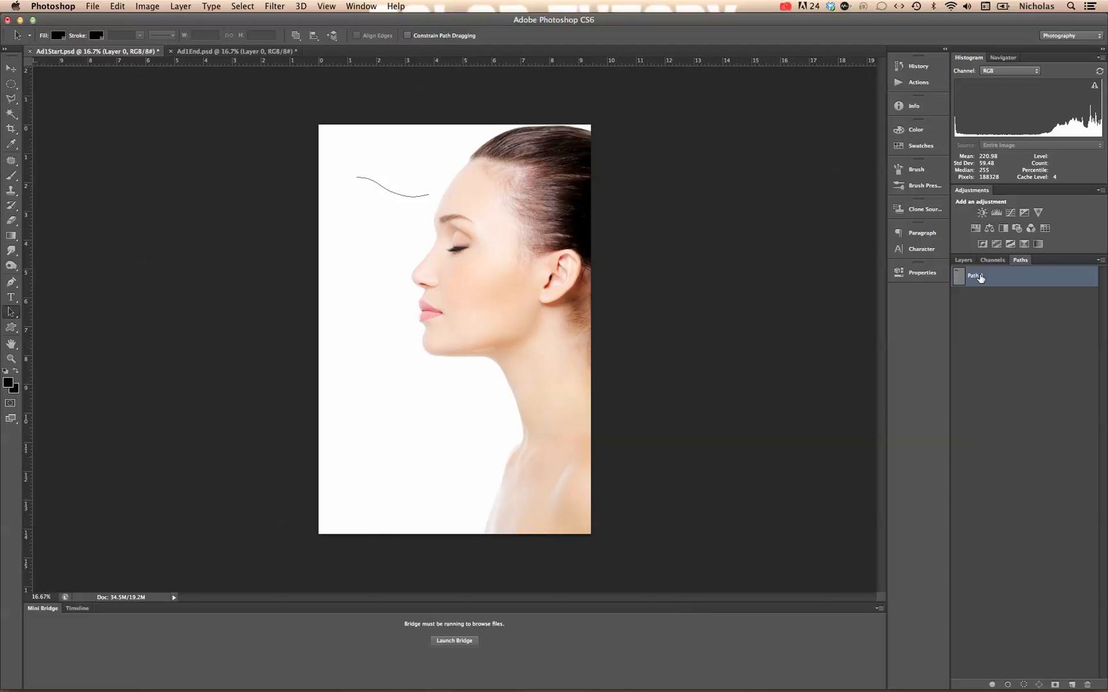
pyautogui.doubleClick(974, 276)
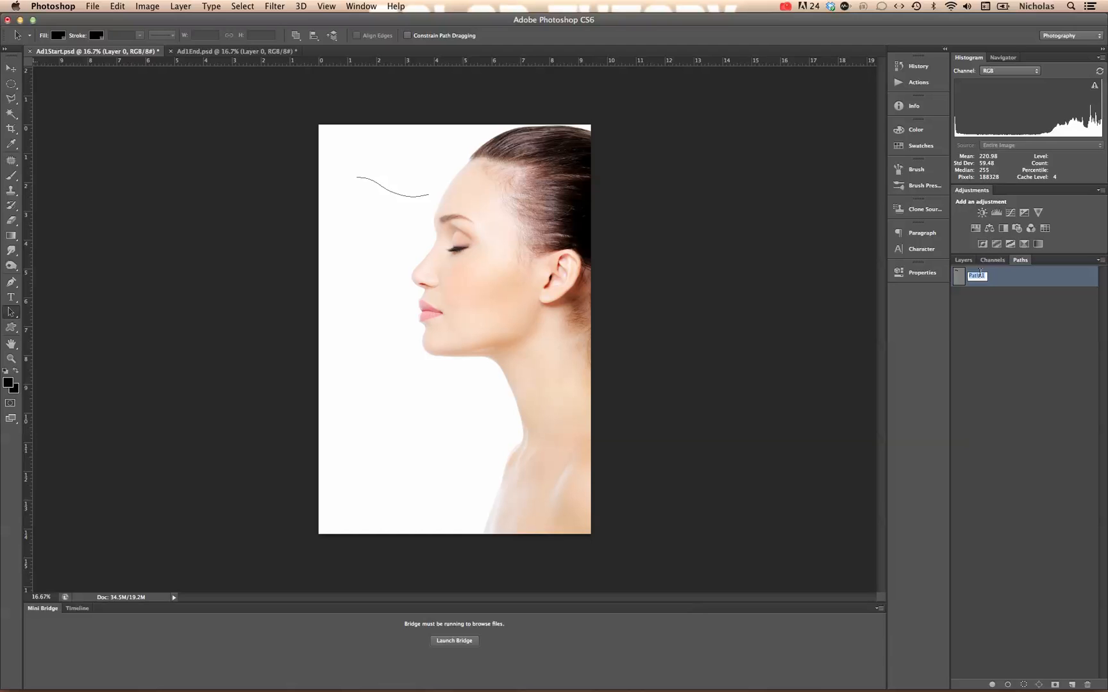
pyautogui.write('Type')
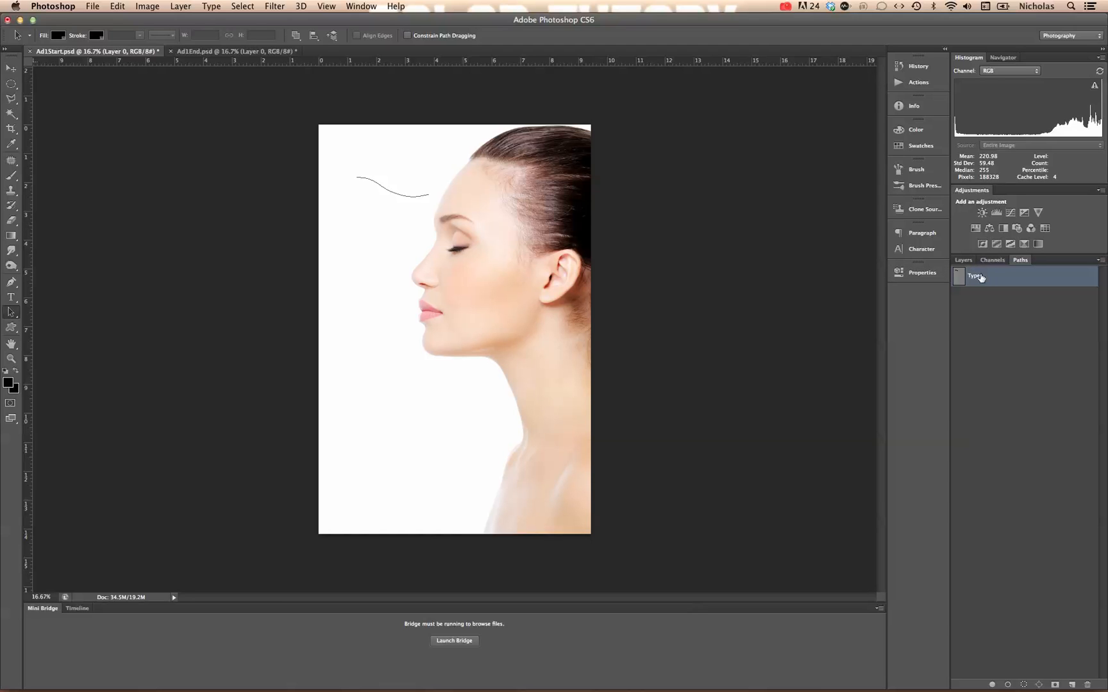
pyautogui.rightClick(978, 276)
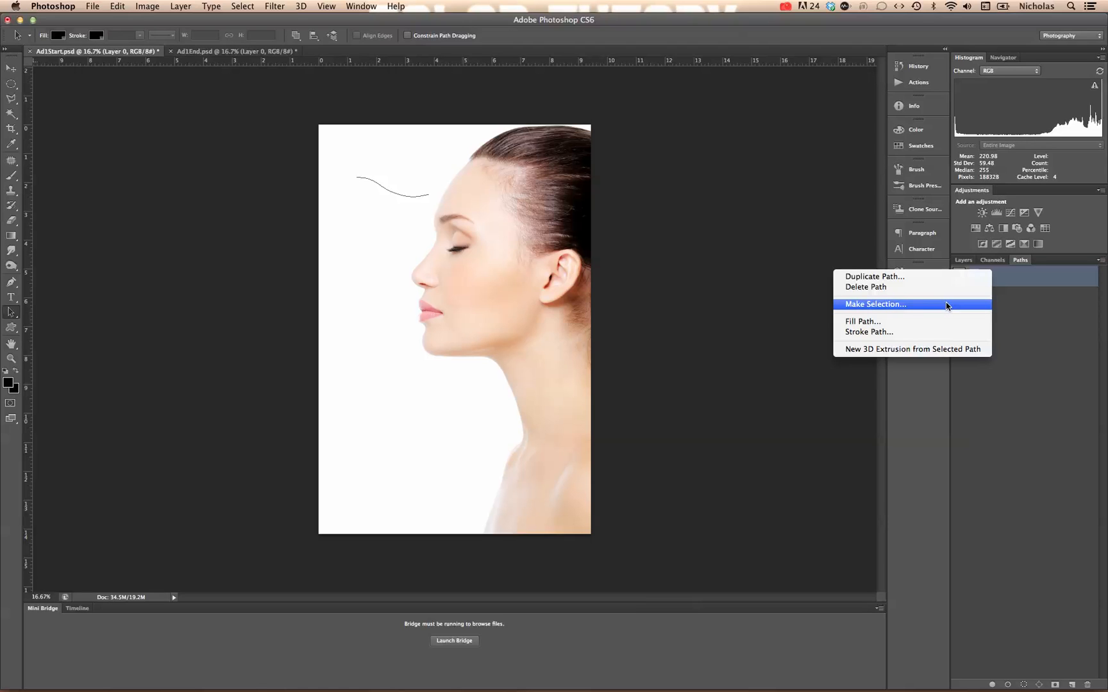
pyautogui.click(875, 304)
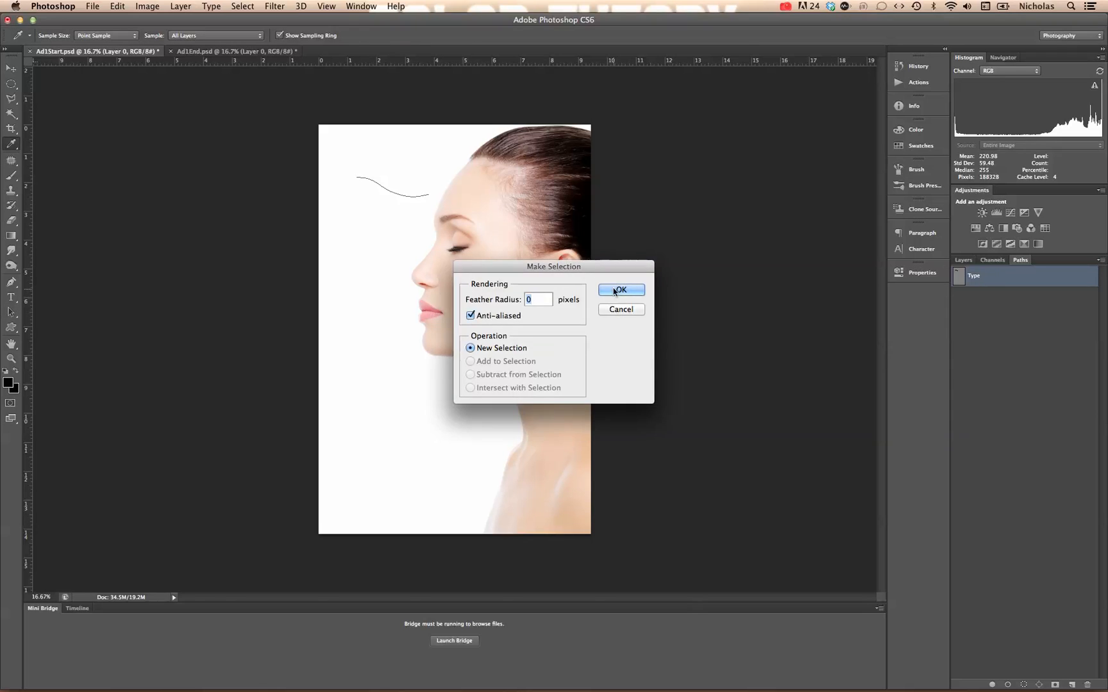
pyautogui.click(620, 290)
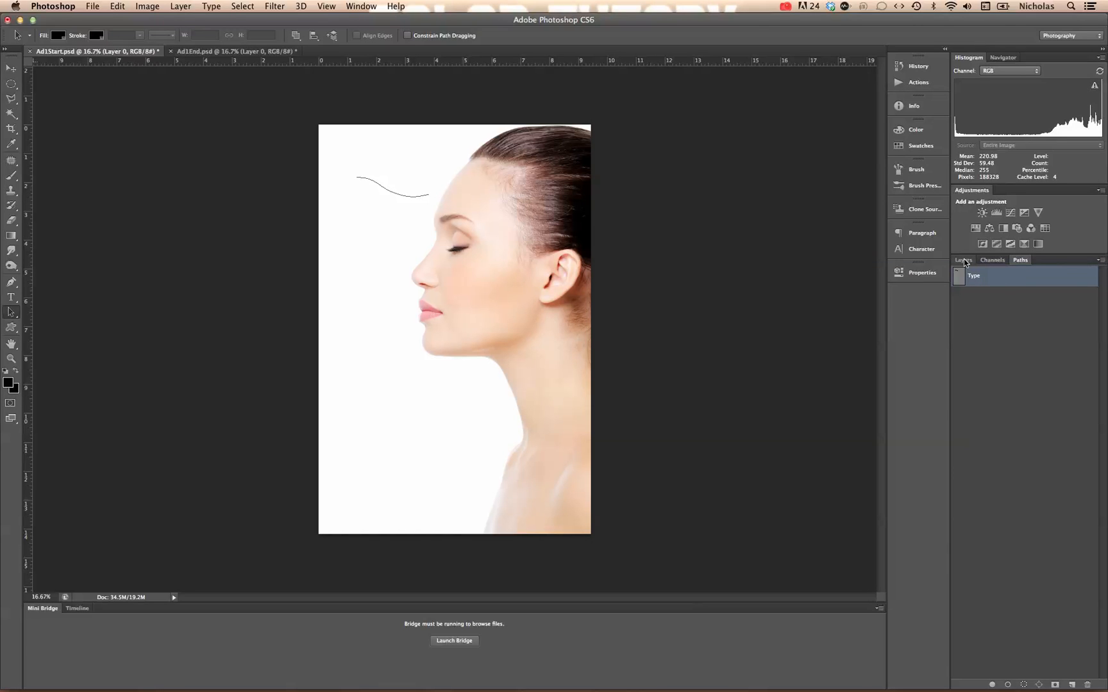
# Step: Type 'DESIGN... THINK!' along the wavy path above the forehead
pyautogui.click(963, 261)
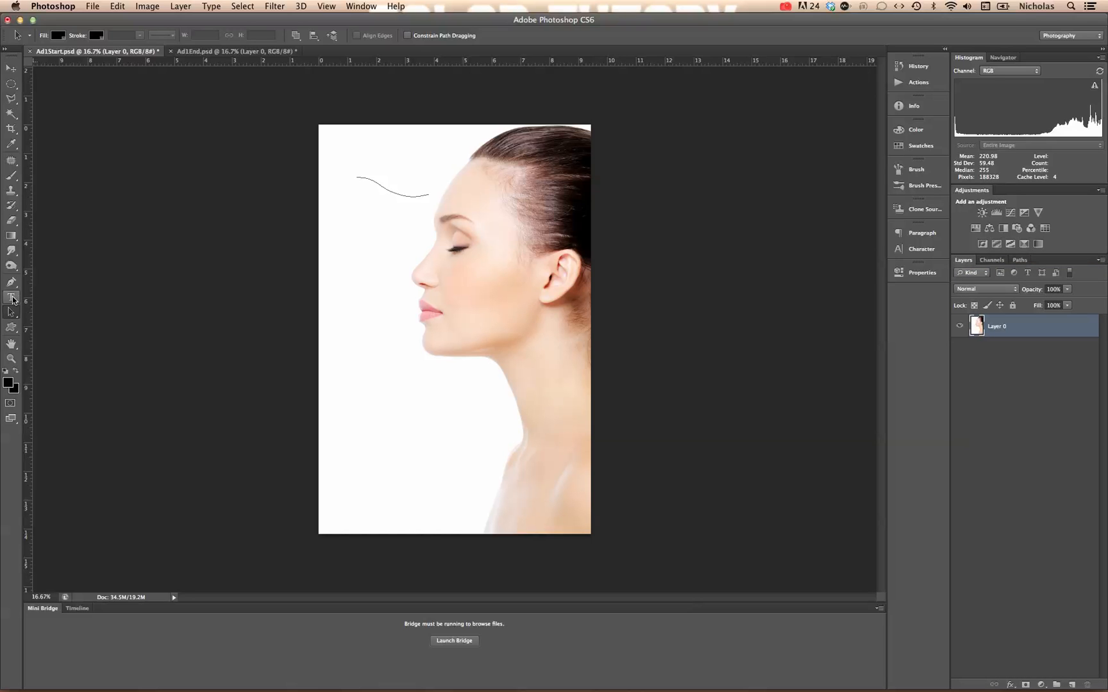
pyautogui.moveTo(11, 297)
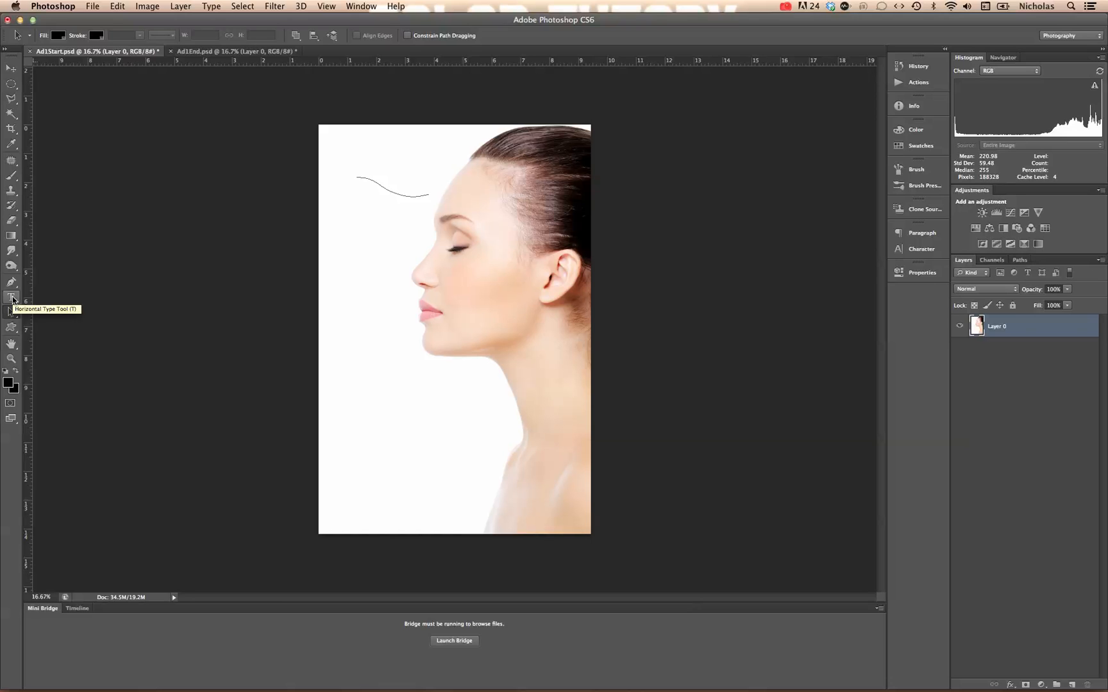
pyautogui.moveTo(13, 302)
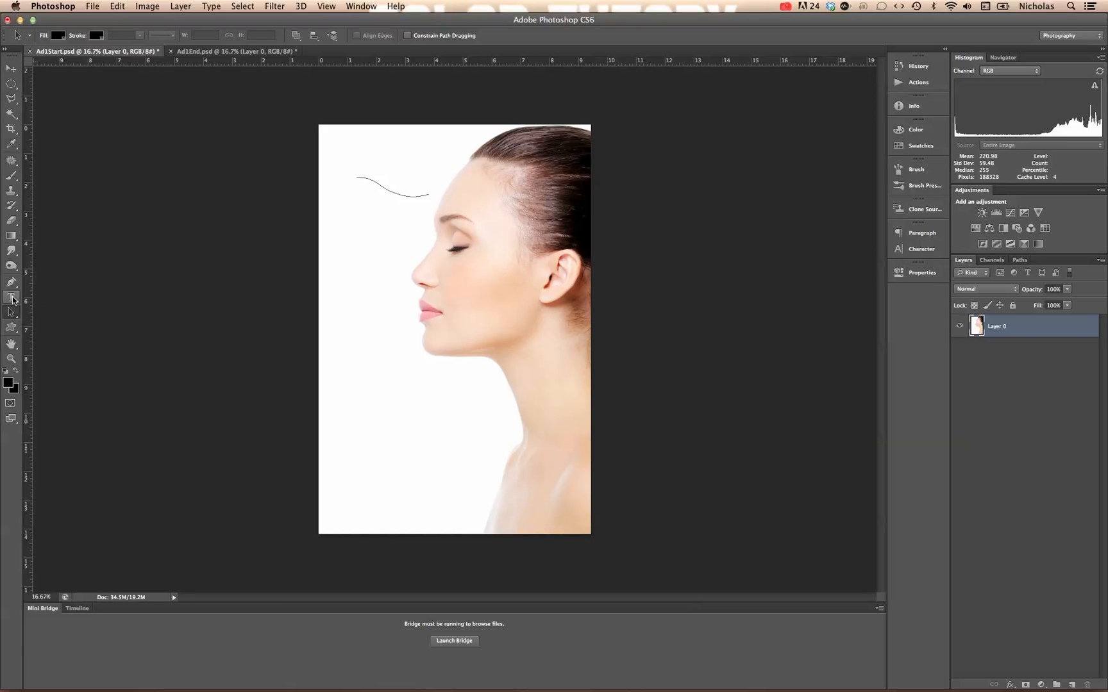
pyautogui.click(11, 297)
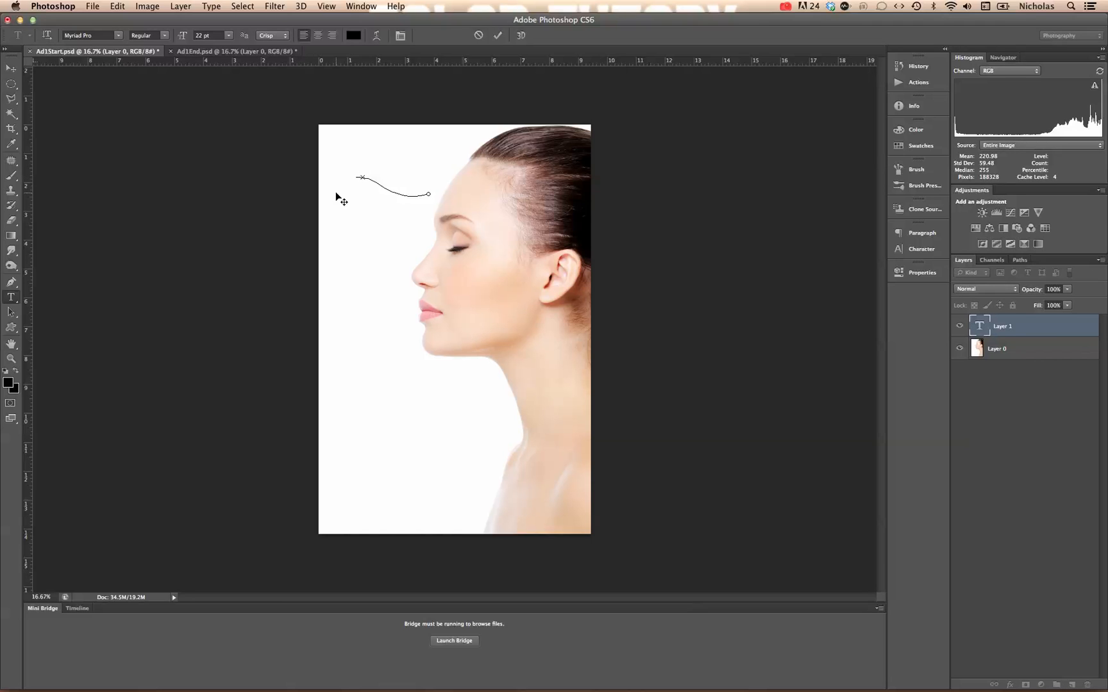
pyautogui.write('DE')
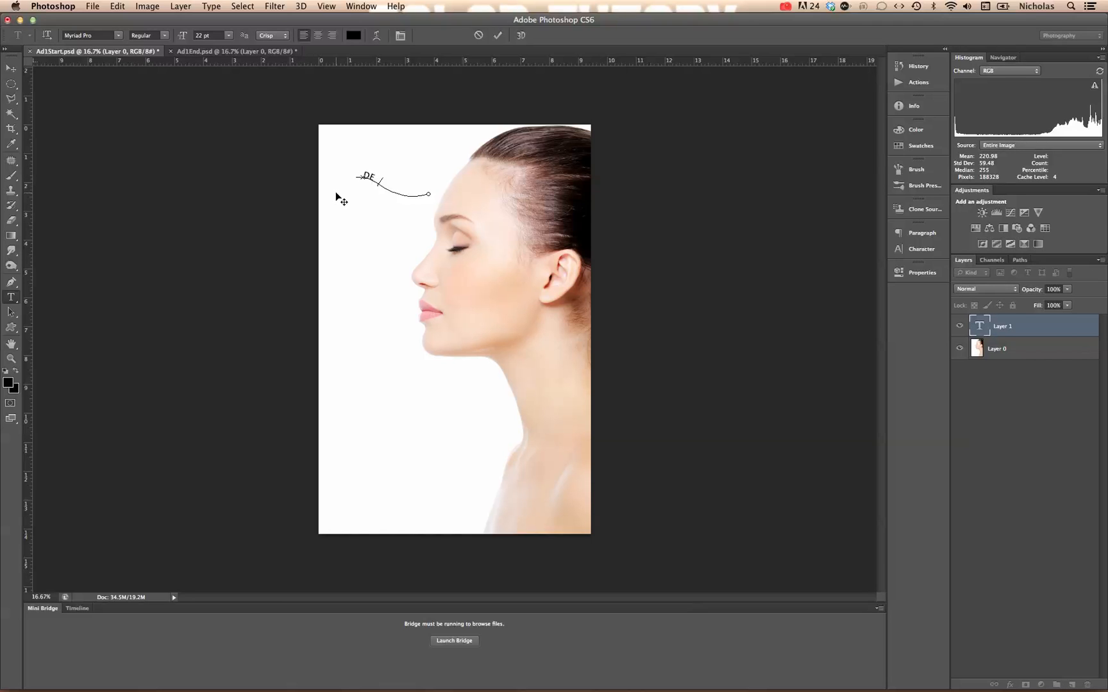
pyautogui.write('SIGN')
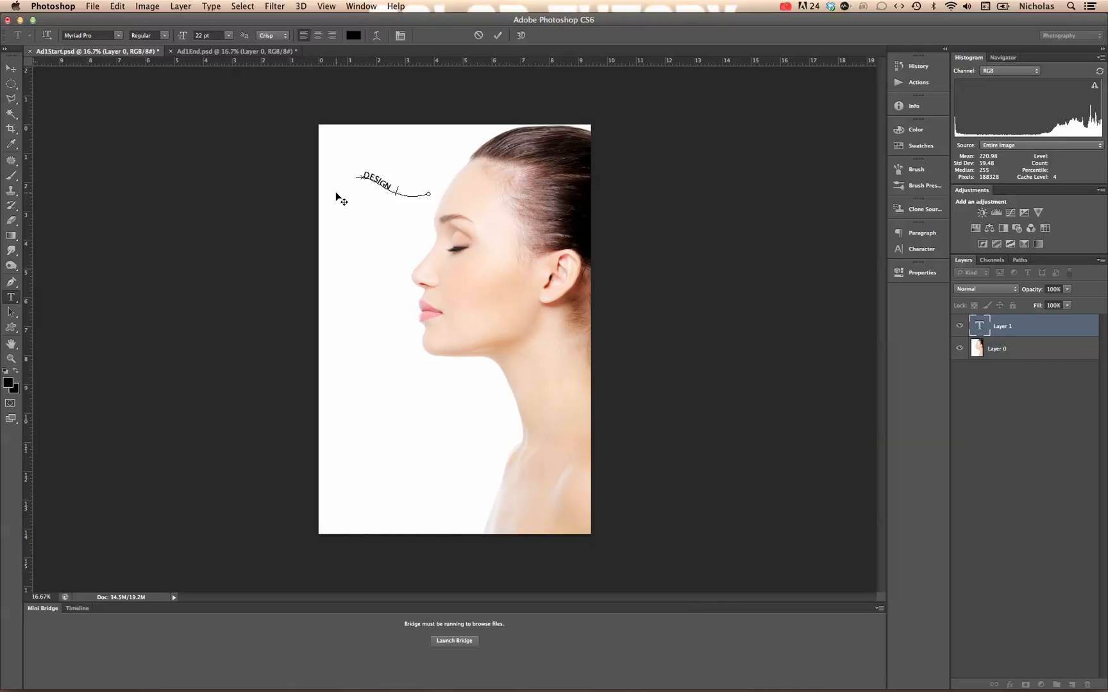
pyautogui.write('THINK')
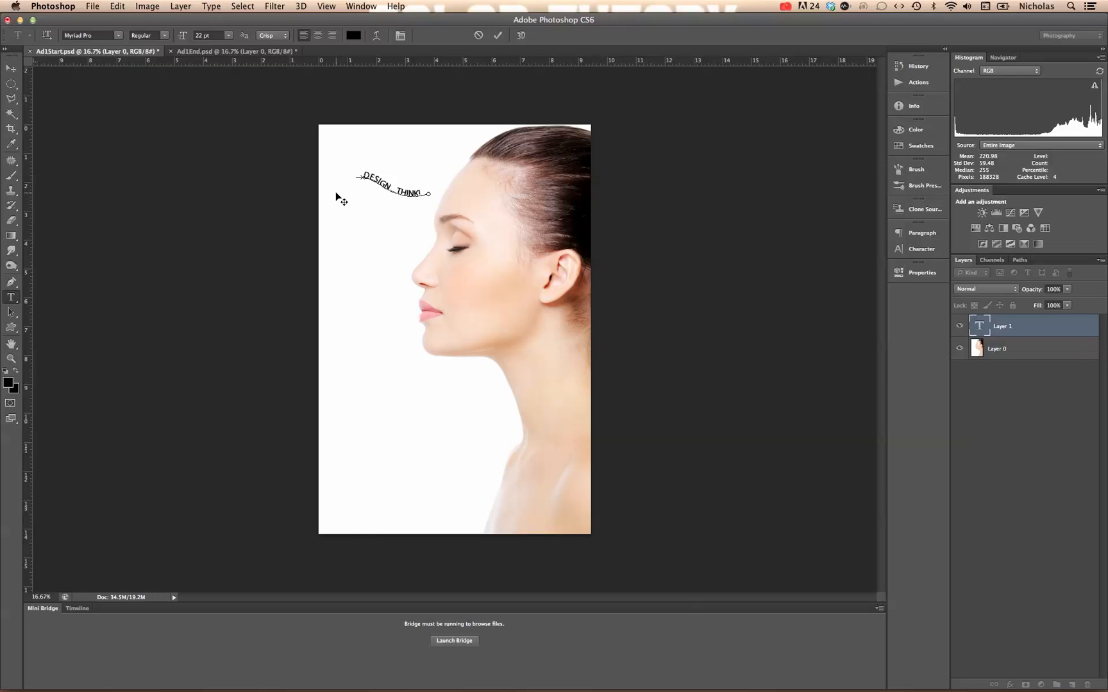
pyautogui.moveTo(876, 239)
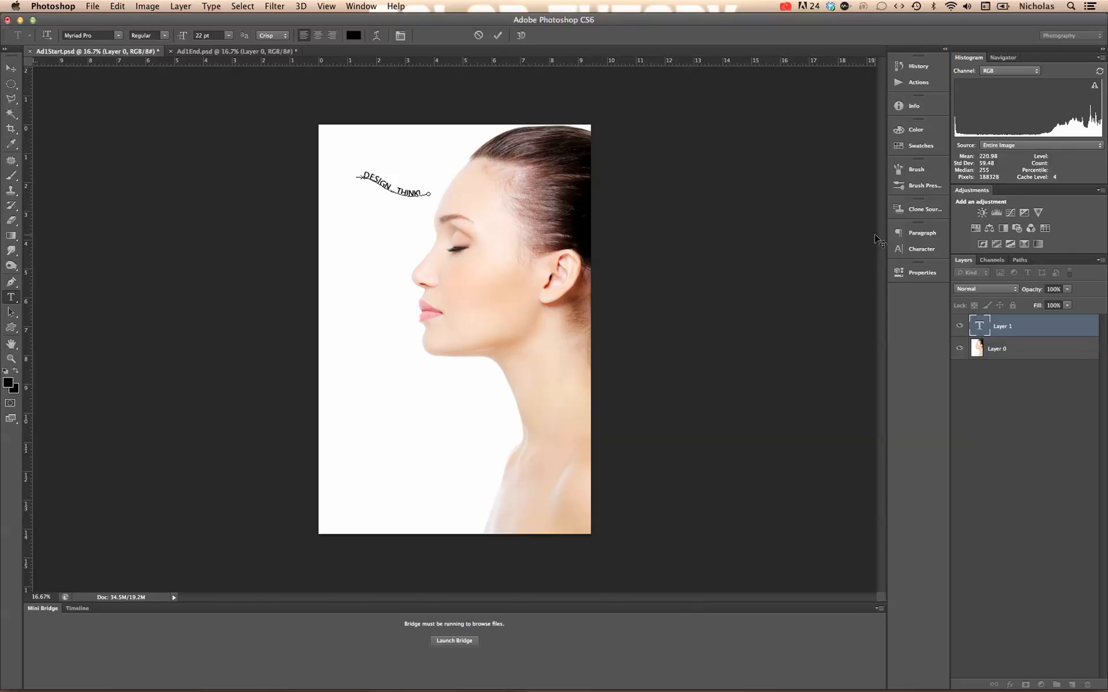
# Step: Set the word THINK! to the Bold font style in the Character panel
pyautogui.click(898, 249)
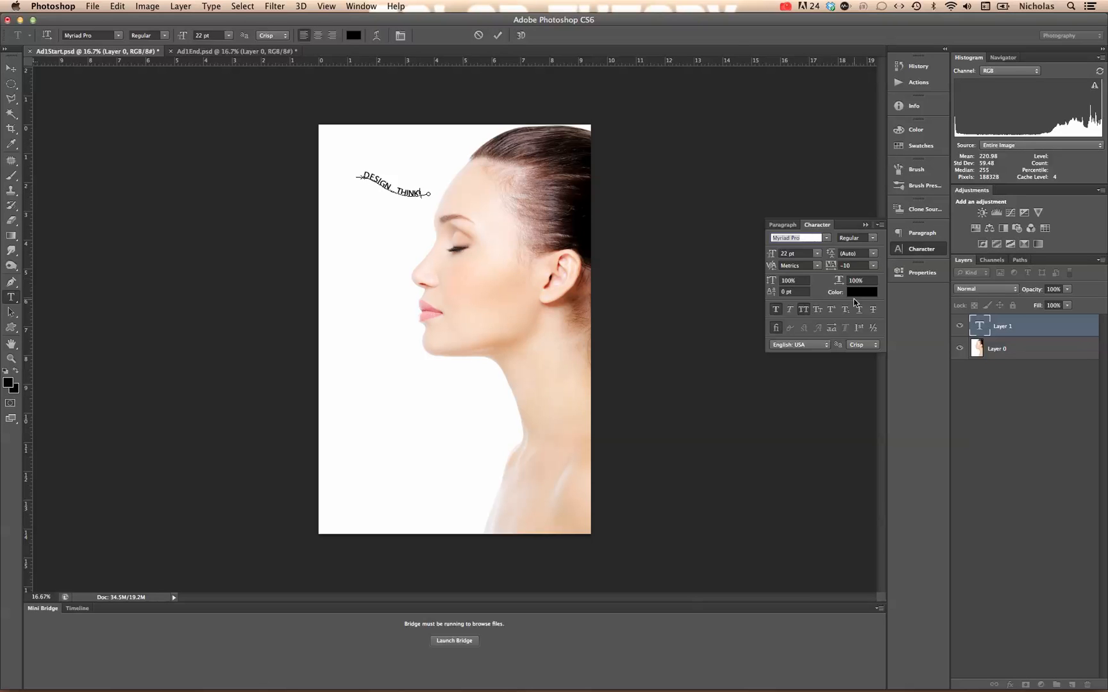
pyautogui.moveTo(518, 313)
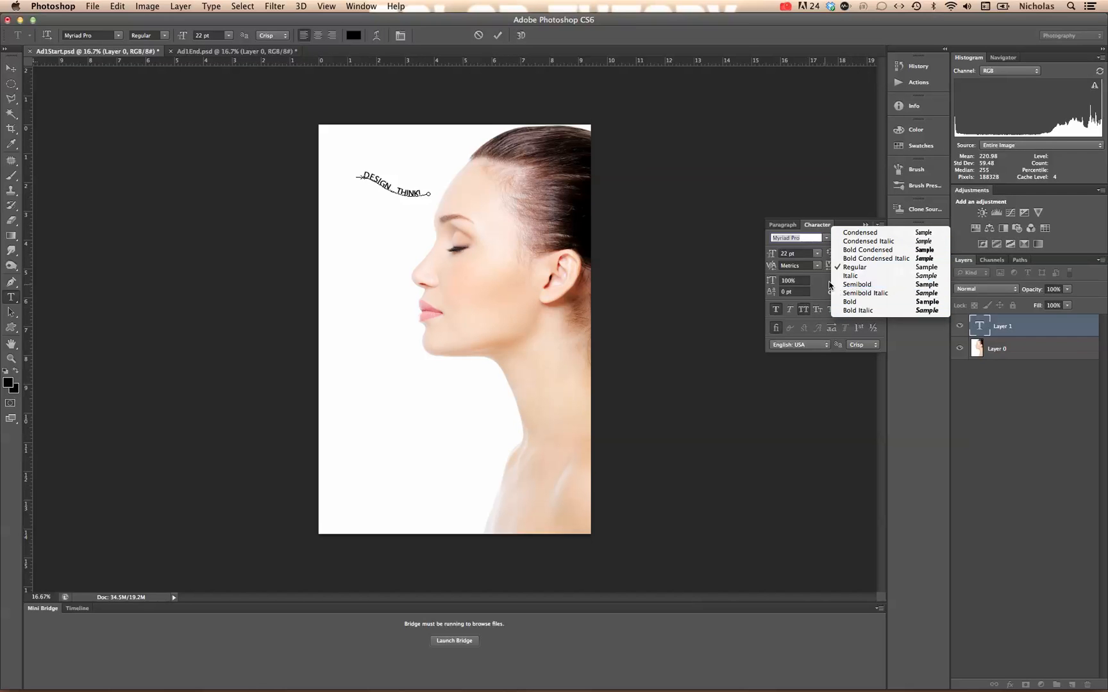
pyautogui.moveTo(372, 189)
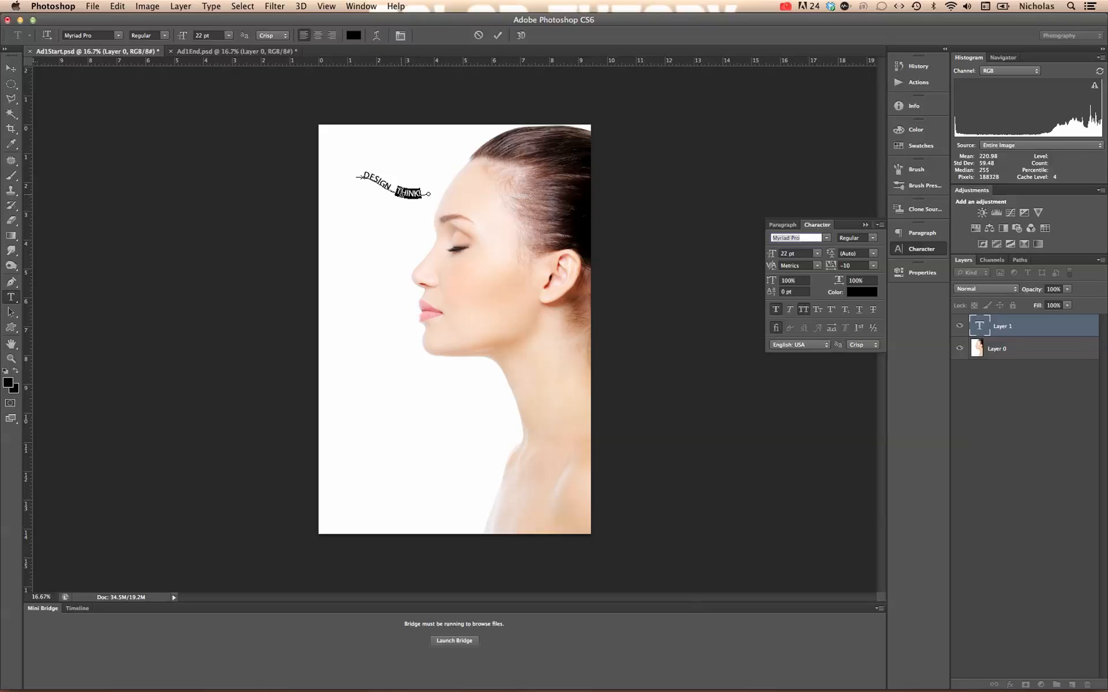
pyautogui.click(872, 238)
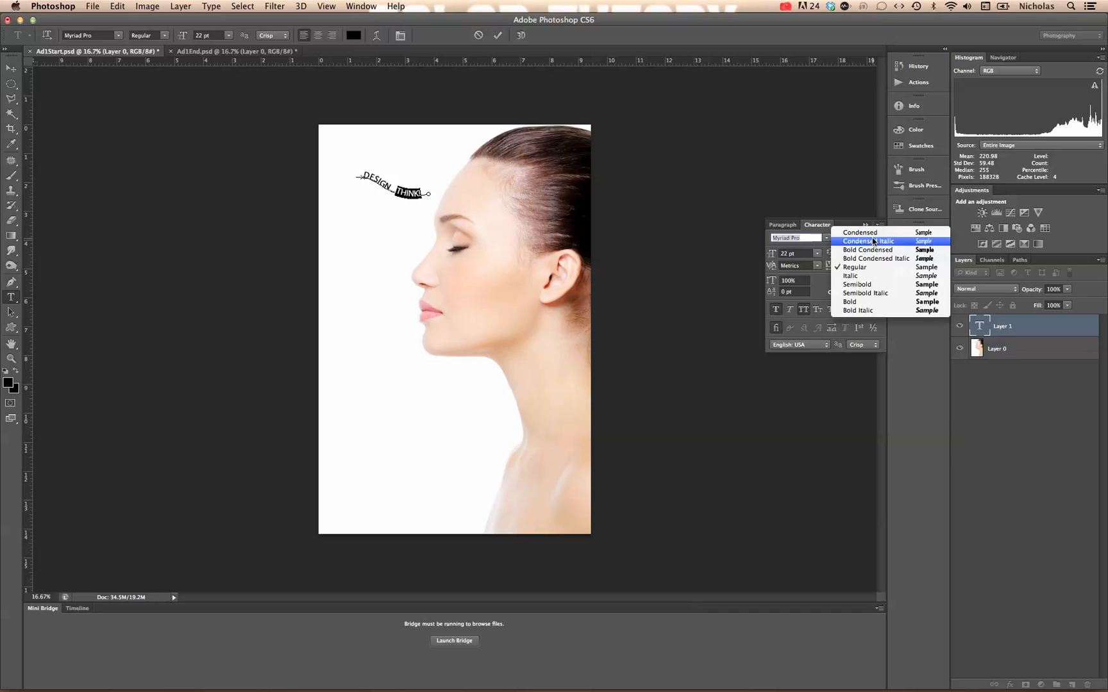
pyautogui.click(850, 302)
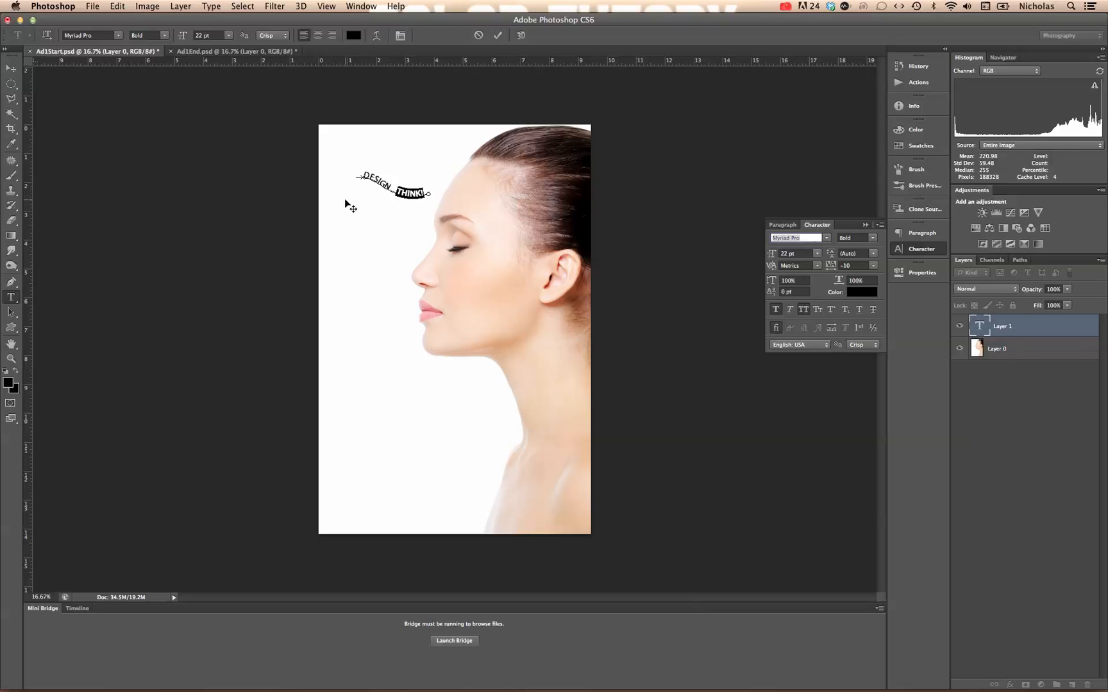
pyautogui.moveTo(267, 182)
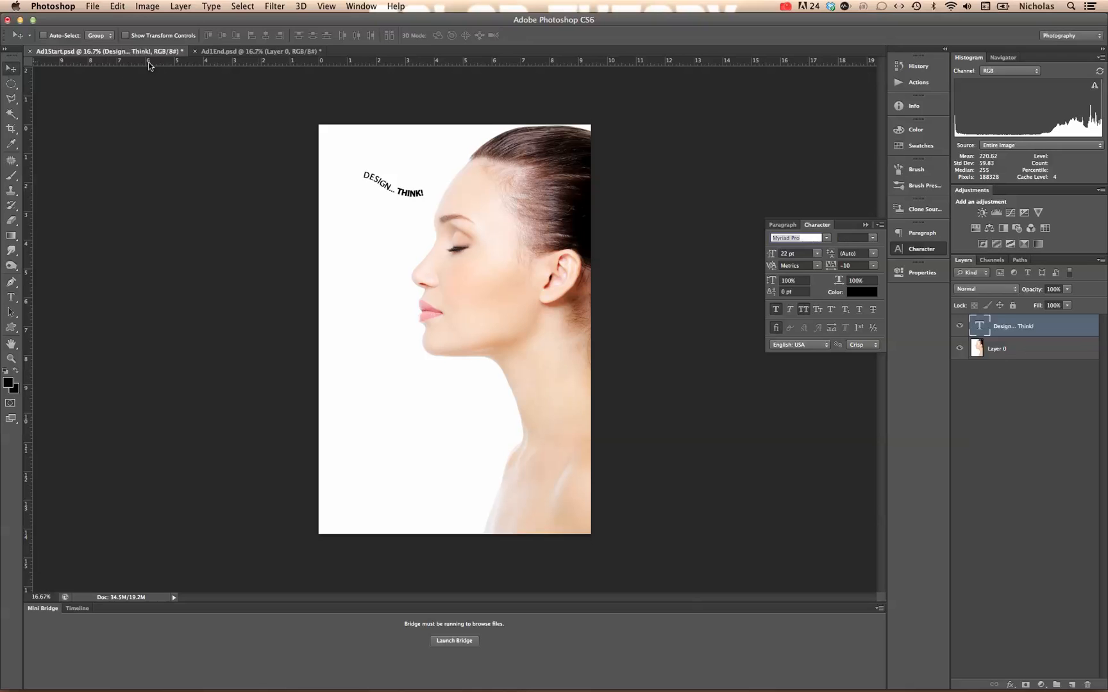
# Step: Move the curved text rightward toward the forehead and rotate it slightly
pyautogui.moveTo(396, 184); pyautogui.dragTo(414, 189)
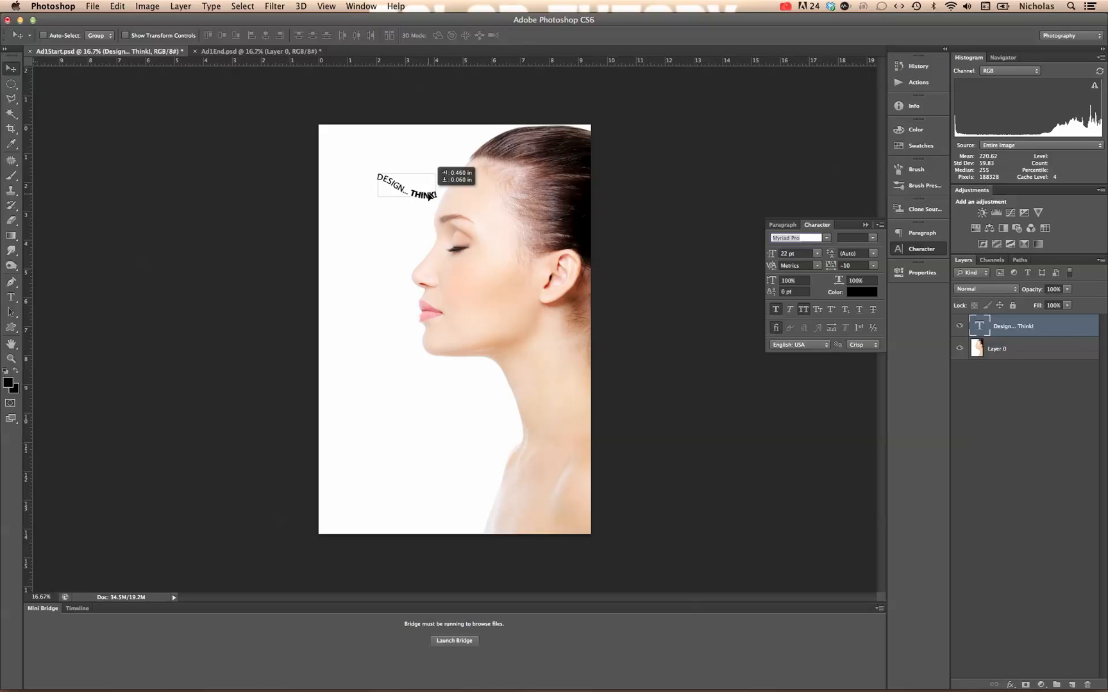
pyautogui.moveTo(417, 191); pyautogui.dragTo(428, 192)
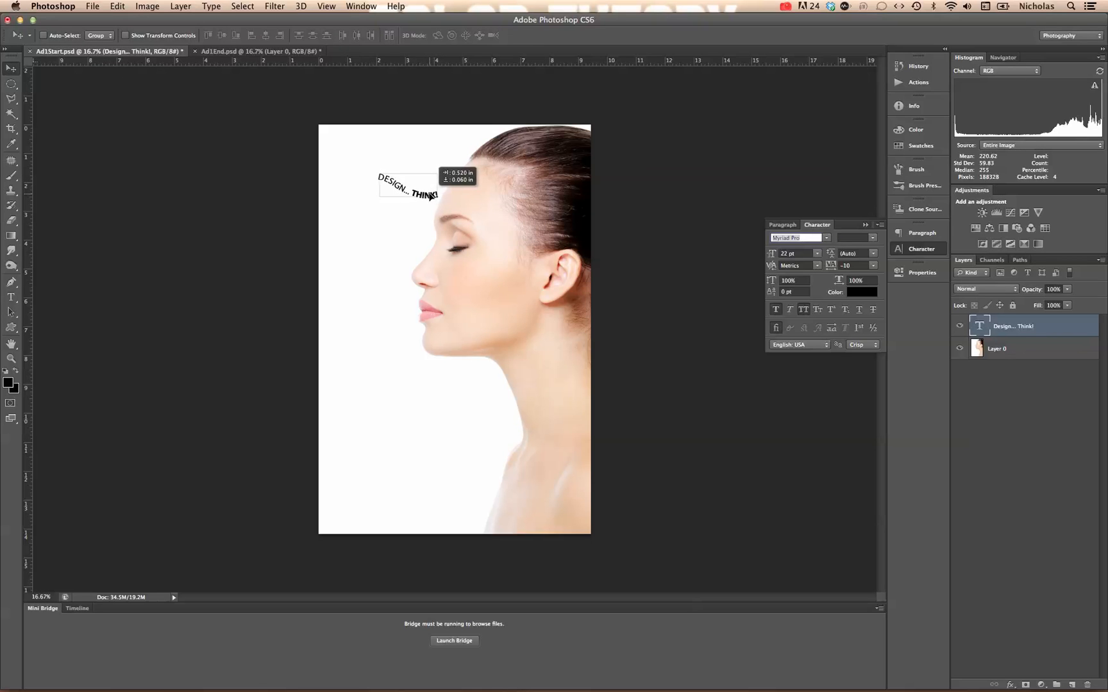
pyautogui.press('Cmd+T')
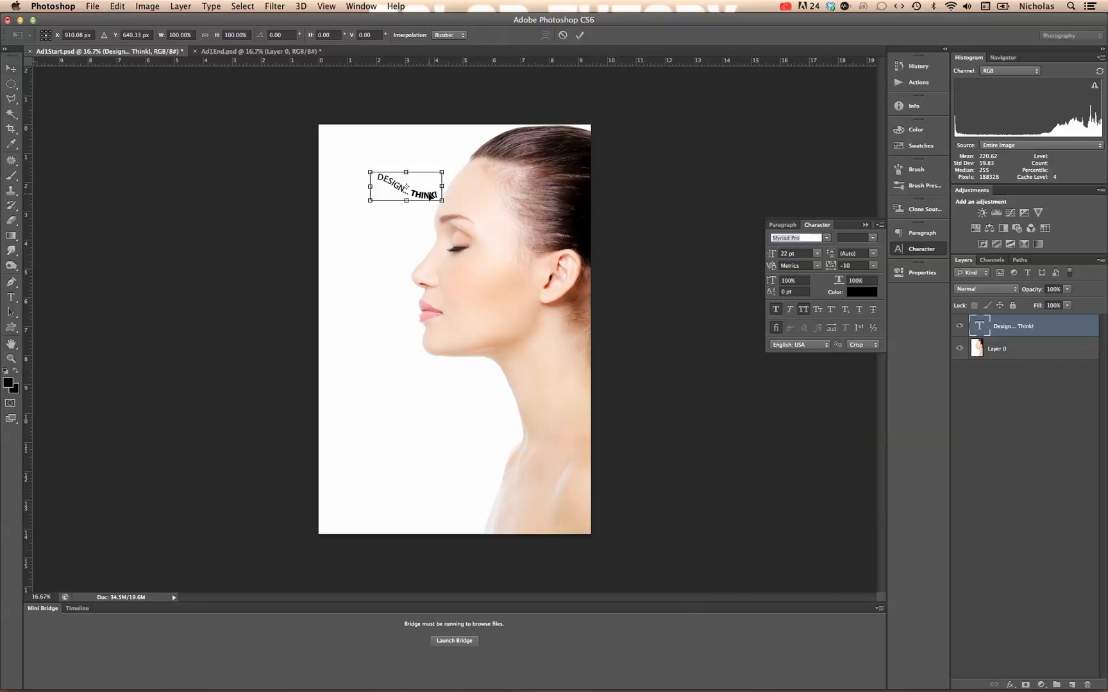
pyautogui.moveTo(360, 165)
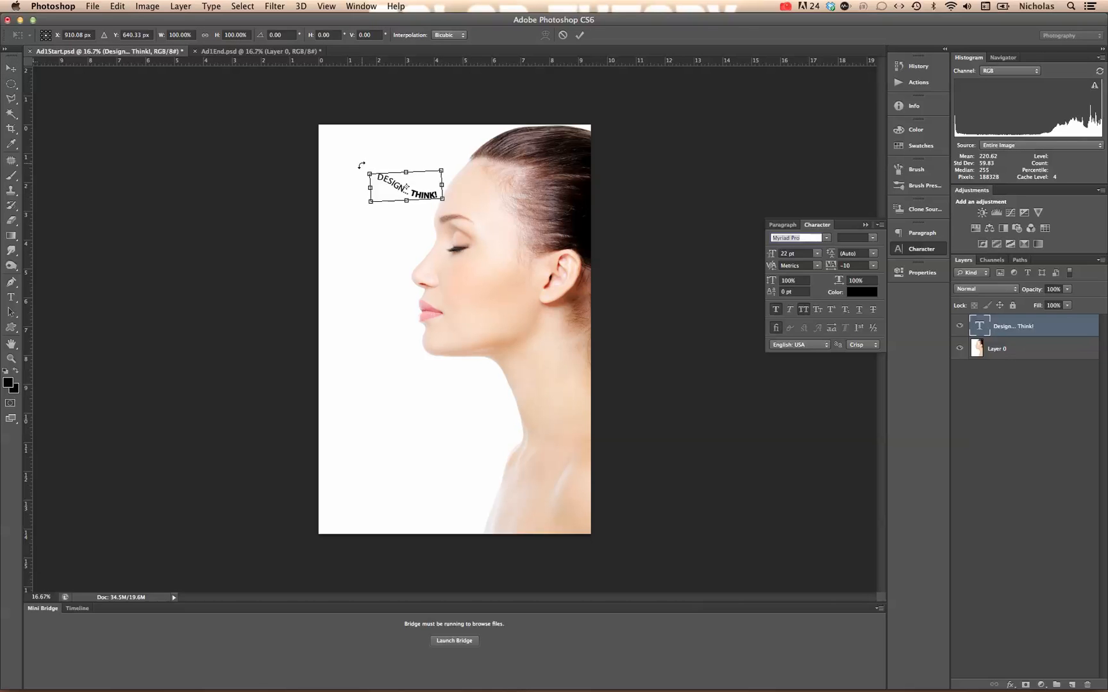
pyautogui.moveTo(438, 172); pyautogui.dragTo(441, 177)
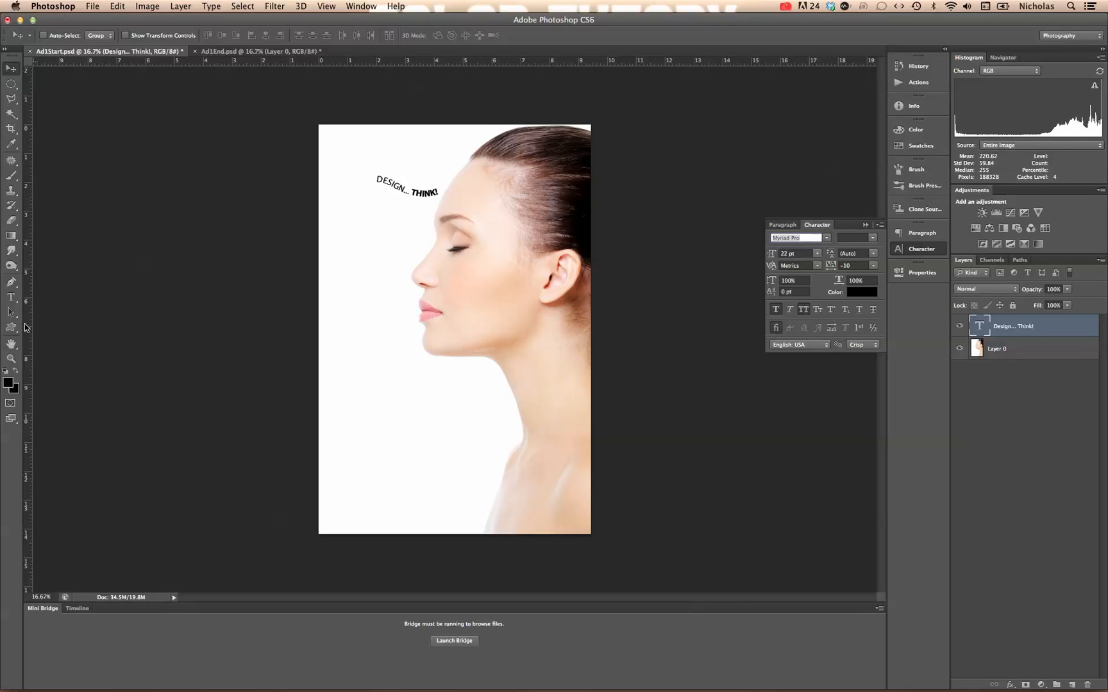
pyautogui.moveTo(11, 314)
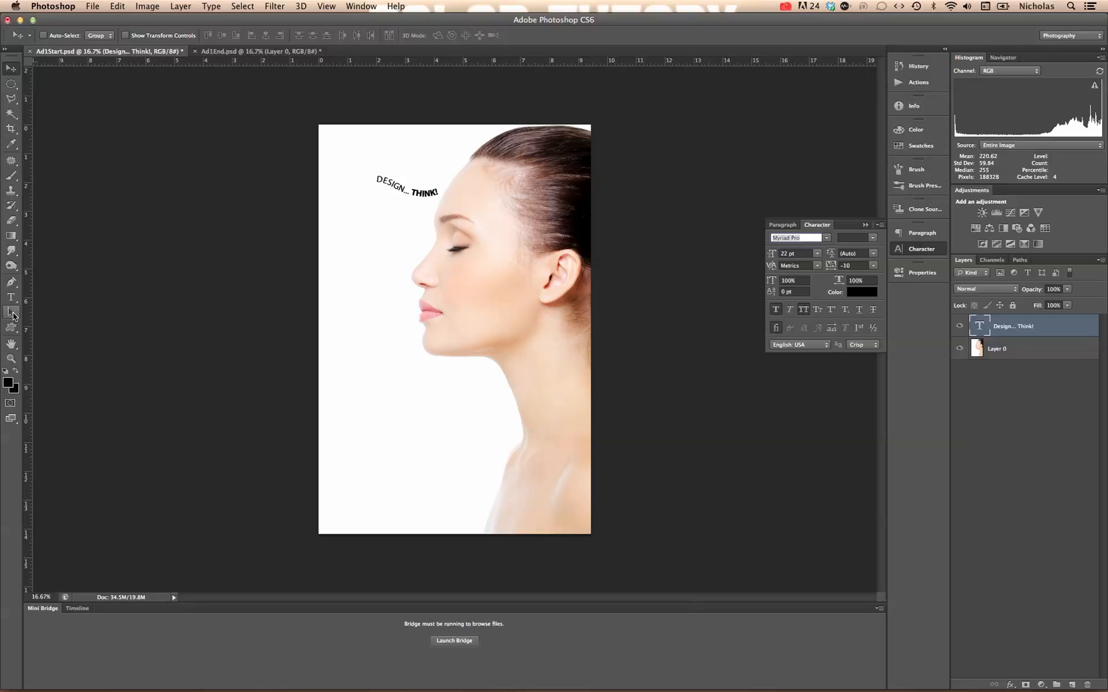
pyautogui.moveTo(386, 186)
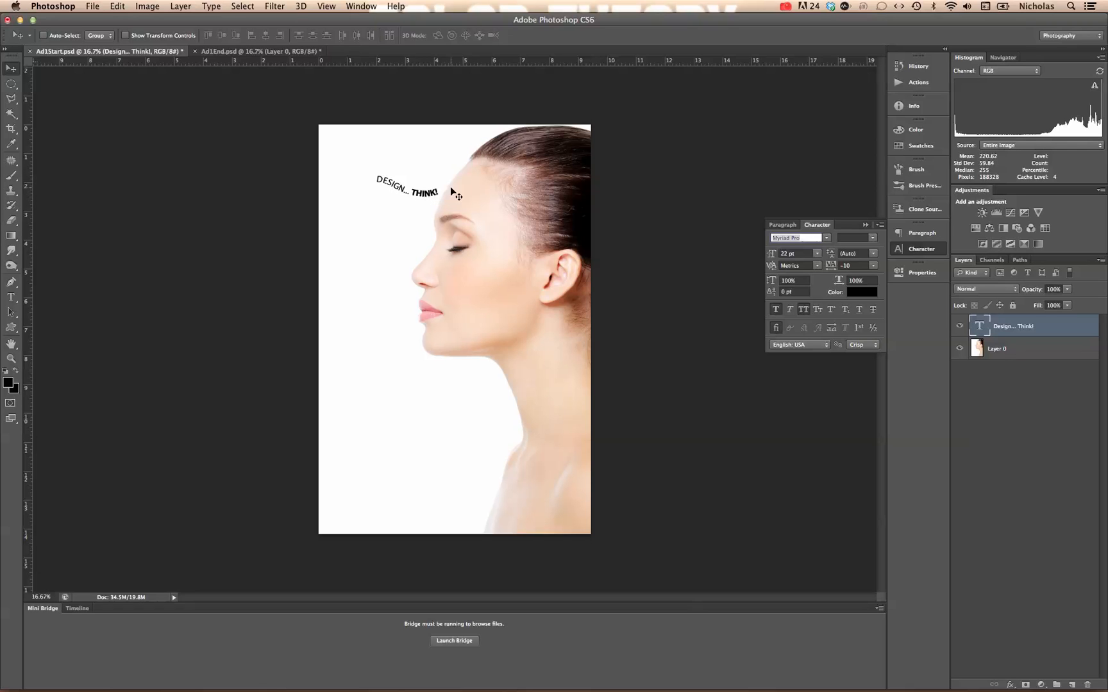
pyautogui.moveTo(509, 216)
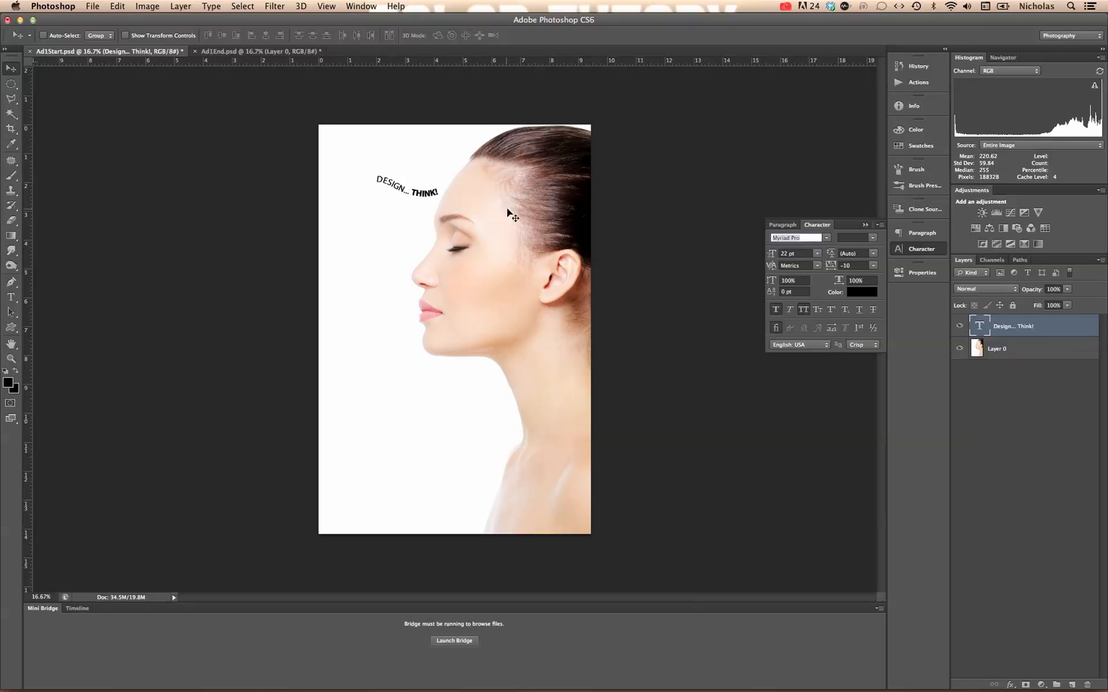
pyautogui.moveTo(1049, 325)
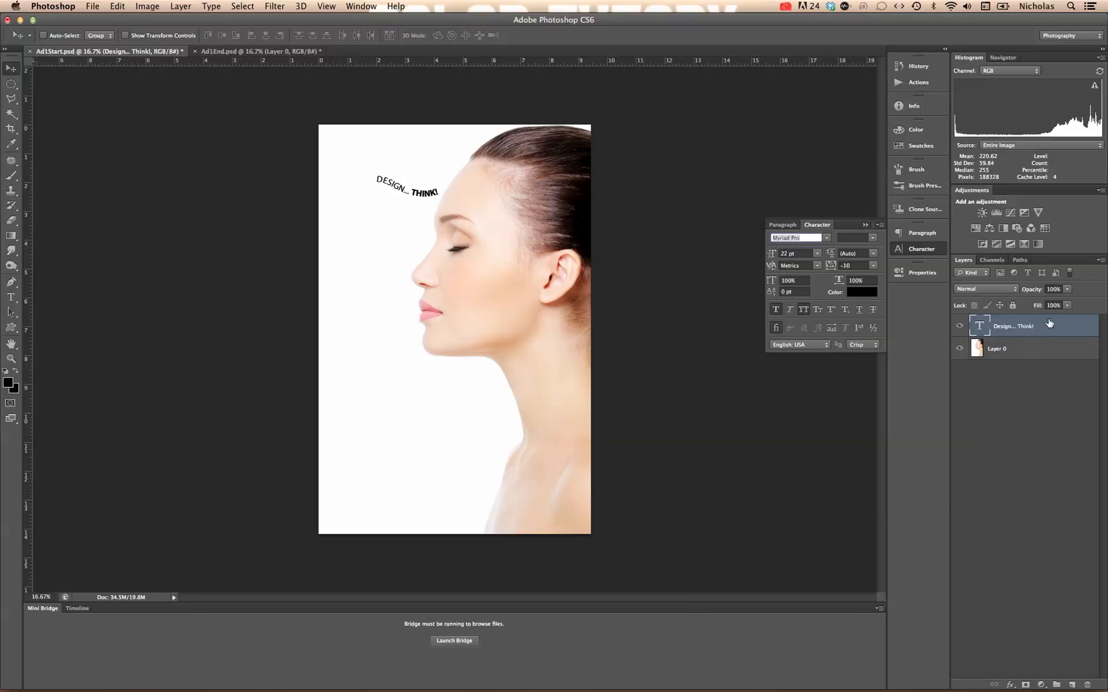
# Step: Show the text's type path in the Paths panel and retype THINK! on the curve
pyautogui.click(1019, 260)
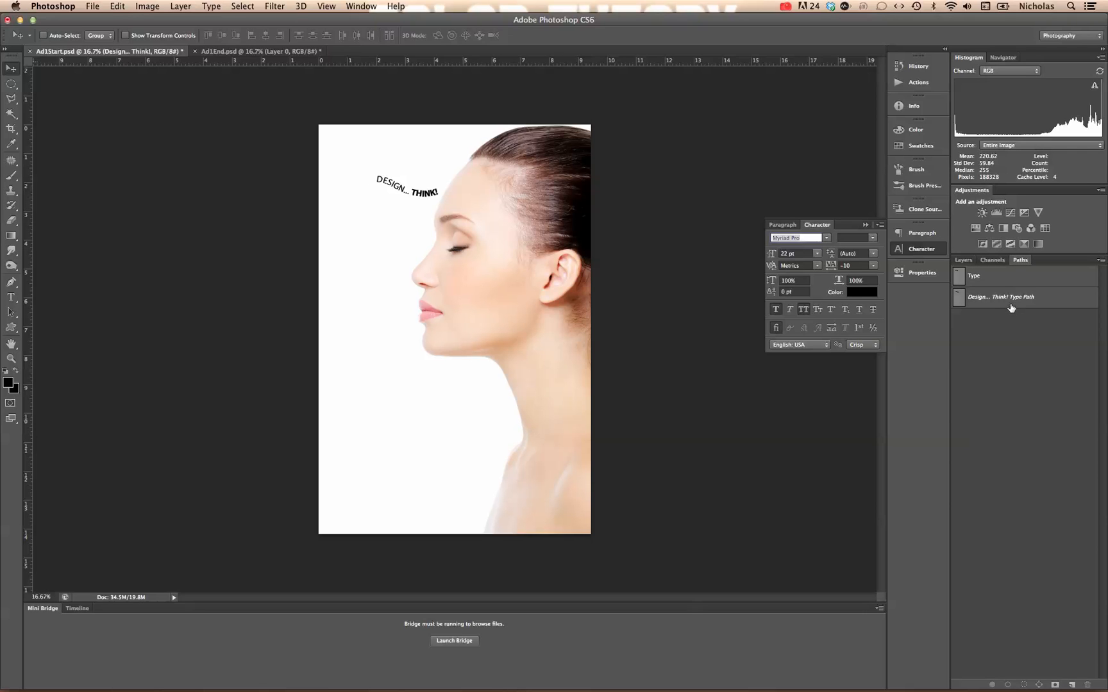
pyautogui.click(1011, 296)
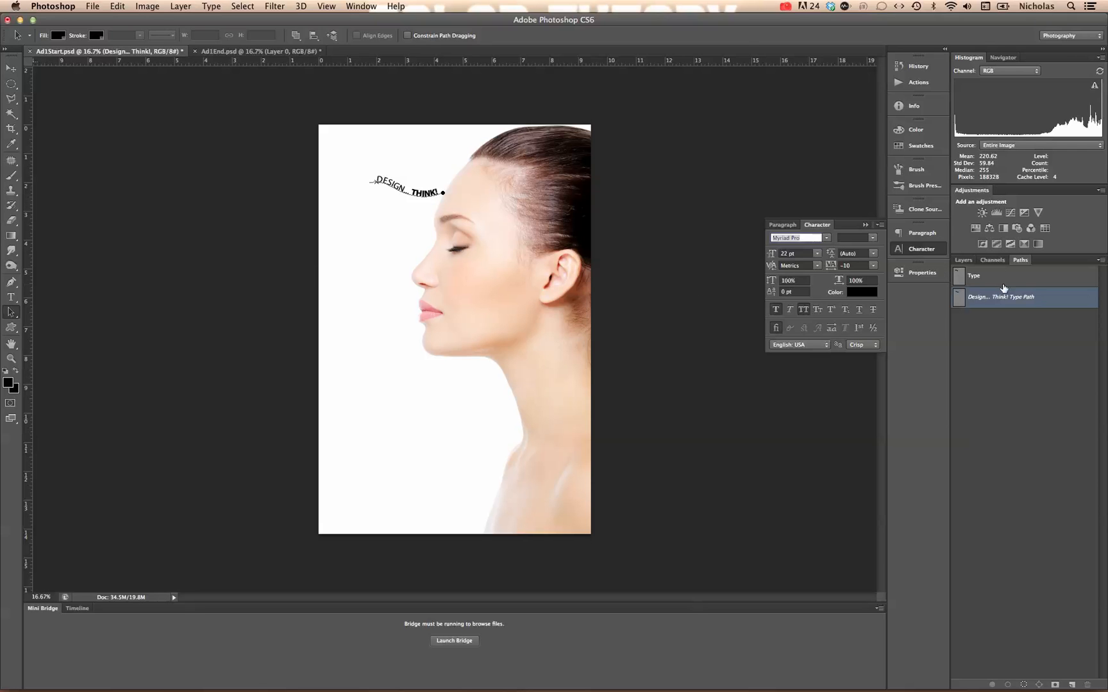
pyautogui.click(963, 259)
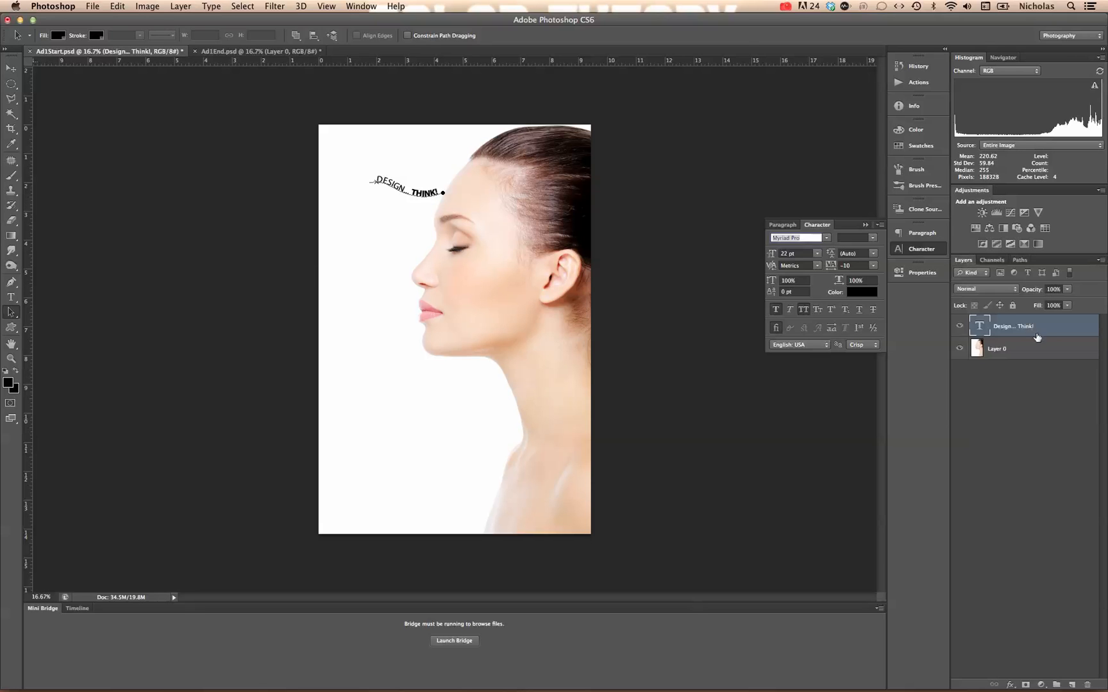
pyautogui.click(1020, 259)
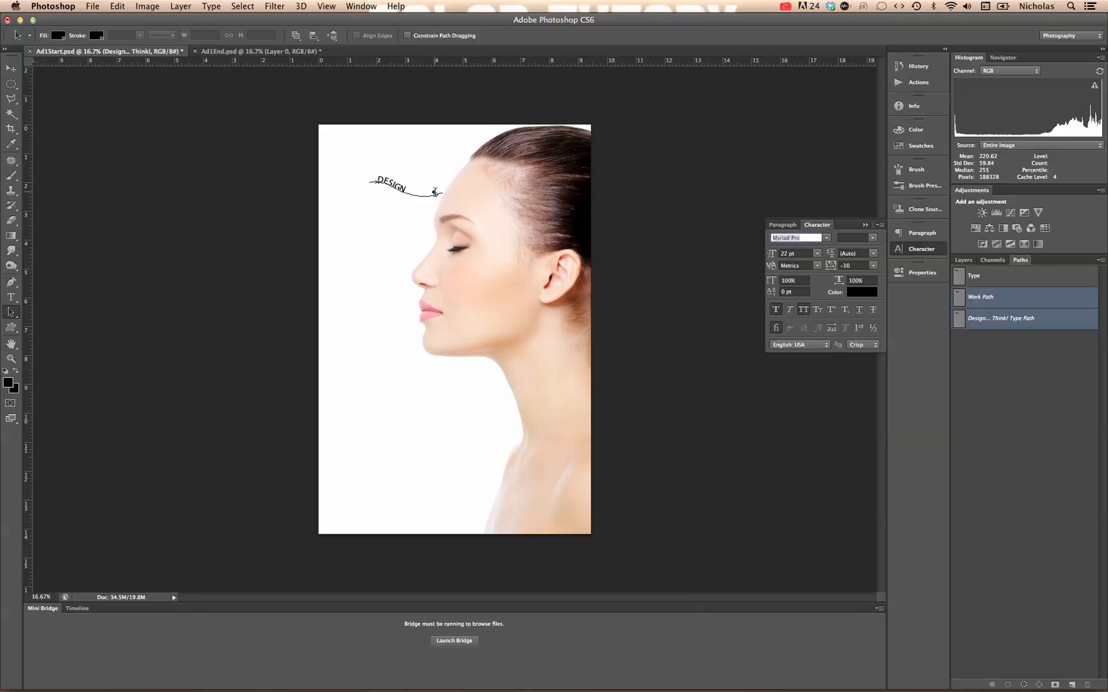
pyautogui.write('THINK!')
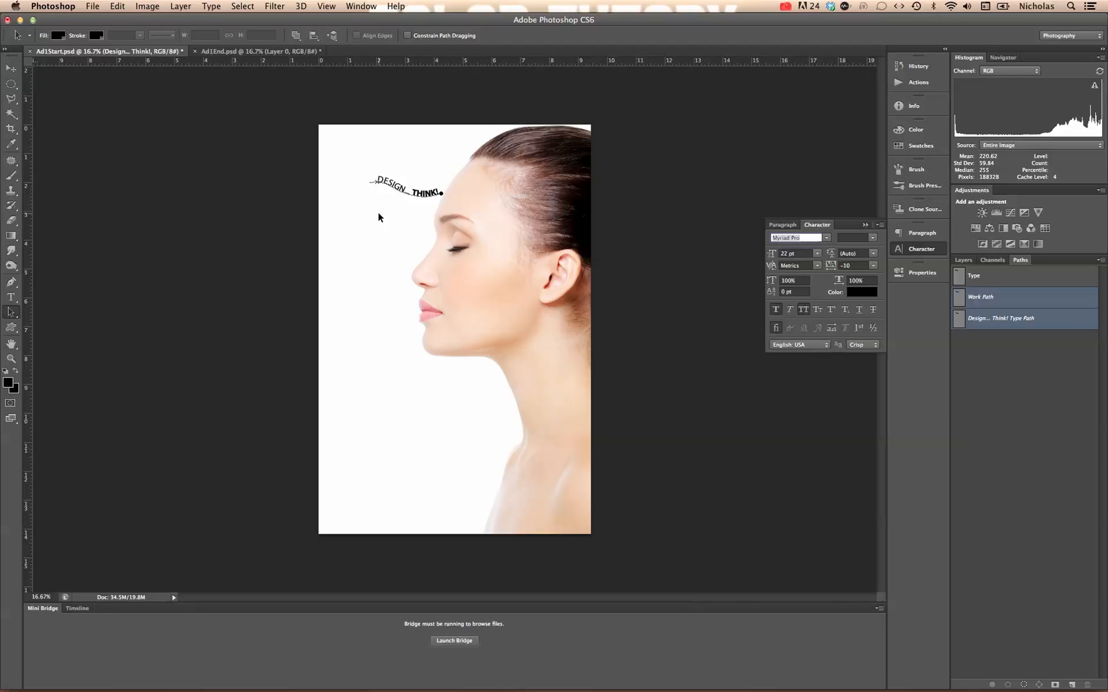
pyautogui.moveTo(378, 183)
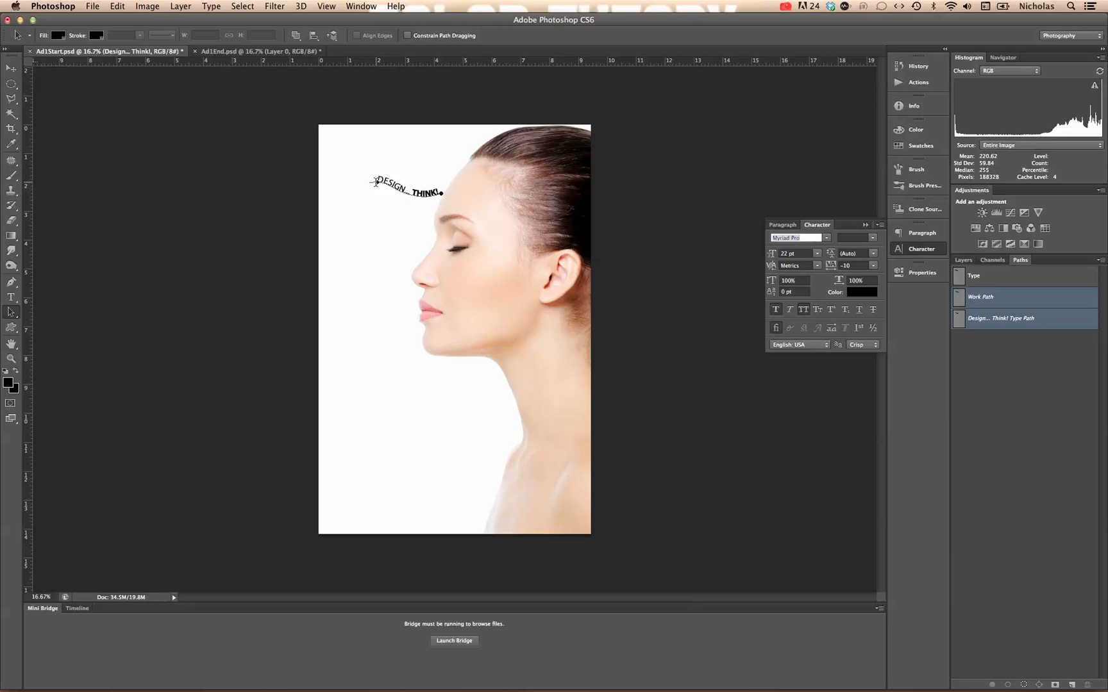
pyautogui.moveTo(534, 196)
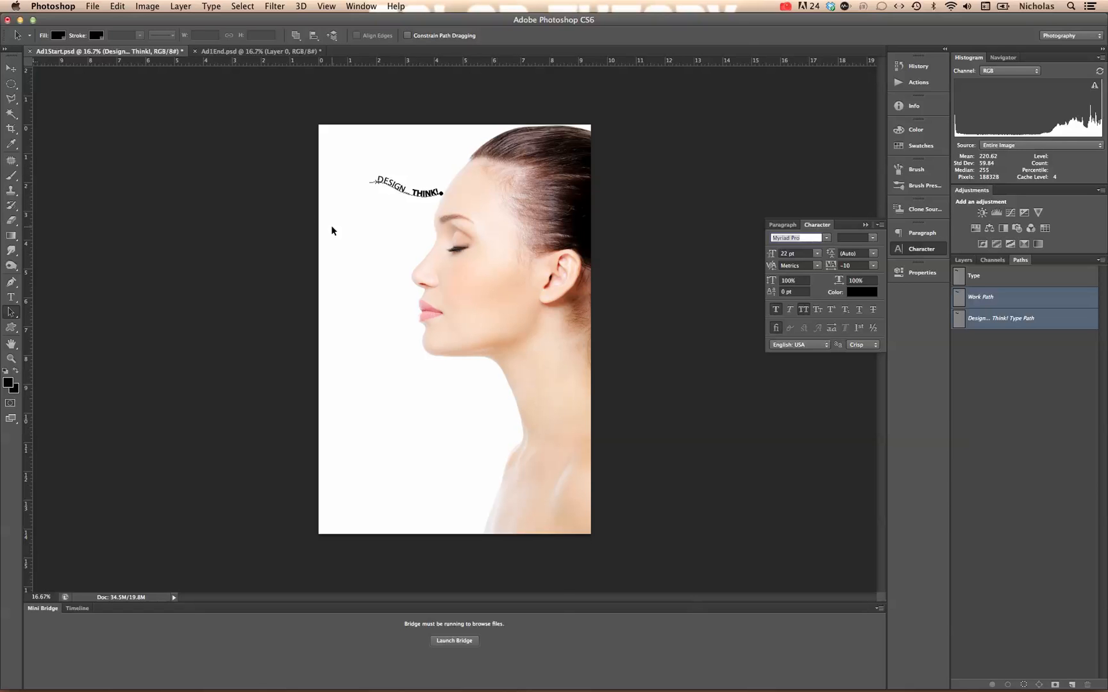
# Step: Duplicate the curved text layer, keeping the default name 'Design... Think! copy'
pyautogui.click(991, 260)
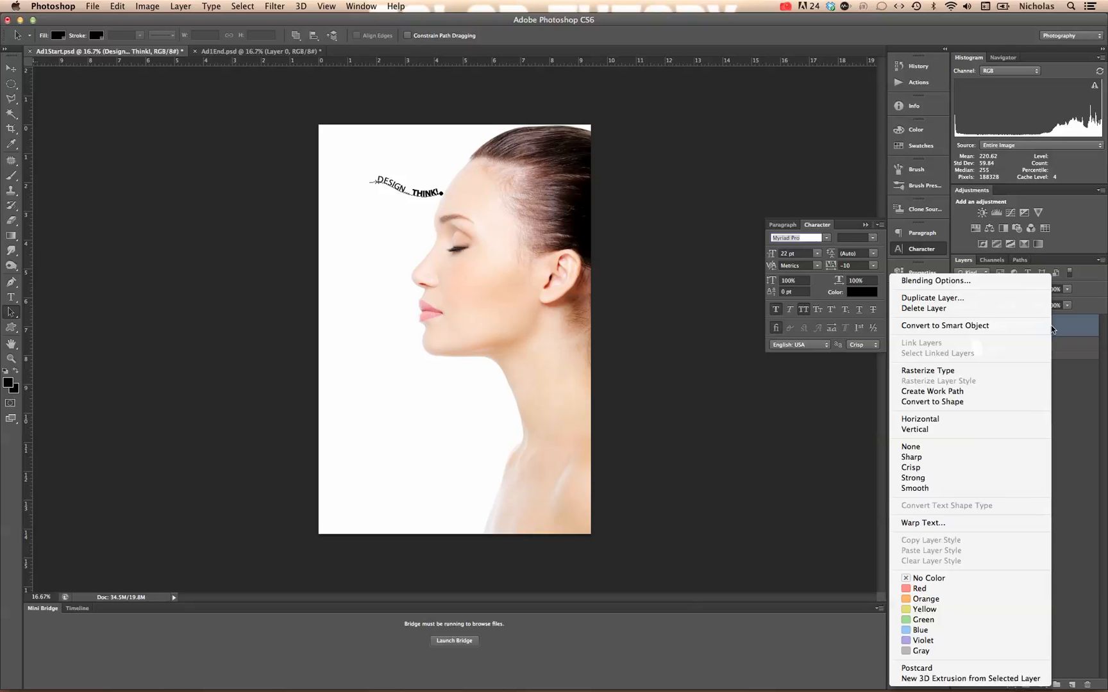
pyautogui.click(932, 297)
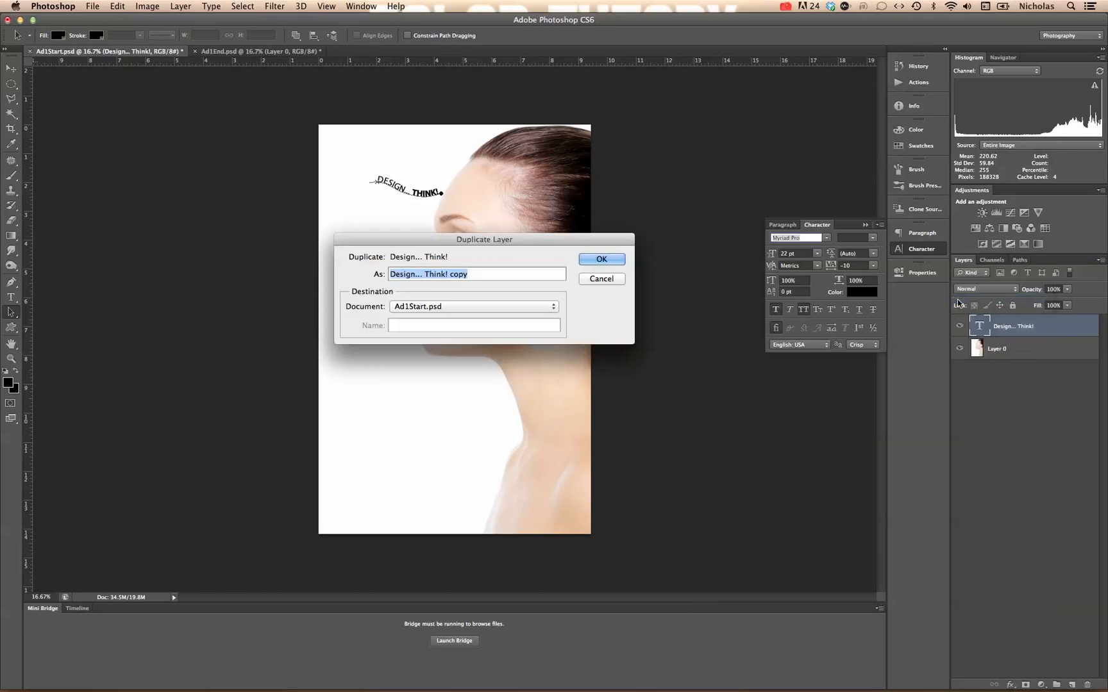
pyautogui.click(601, 259)
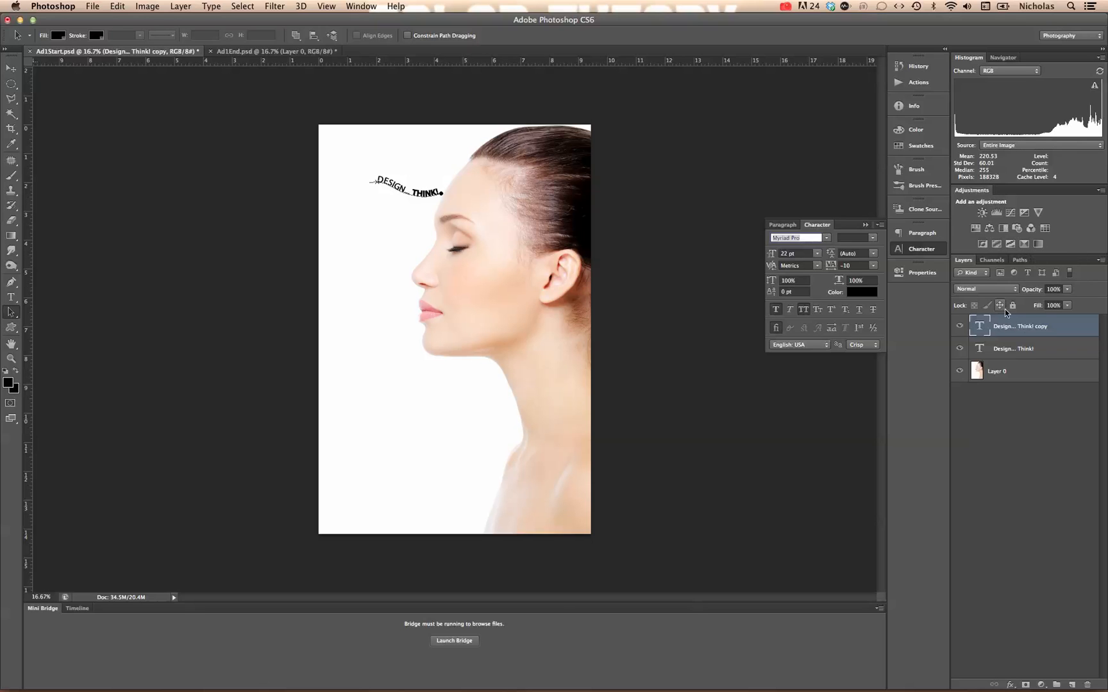
# Step: Select the duplicated text's type path in the Paths panel, then return to the Layers panel
pyautogui.click(1020, 260)
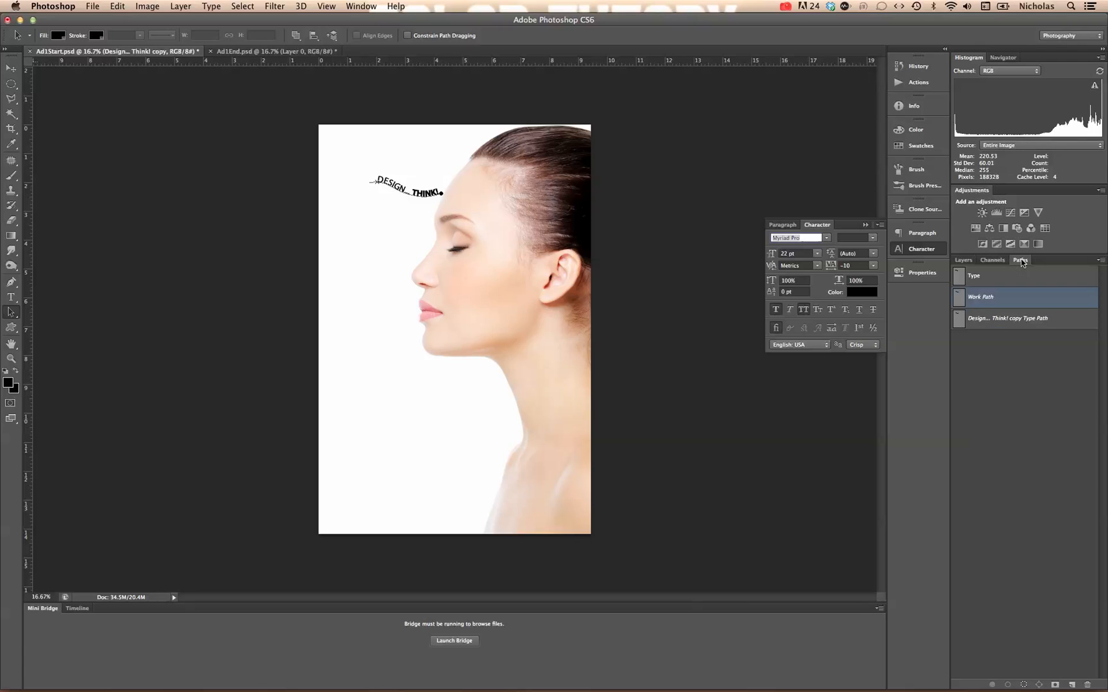
pyautogui.click(1019, 318)
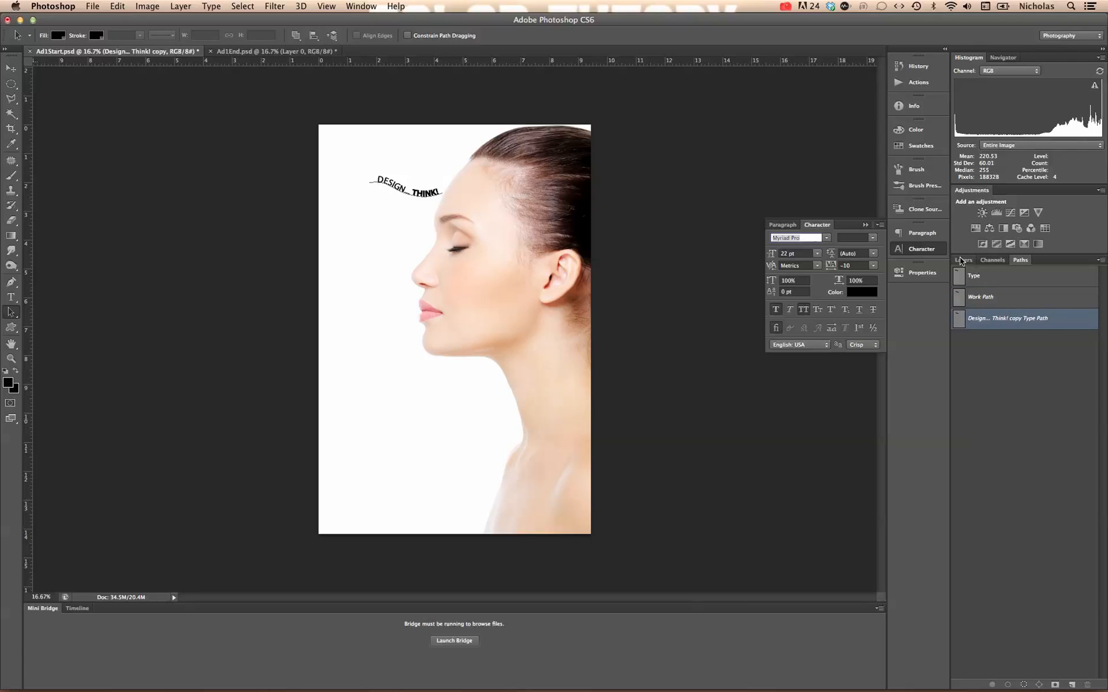
pyautogui.click(963, 261)
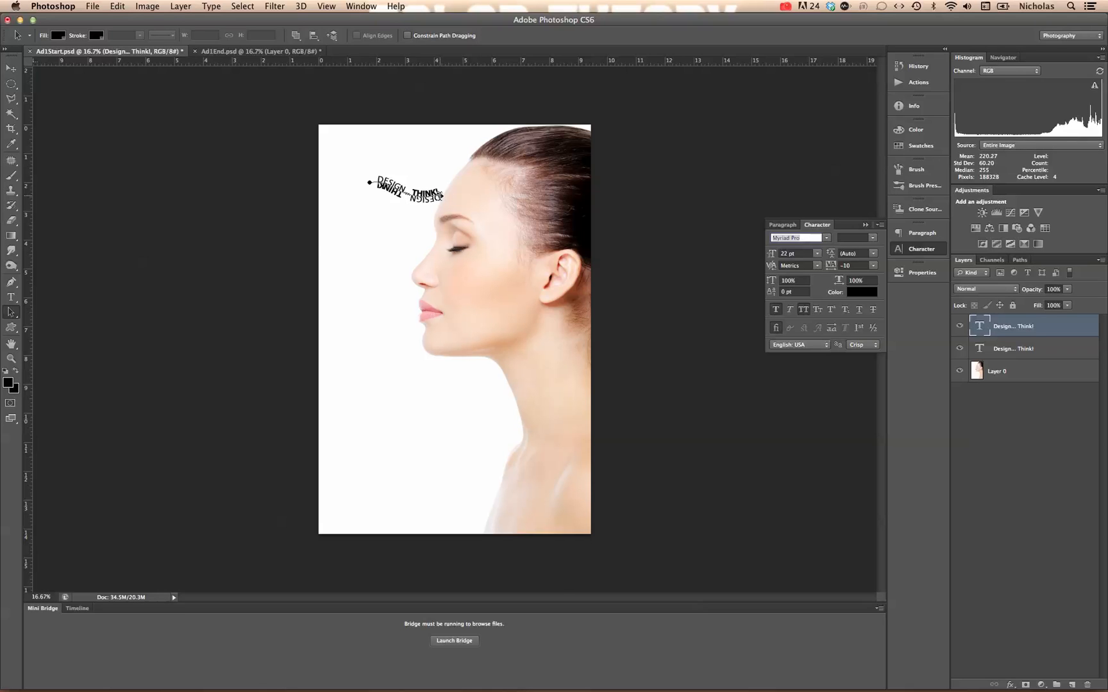
pyautogui.moveTo(446, 264)
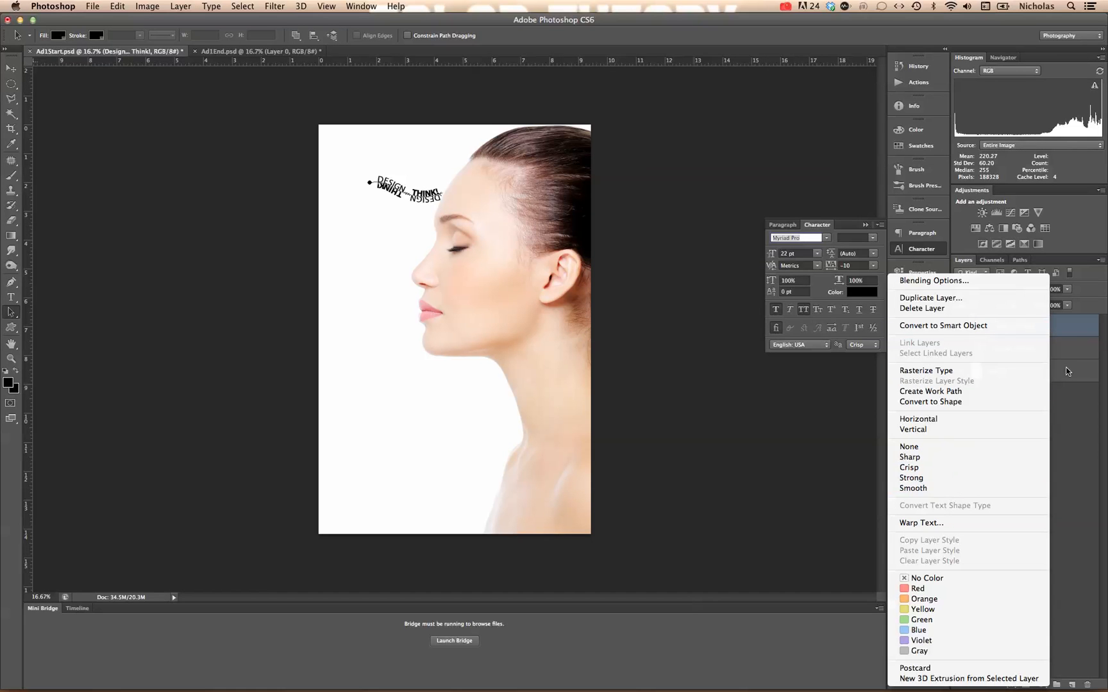
# Step: Apply a Gradient Overlay with a fading preset at -10° angle to the copy
pyautogui.click(934, 281)
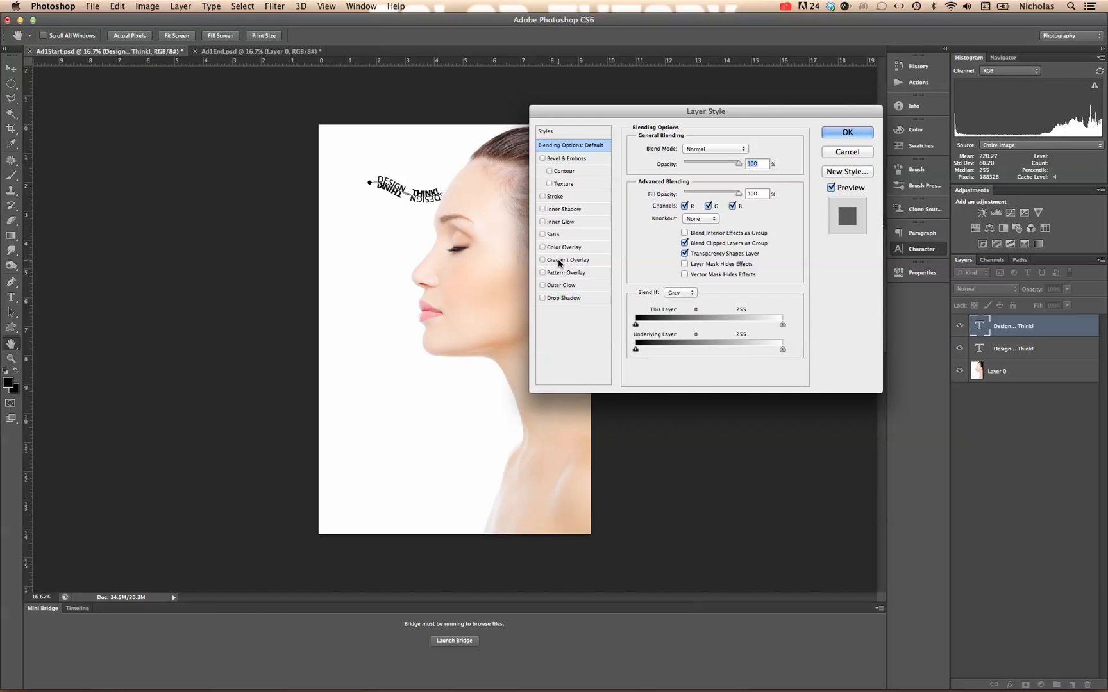
pyautogui.click(568, 260)
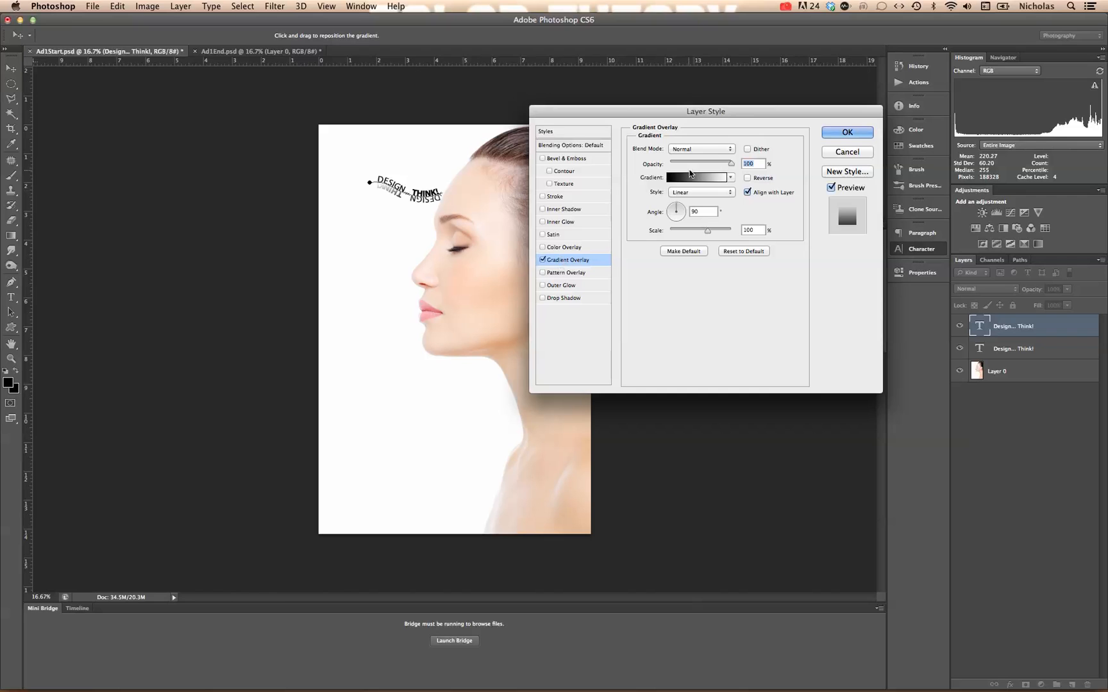
pyautogui.moveTo(713, 150)
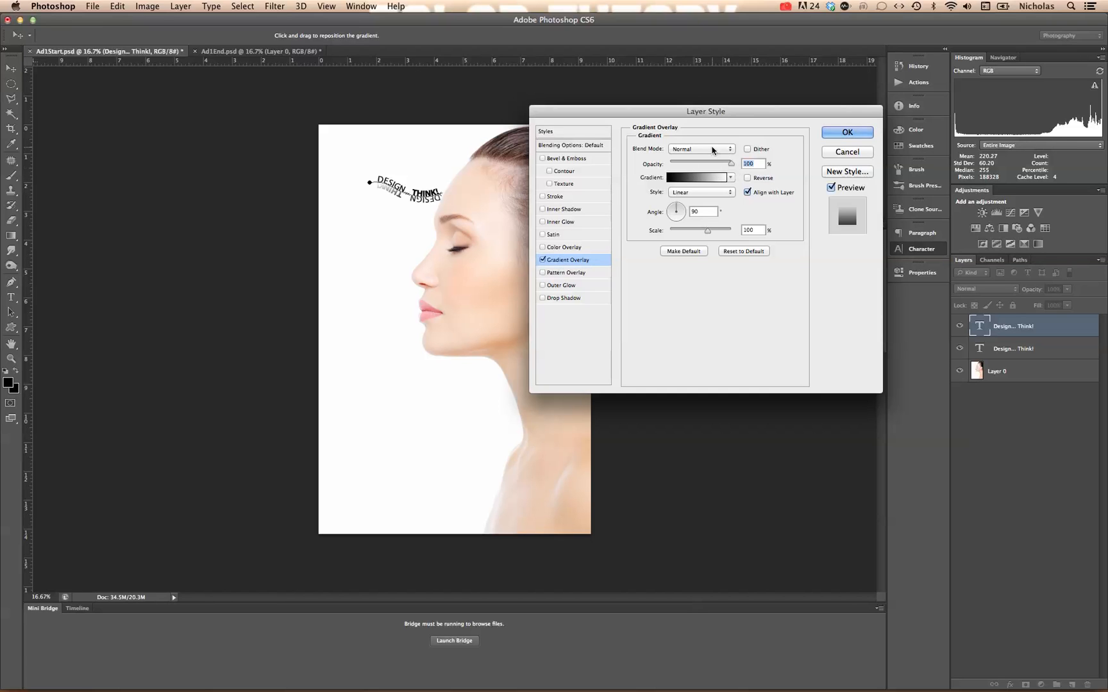
pyautogui.moveTo(713, 150)
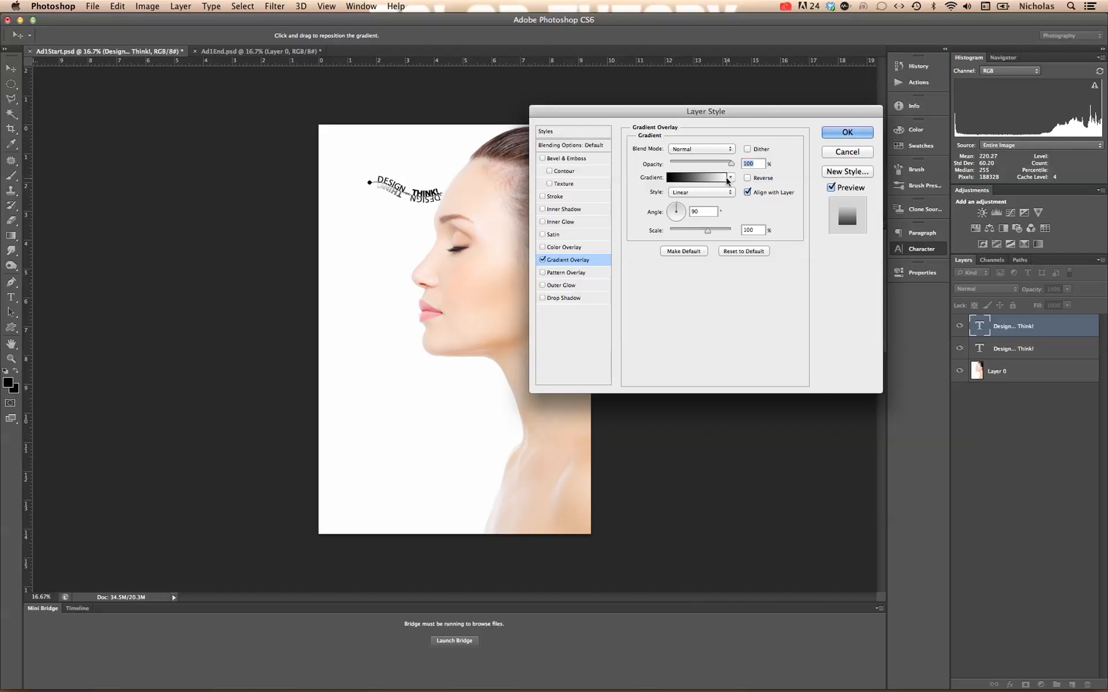
pyautogui.click(730, 178)
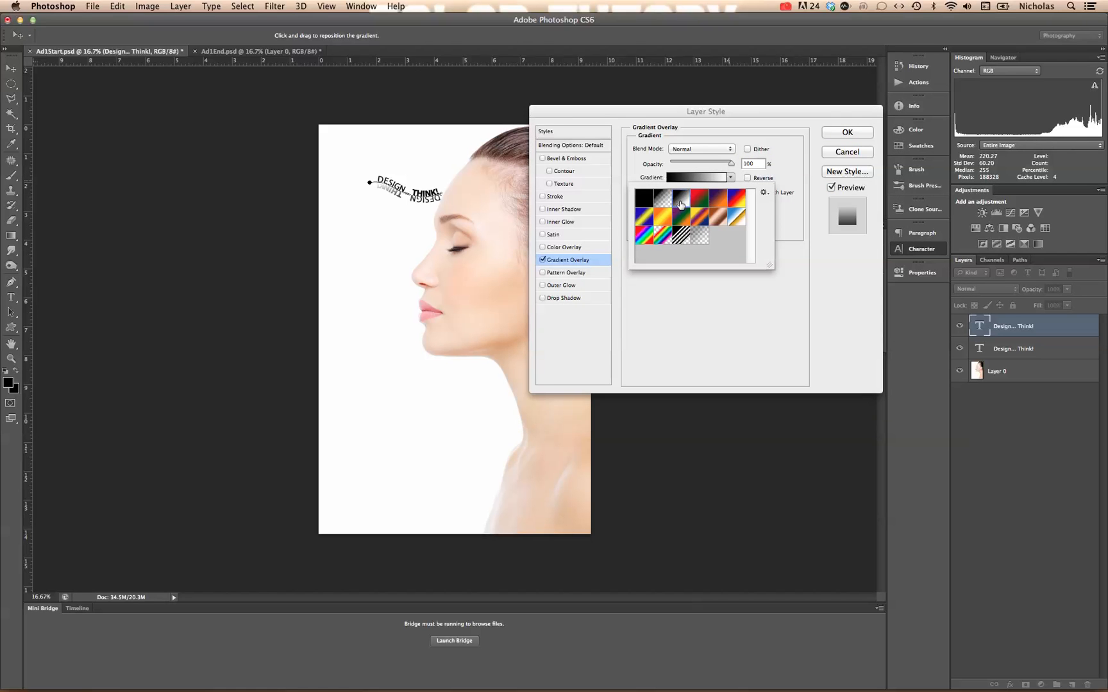
pyautogui.click(681, 197)
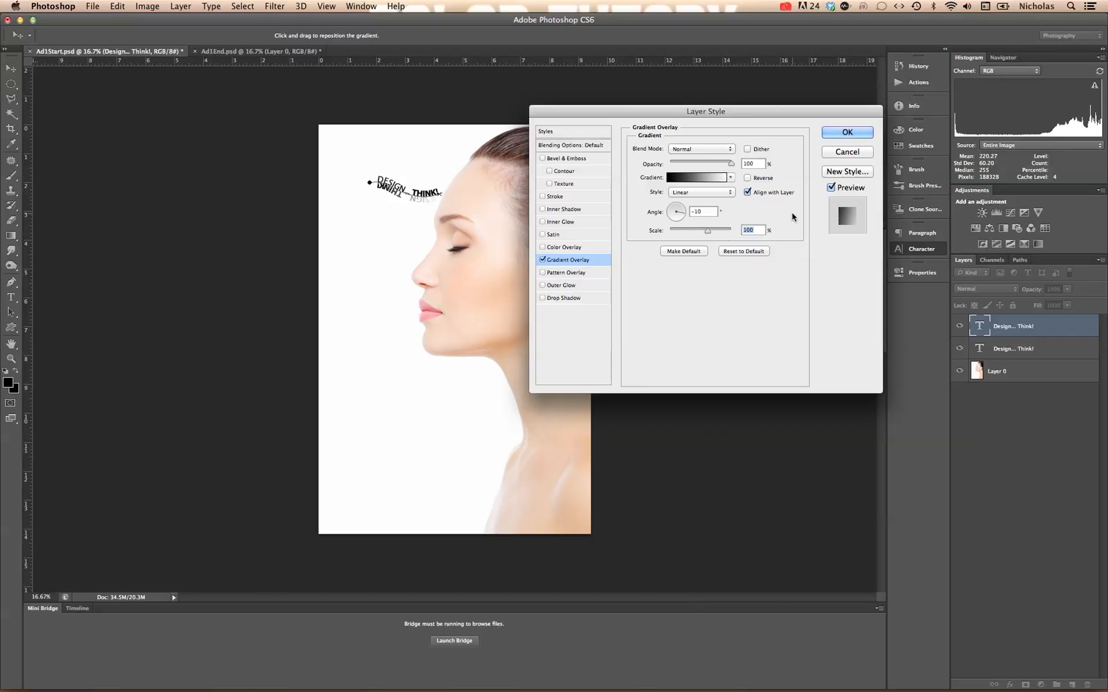
pyautogui.click(847, 132)
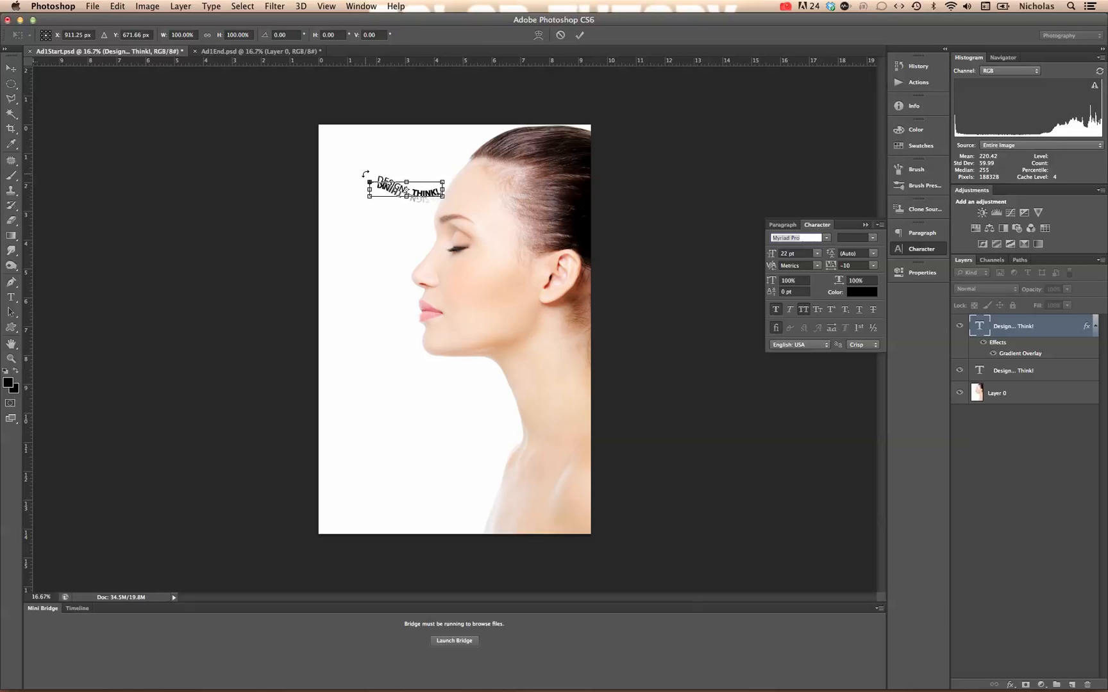
# Step: Rotate the faded copy with Free Transform into a steep, near-upright diagonal
pyautogui.moveTo(441, 180); pyautogui.dragTo(424, 152)
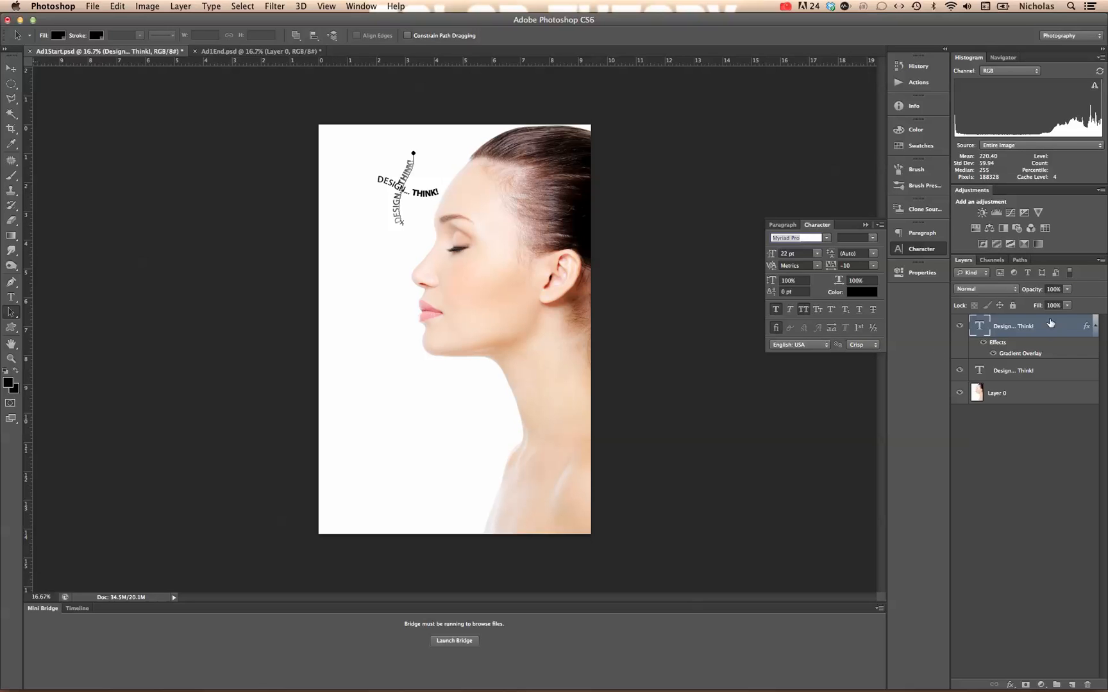
# Step: Convert the faded text copy into a smart object and open its contents
pyautogui.rightClick(1031, 325)
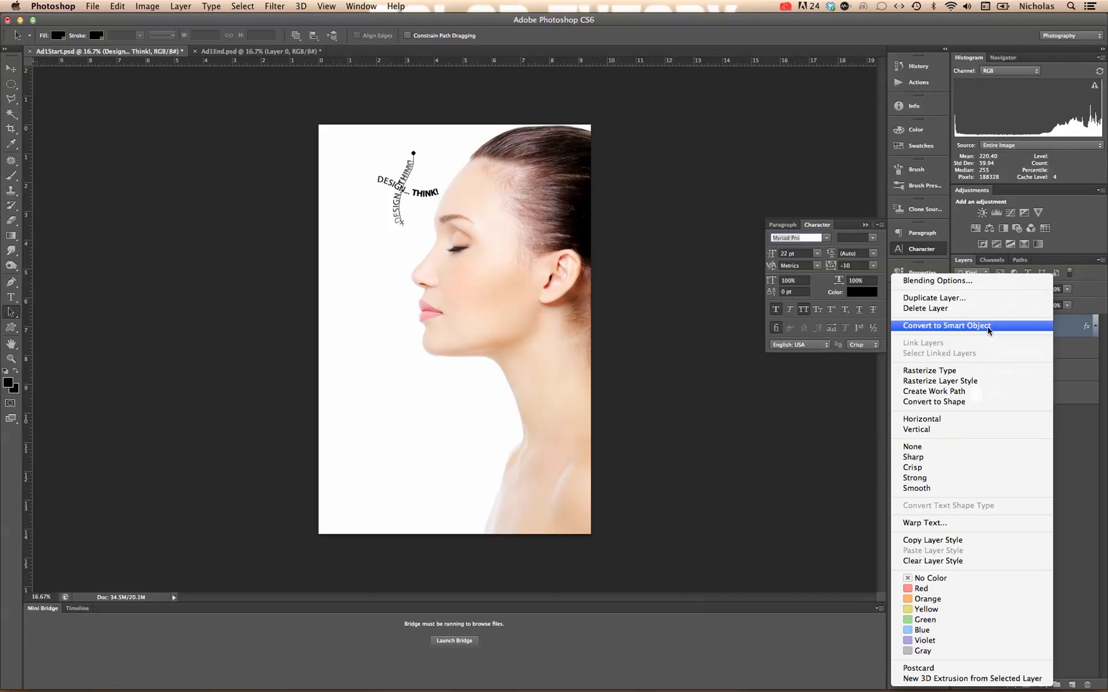
pyautogui.click(946, 326)
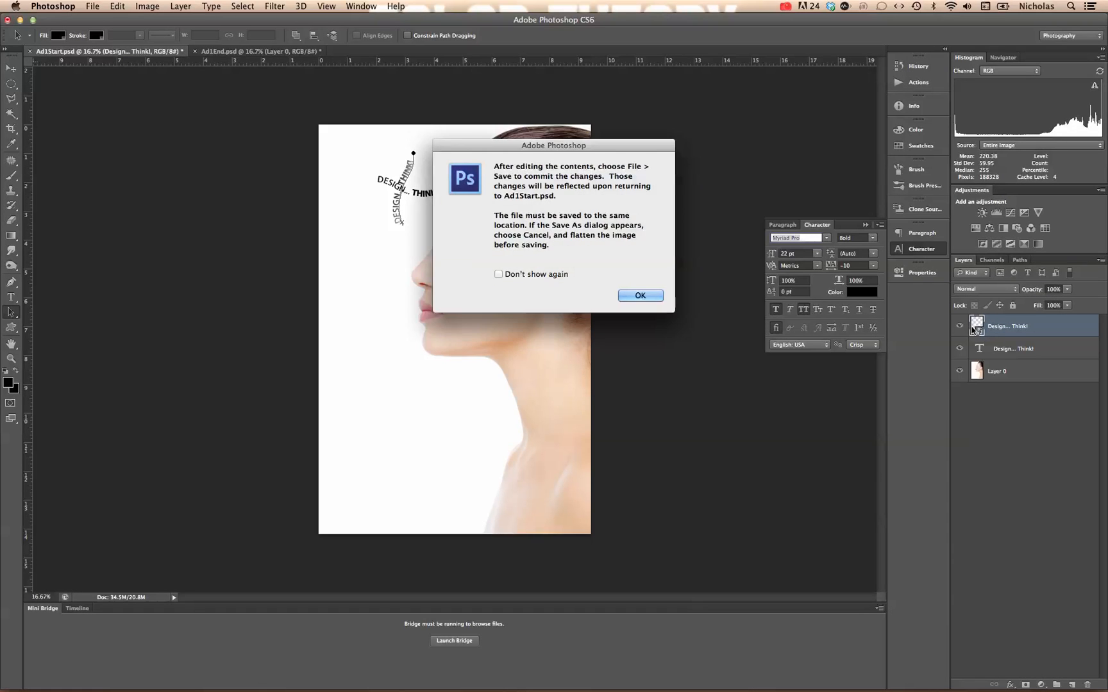
pyautogui.click(640, 296)
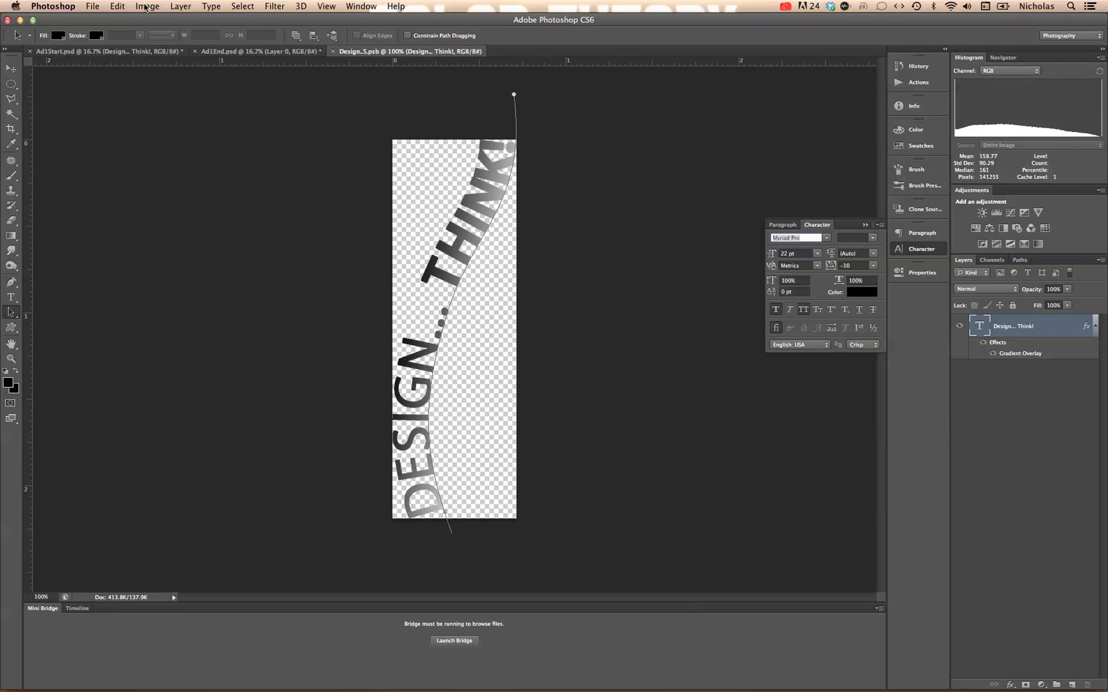
# Step: Rotate the smart object contents via Image Rotation, save the .psb, and close it
pyautogui.click(147, 5)
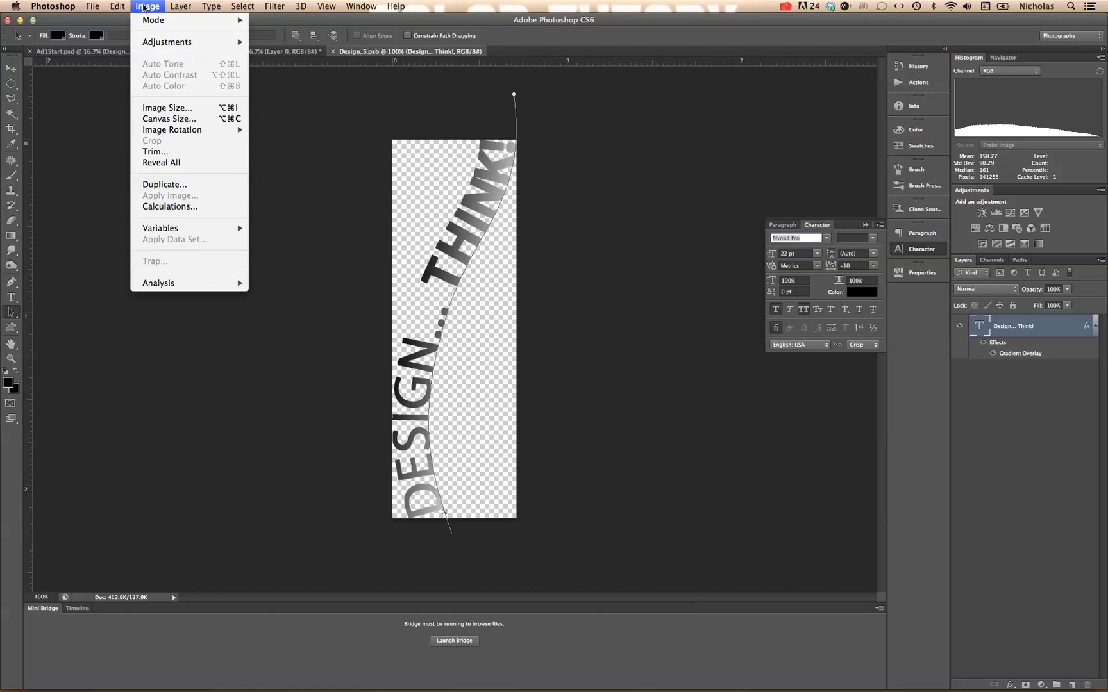
pyautogui.moveTo(171, 130)
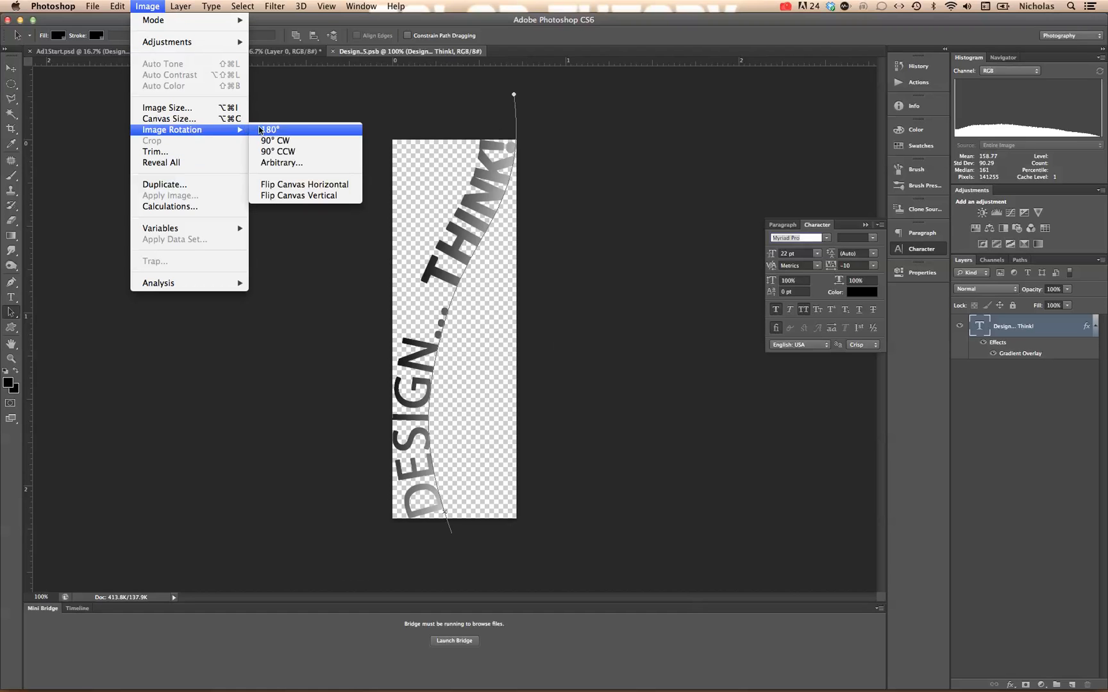
pyautogui.click(279, 138)
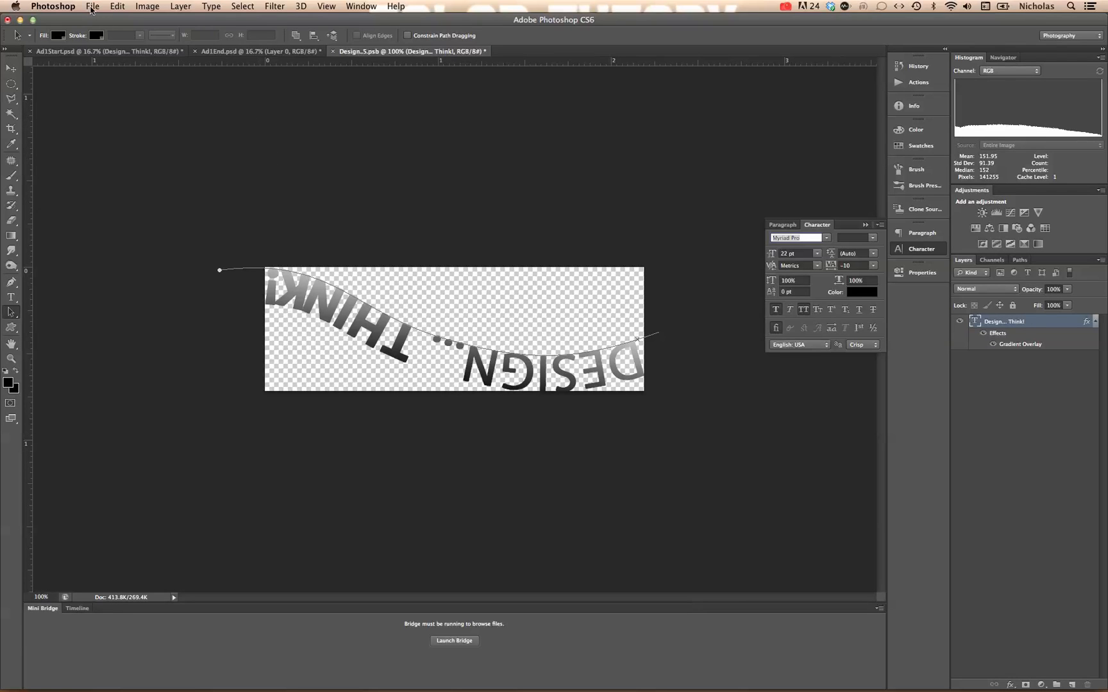
pyautogui.click(95, 5)
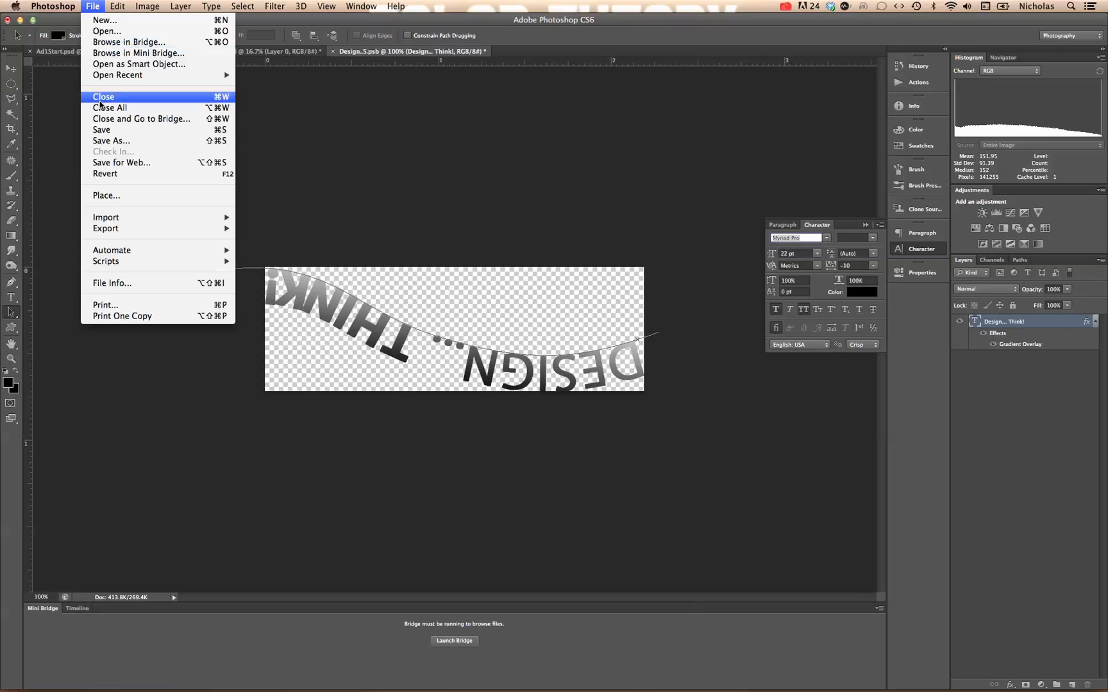
pyautogui.moveTo(101, 129)
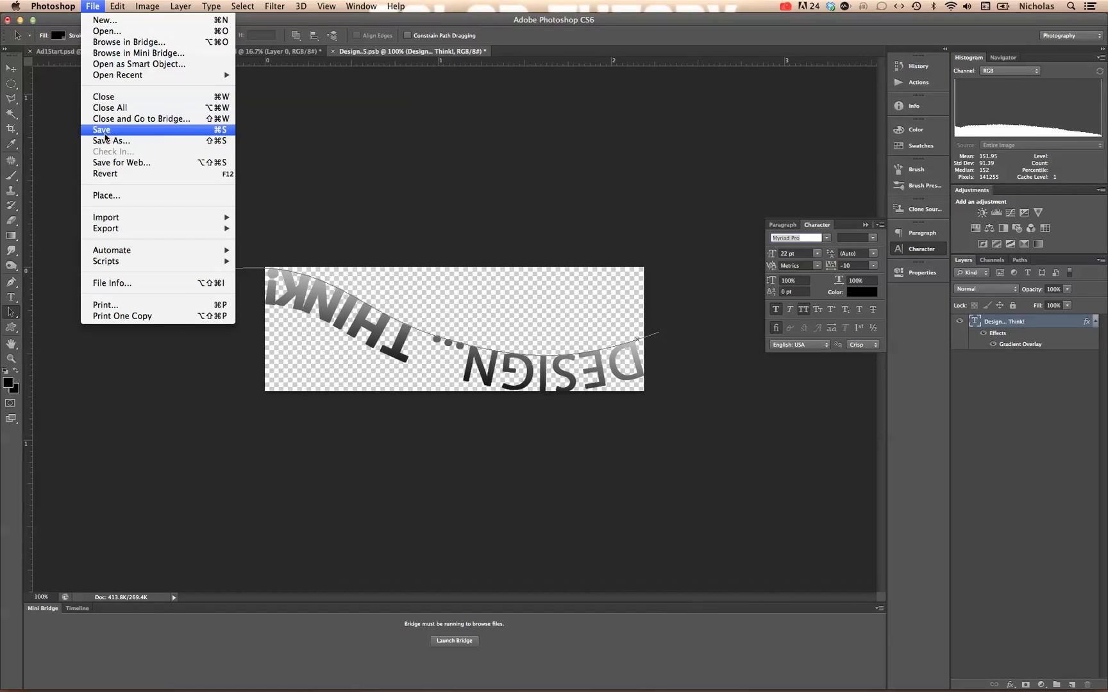
pyautogui.click(101, 130)
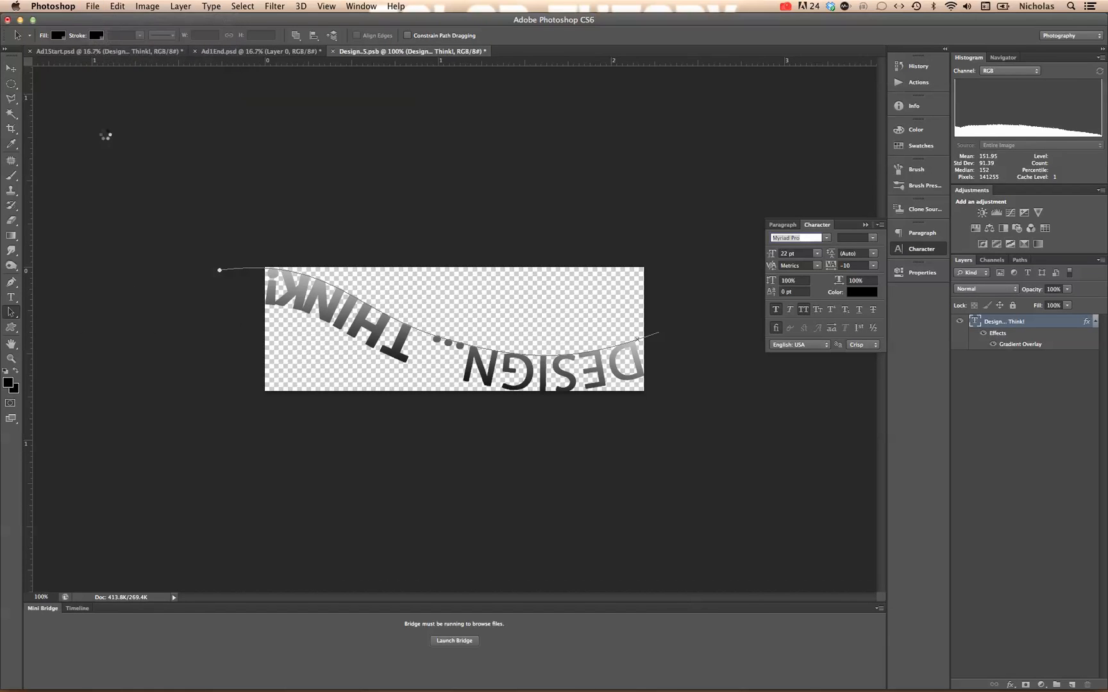
pyautogui.click(261, 47)
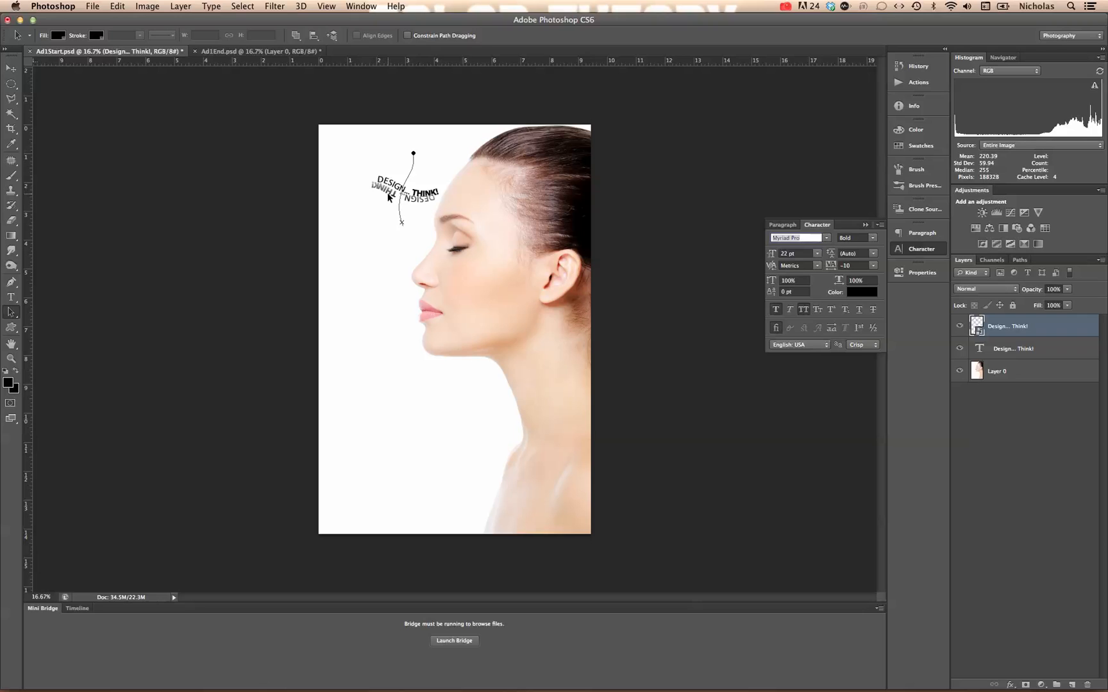
pyautogui.moveTo(416, 205)
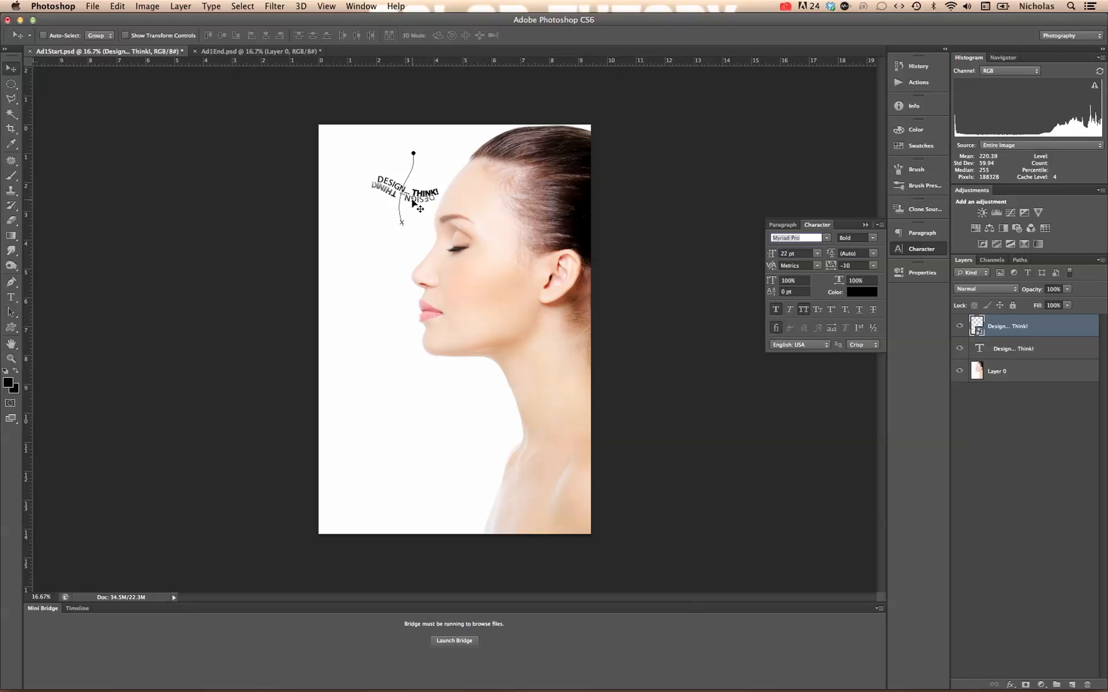
# Step: Nudge the mirrored smart object so it sits just under 'DESIGN... THINK!'
pyautogui.moveTo(409, 194); pyautogui.dragTo(416, 199)
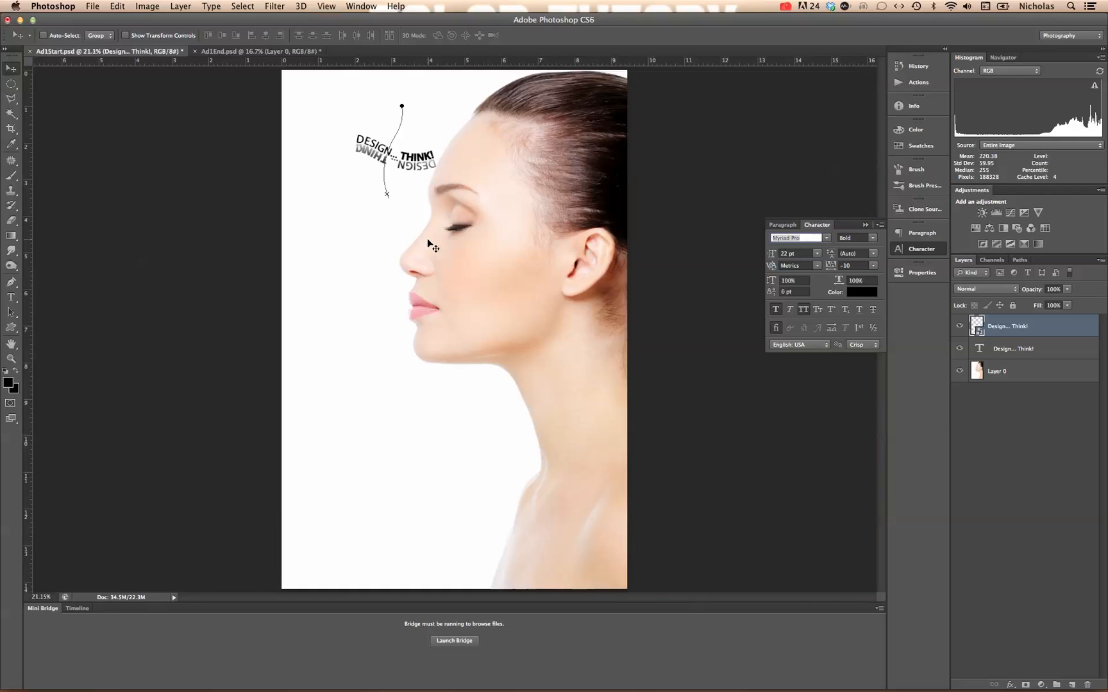
pyautogui.moveTo(922, 368)
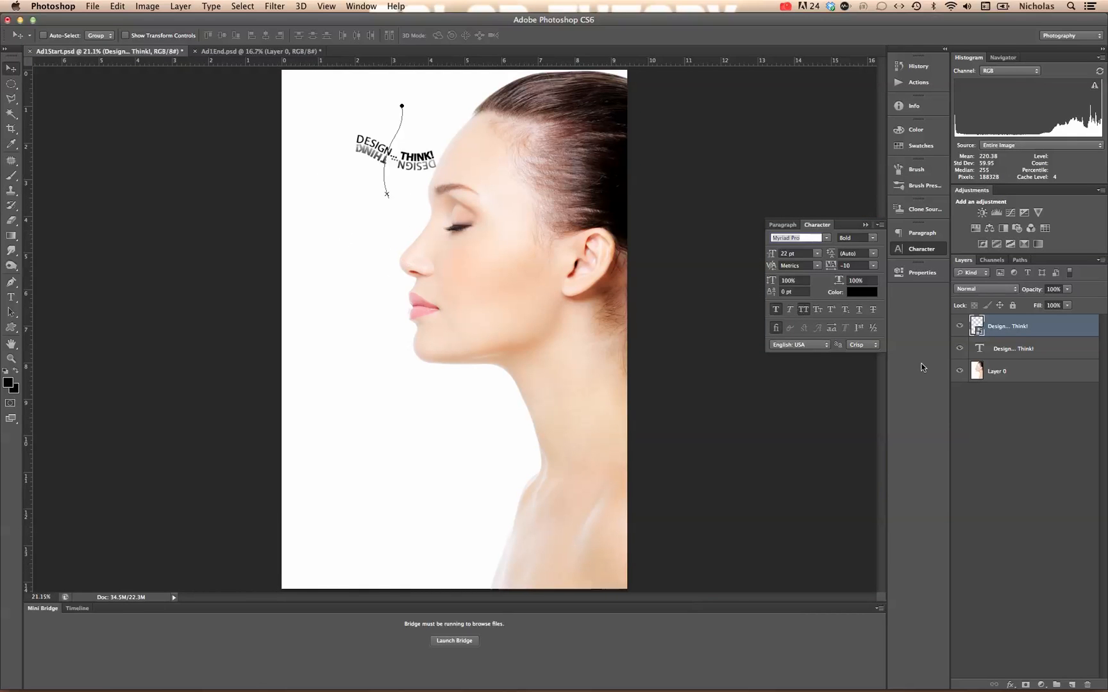
pyautogui.moveTo(744, 370)
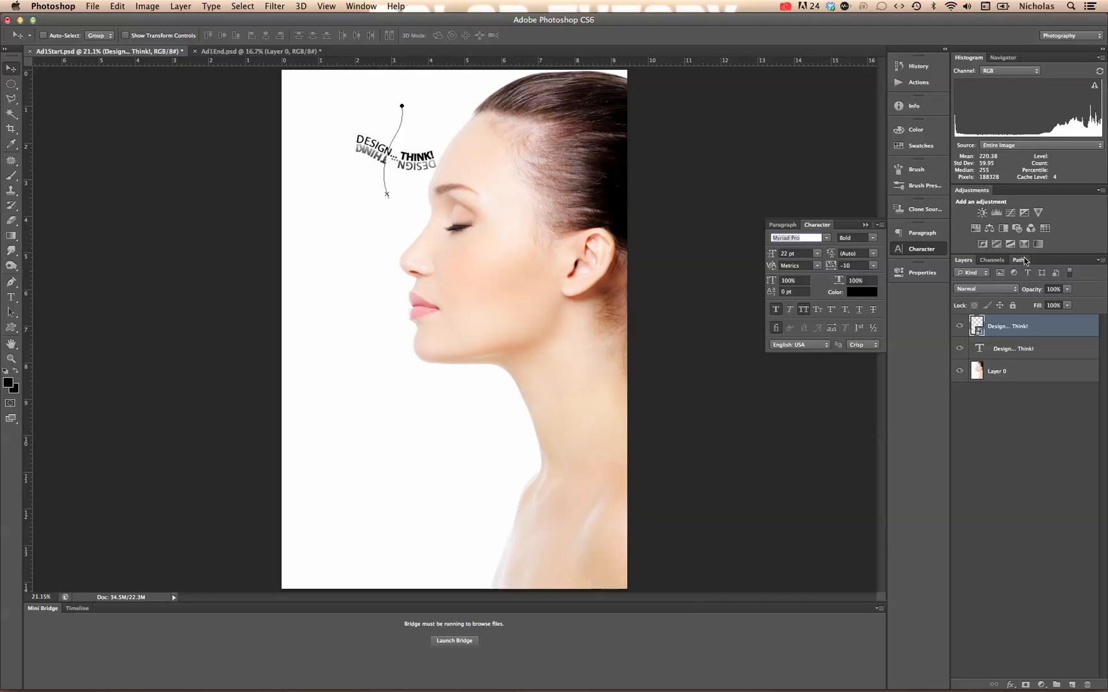
# Step: Deselect the work path in the Paths panel, then return to Layers
pyautogui.click(1020, 260)
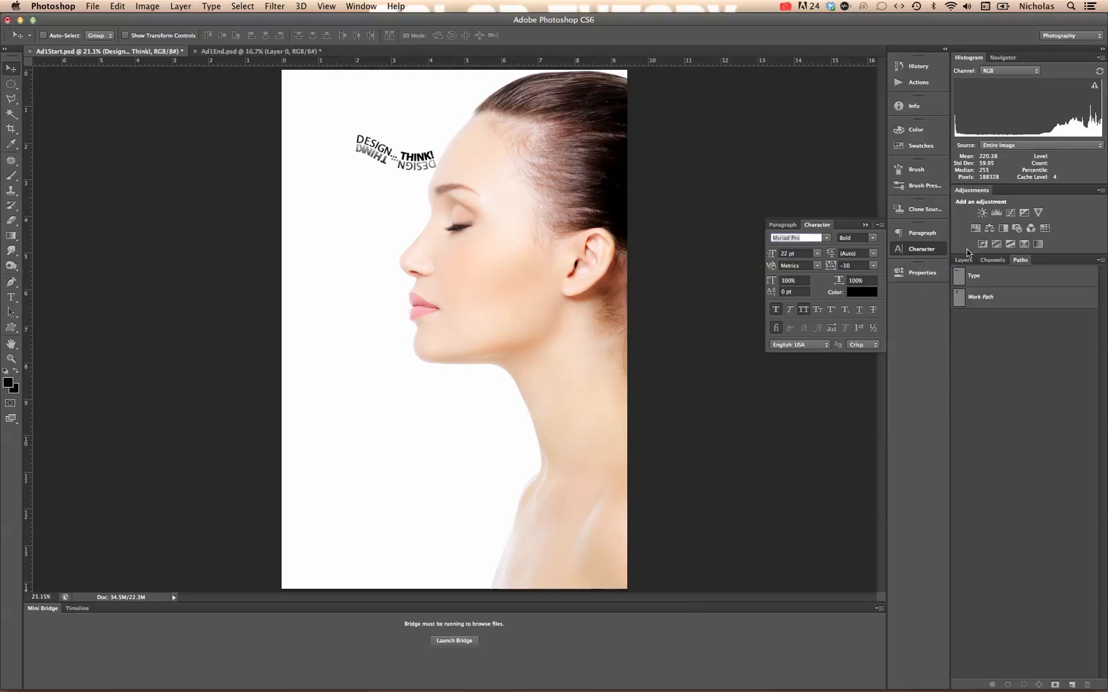
pyautogui.click(963, 260)
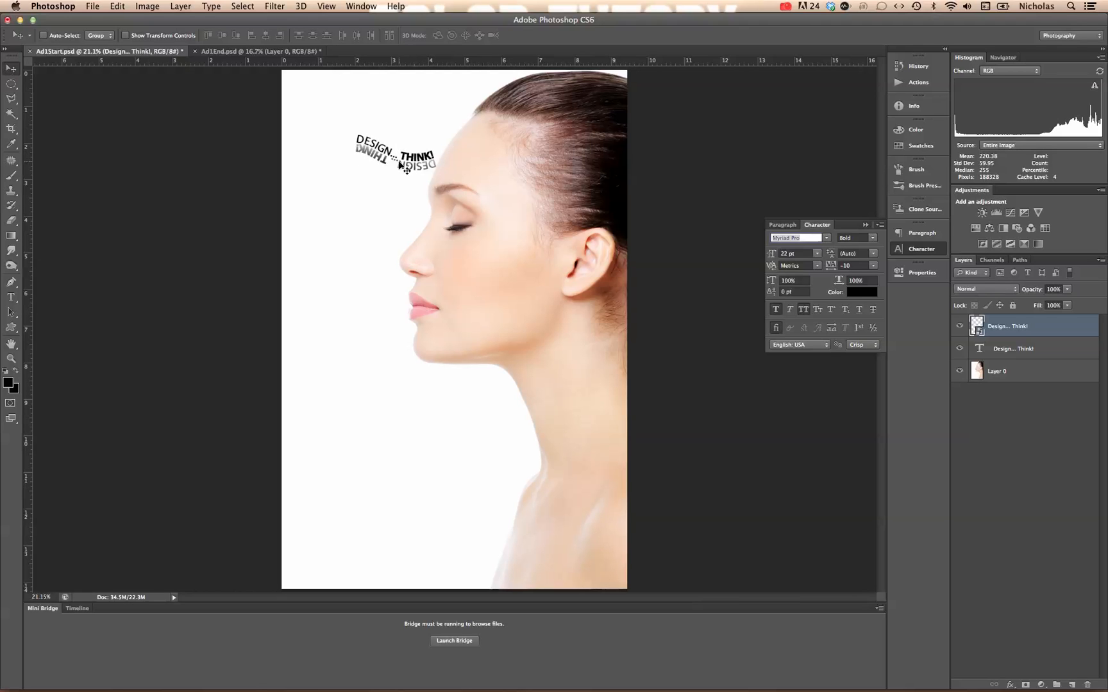
pyautogui.moveTo(74, 194)
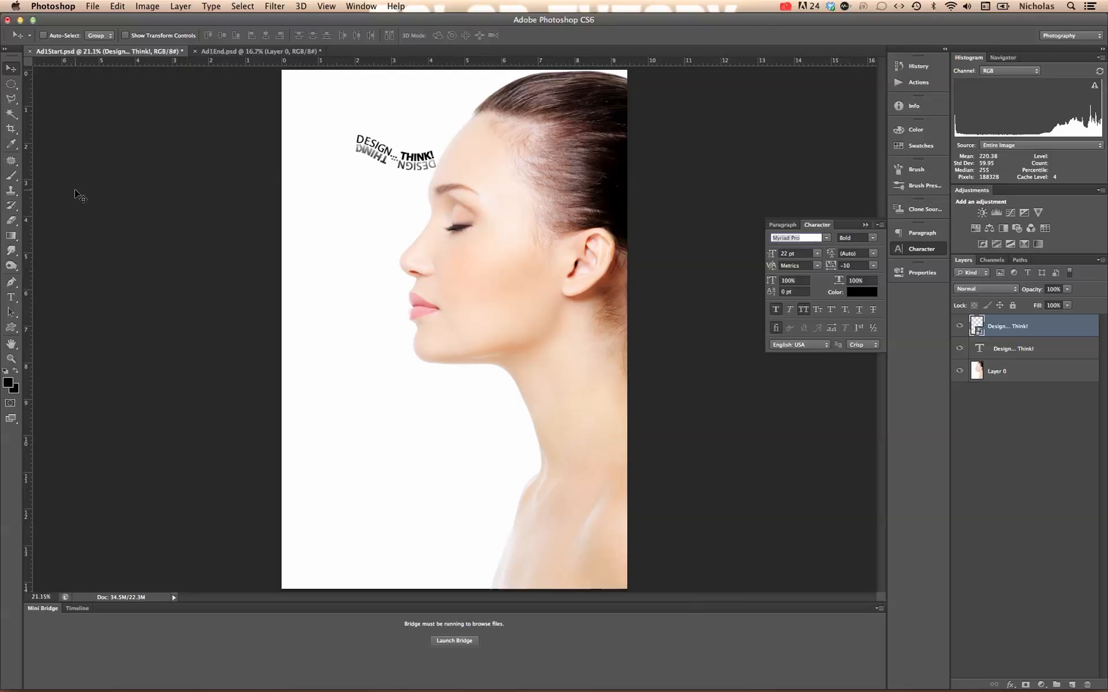